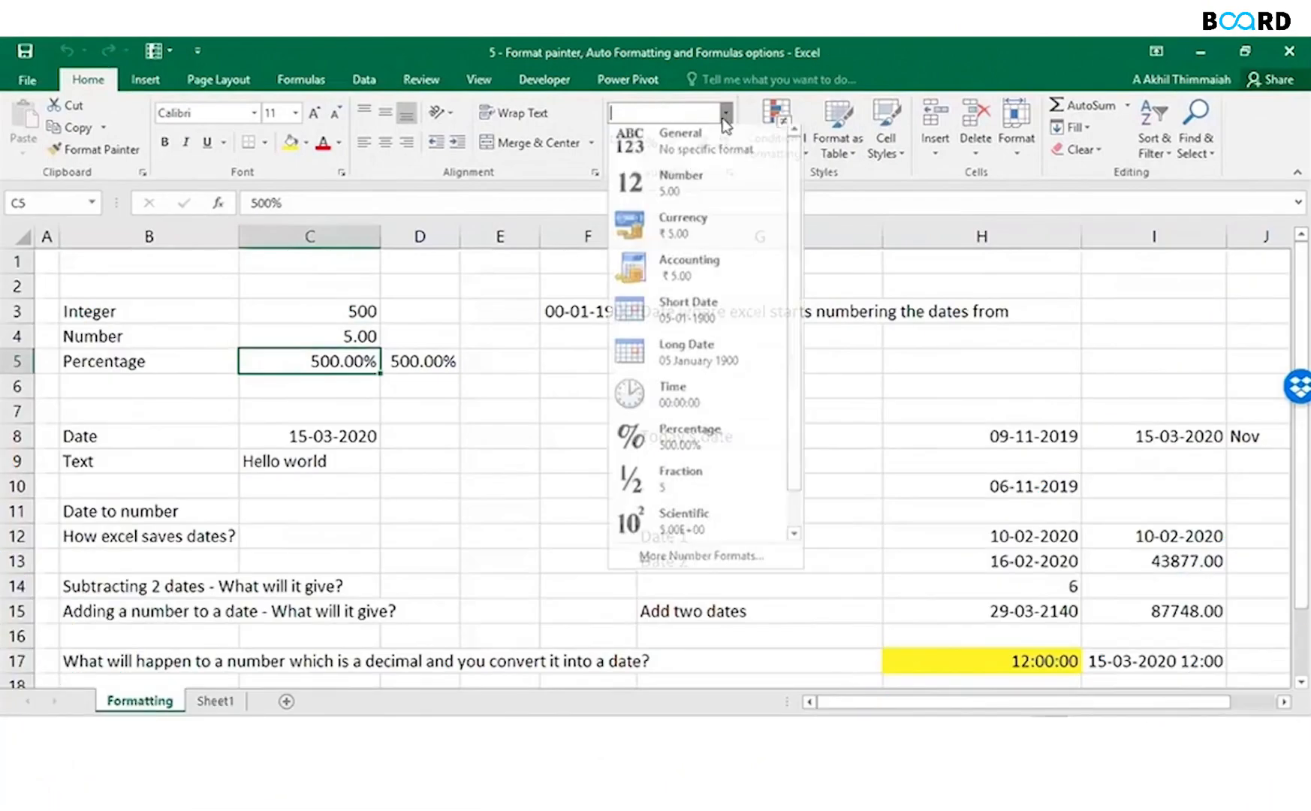
Show C5's percentage as a plain number, then switch it back to Percentage format.
{"action": "left_click", "coordinate": [677, 178]}
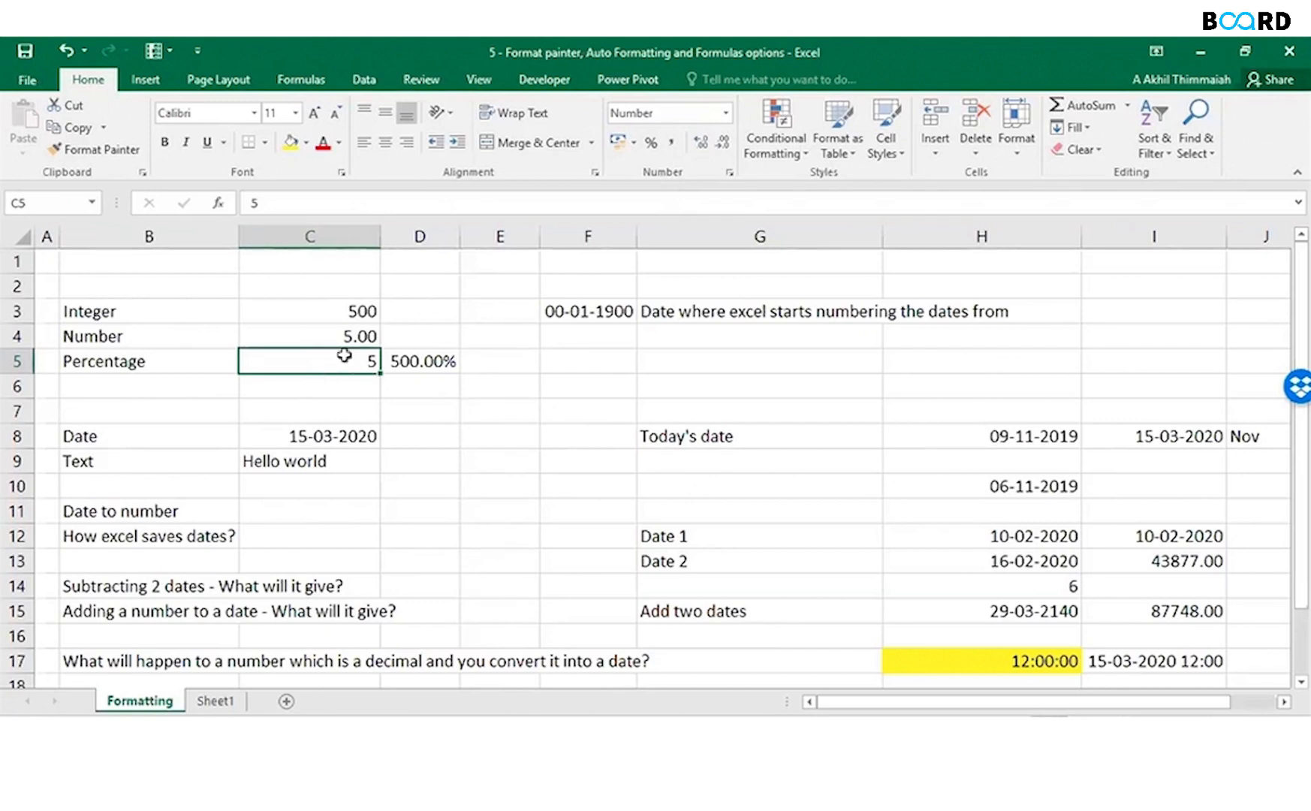
{"action": "mouse_move", "coordinate": [720, 116]}
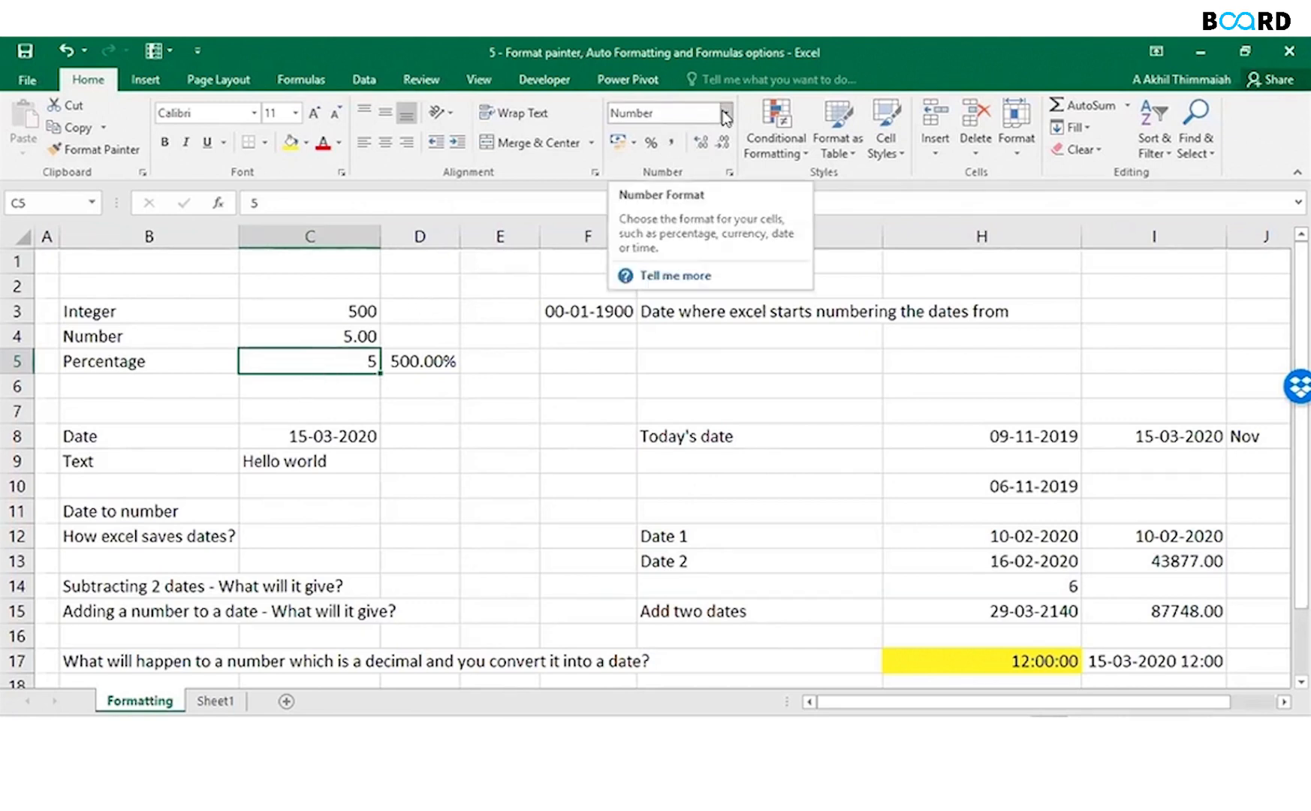
{"action": "left_click", "coordinate": [723, 113]}
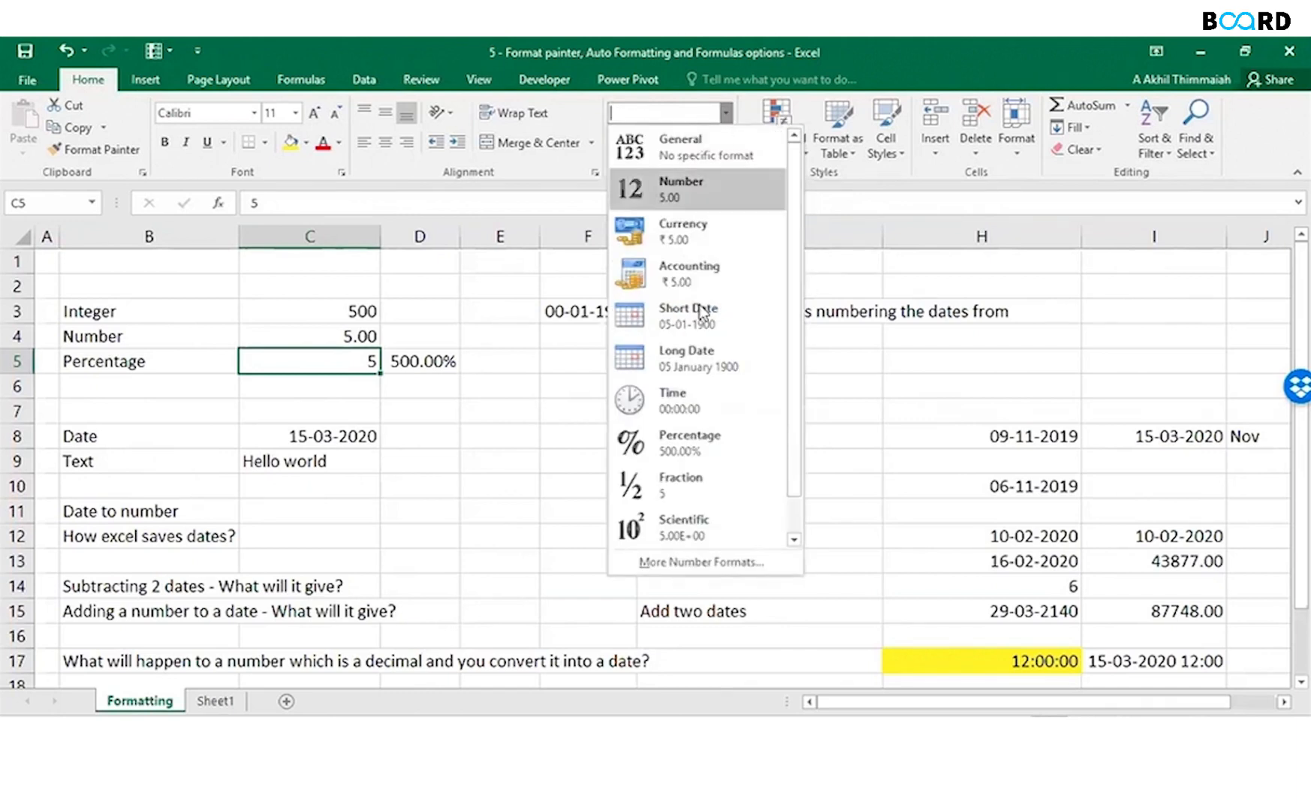
{"action": "left_click", "coordinate": [689, 443]}
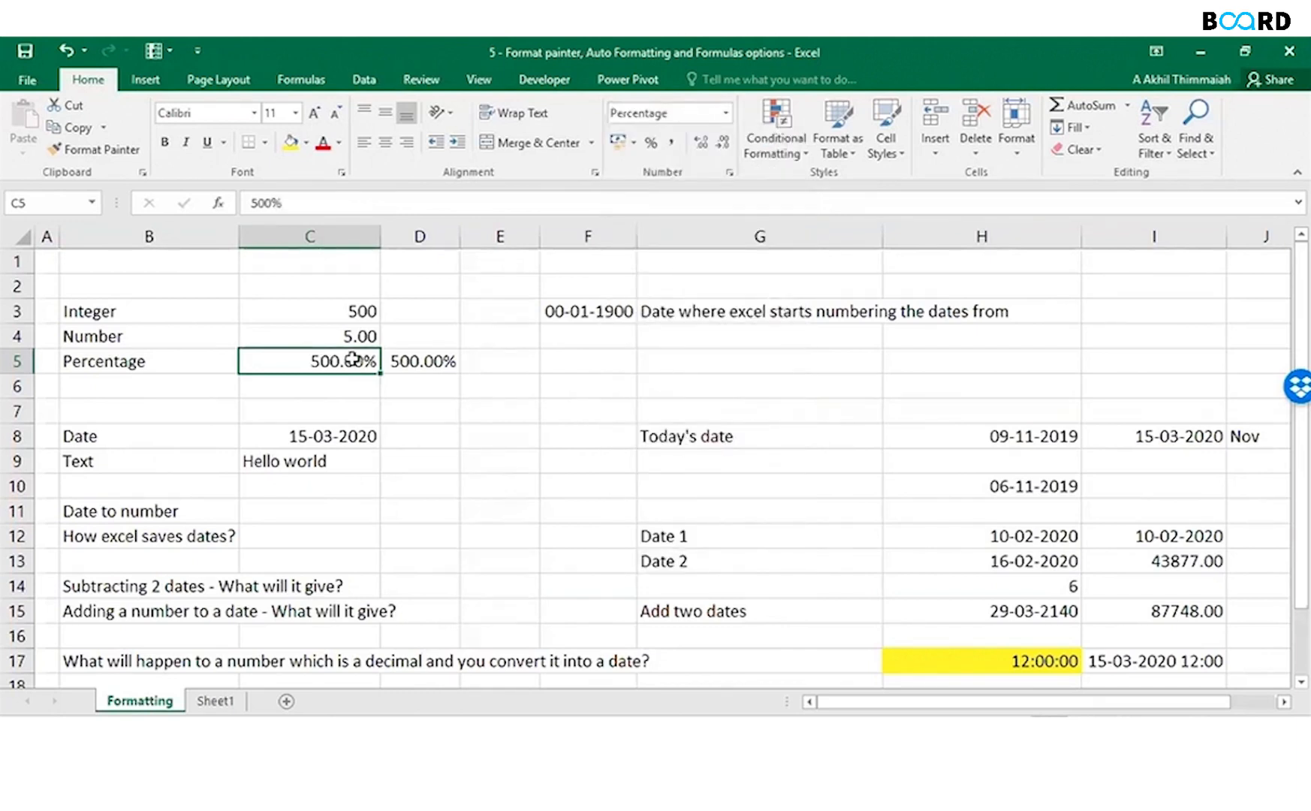
{"action": "mouse_move", "coordinate": [535, 442]}
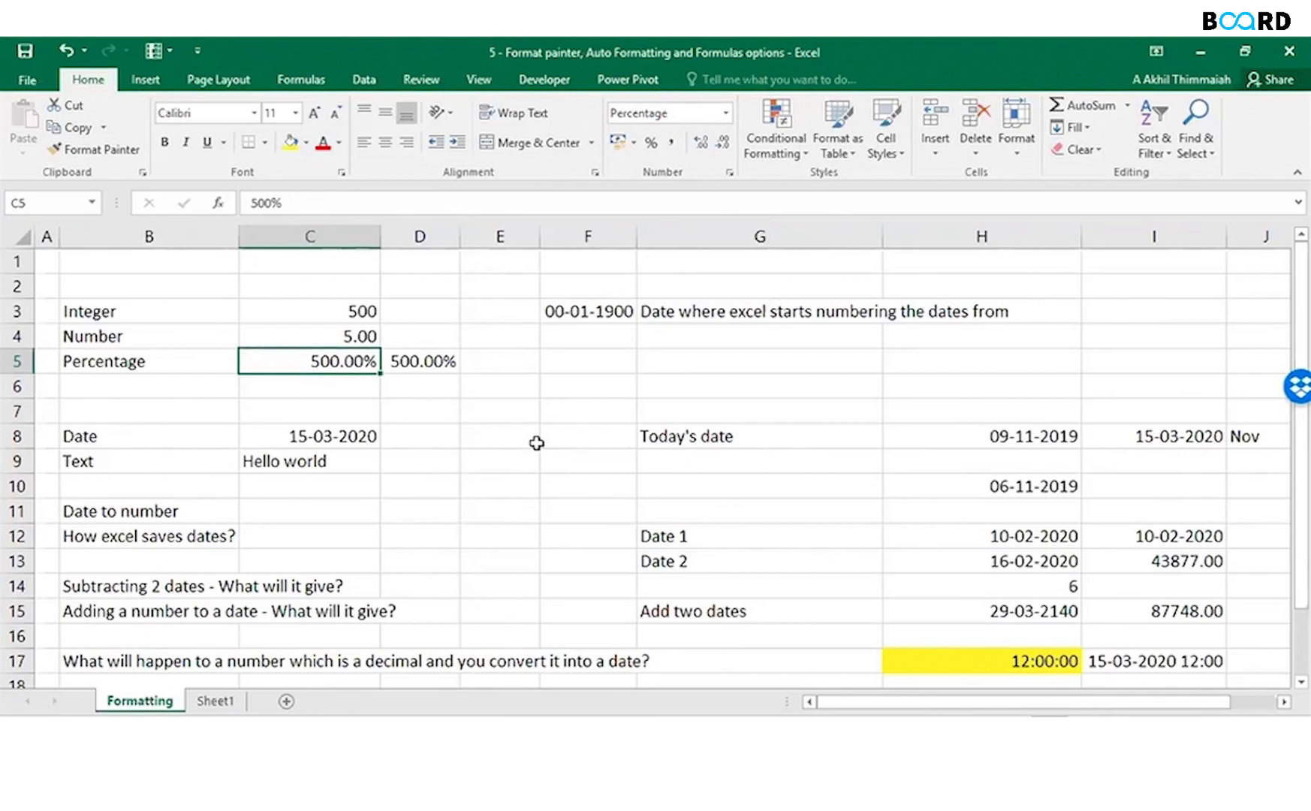
Enter =TODAY() in C8 so it shows today's date, 18-07-2020.
{"action": "left_click", "coordinate": [310, 435]}
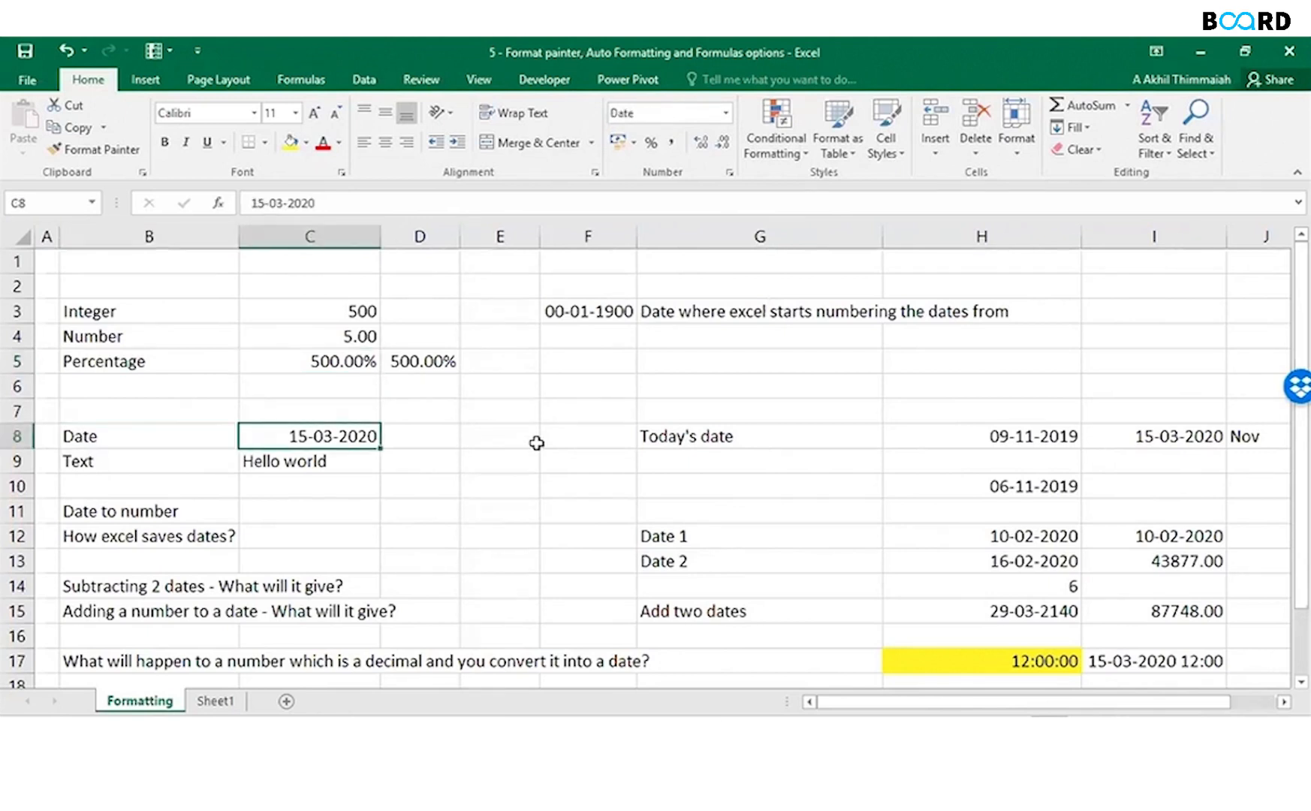
{"action": "type", "text": "="}
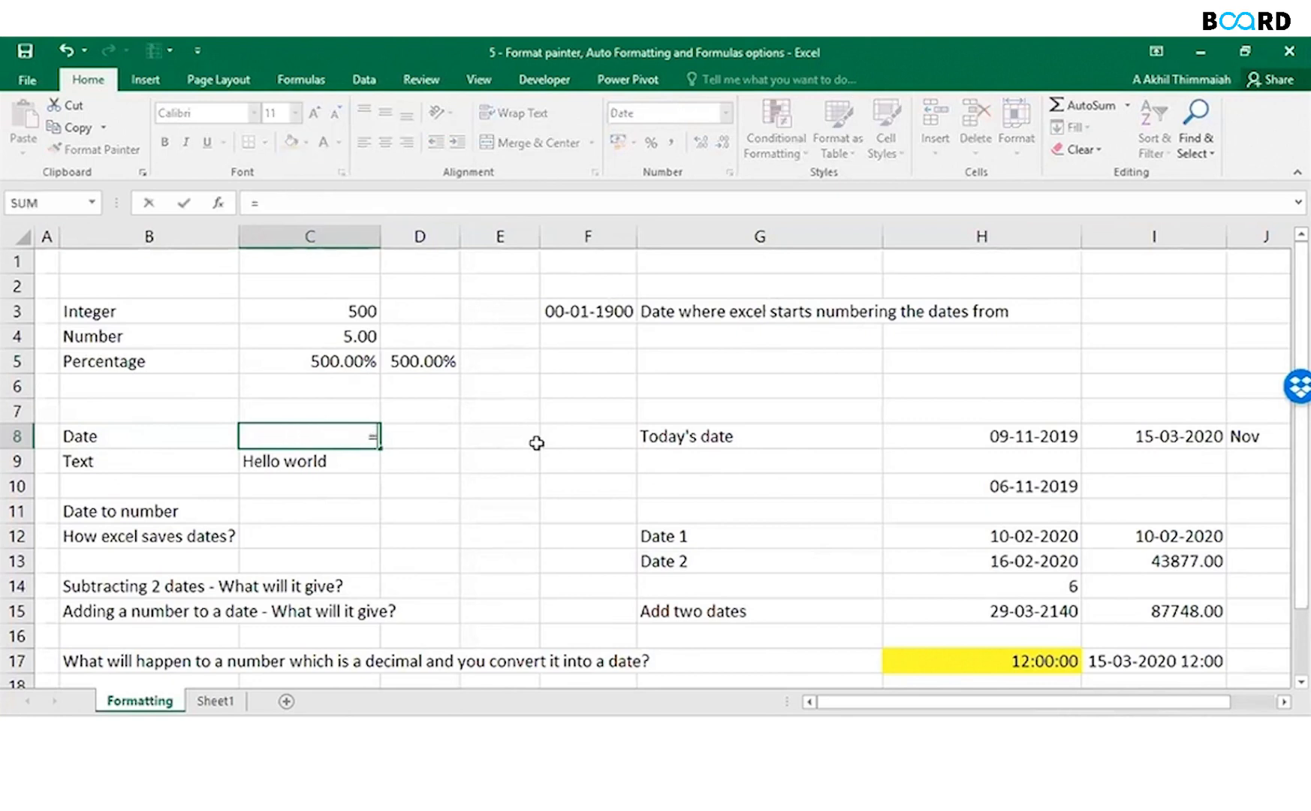
{"action": "type", "text": "to"}
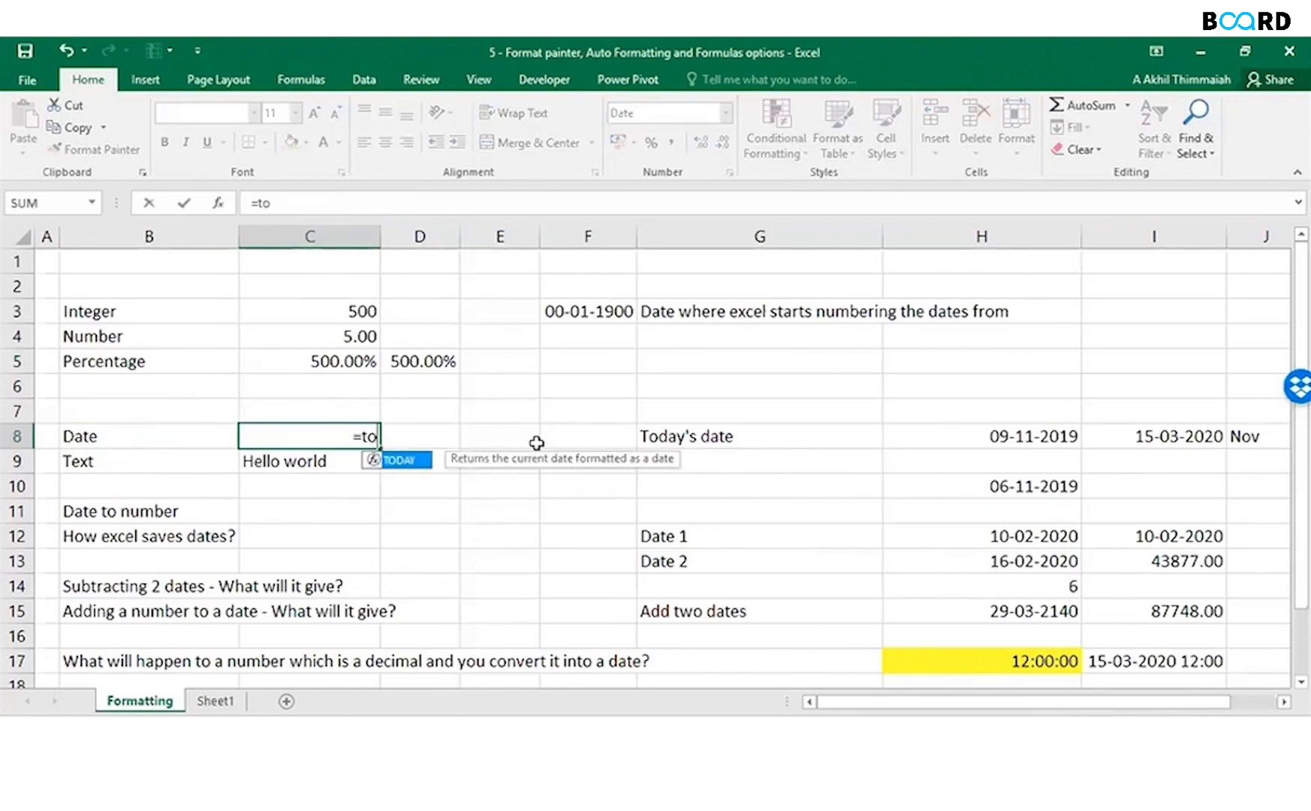
{"action": "type", "text": "TODAY()"}
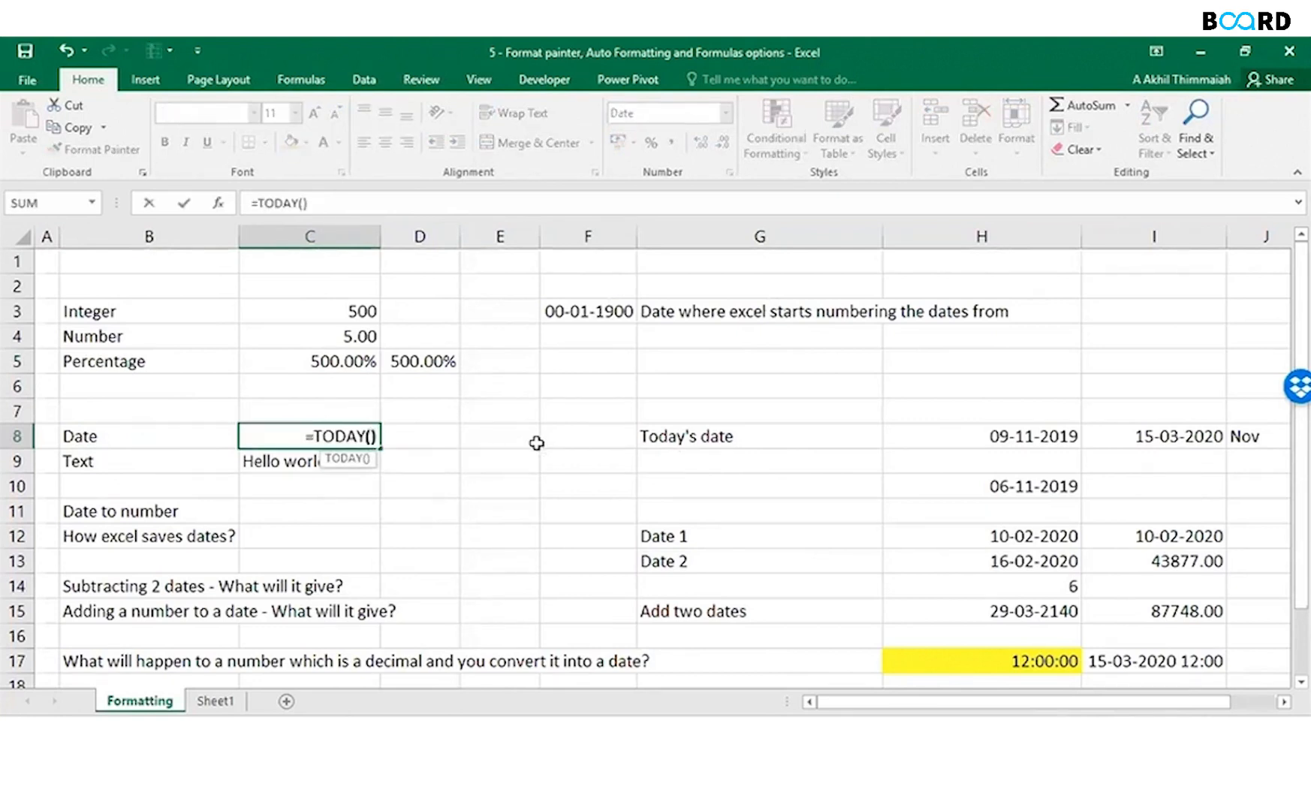
{"action": "key", "text": "Return"}
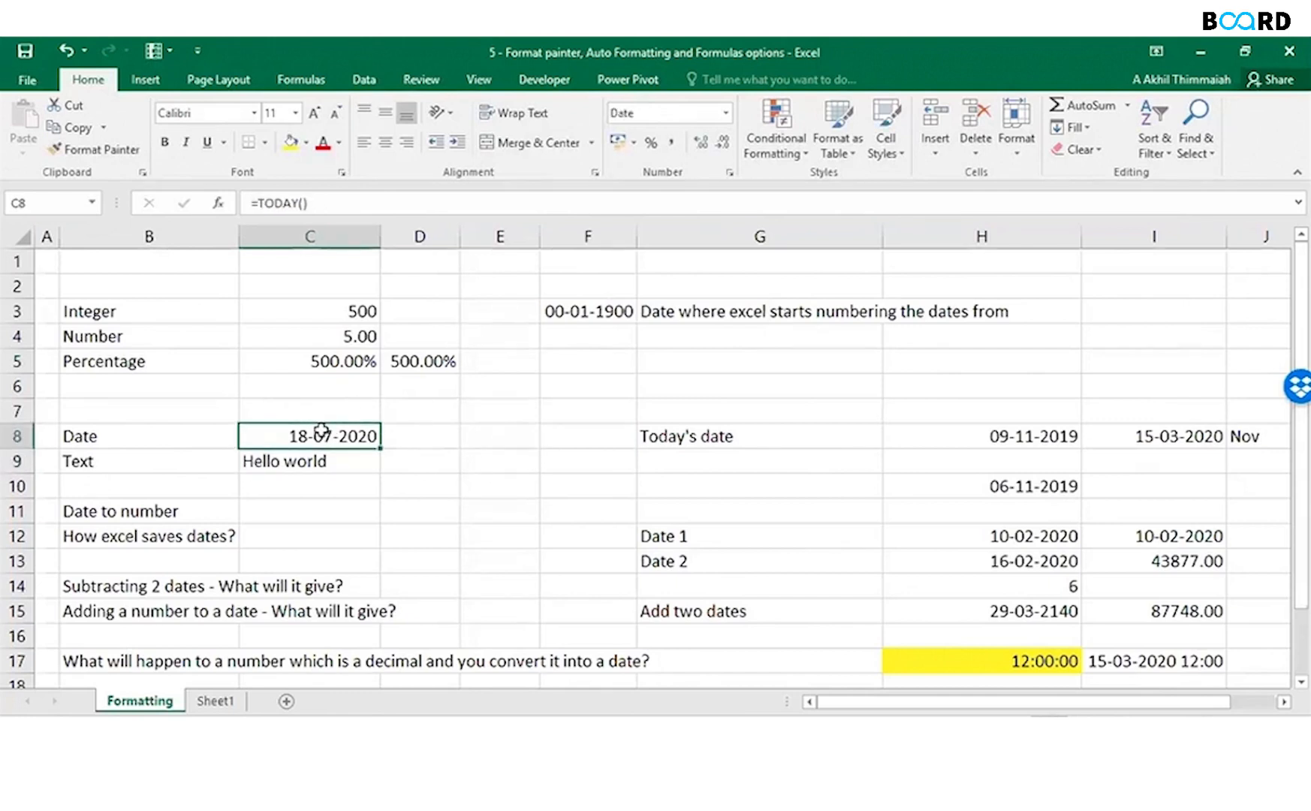
{"action": "mouse_move", "coordinate": [464, 433]}
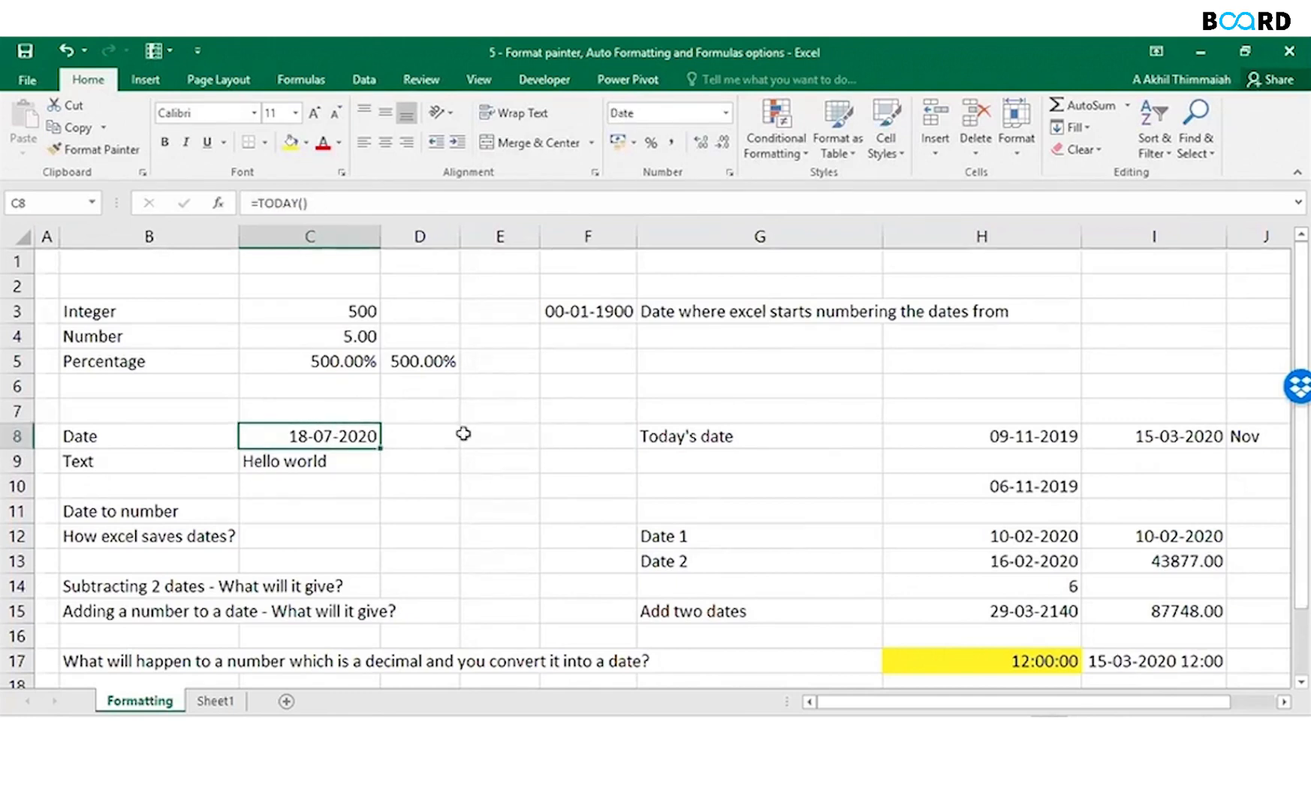
Select value cells C3:C8 and the Hello world cell for yellow and grey/white-text fills.
{"action": "left_click", "coordinate": [309, 460]}
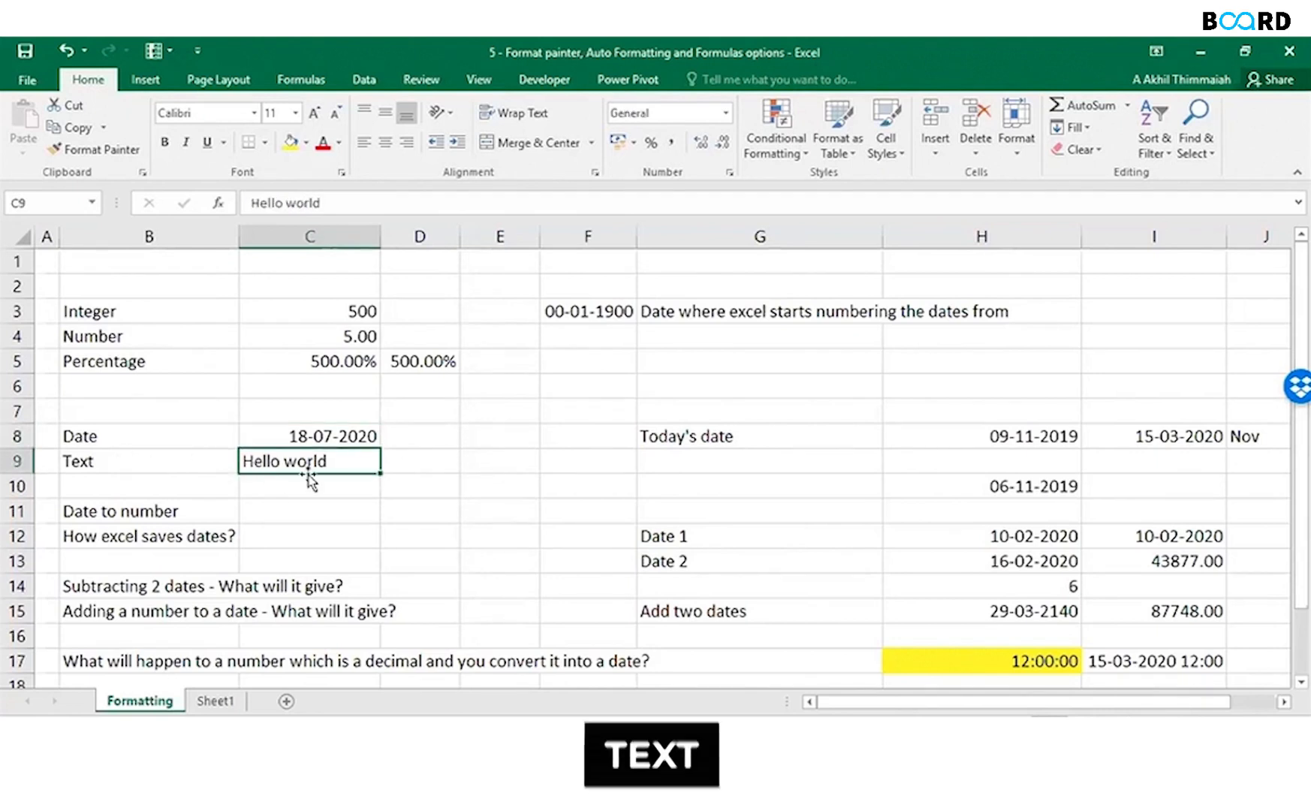
{"action": "mouse_move", "coordinate": [326, 476]}
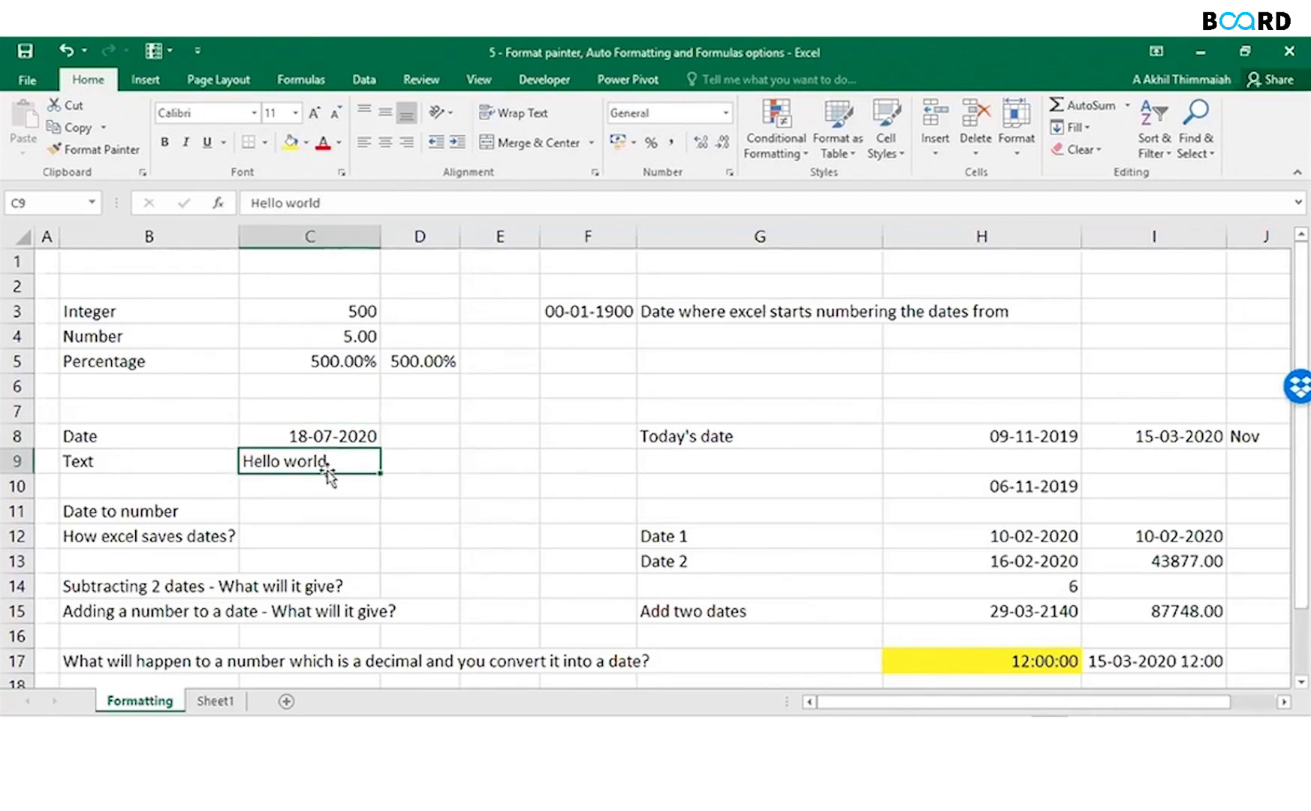
{"action": "mouse_move", "coordinate": [341, 313]}
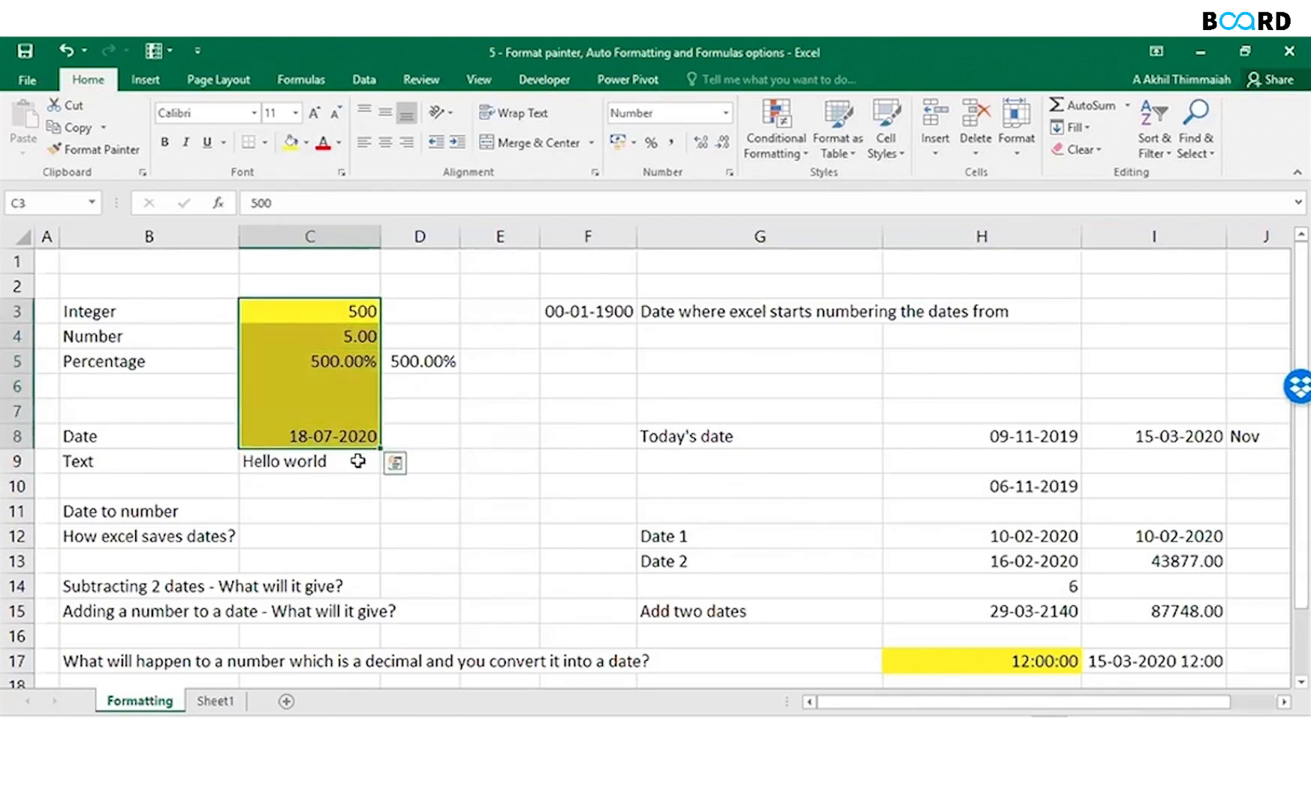
{"action": "left_click", "coordinate": [309, 461]}
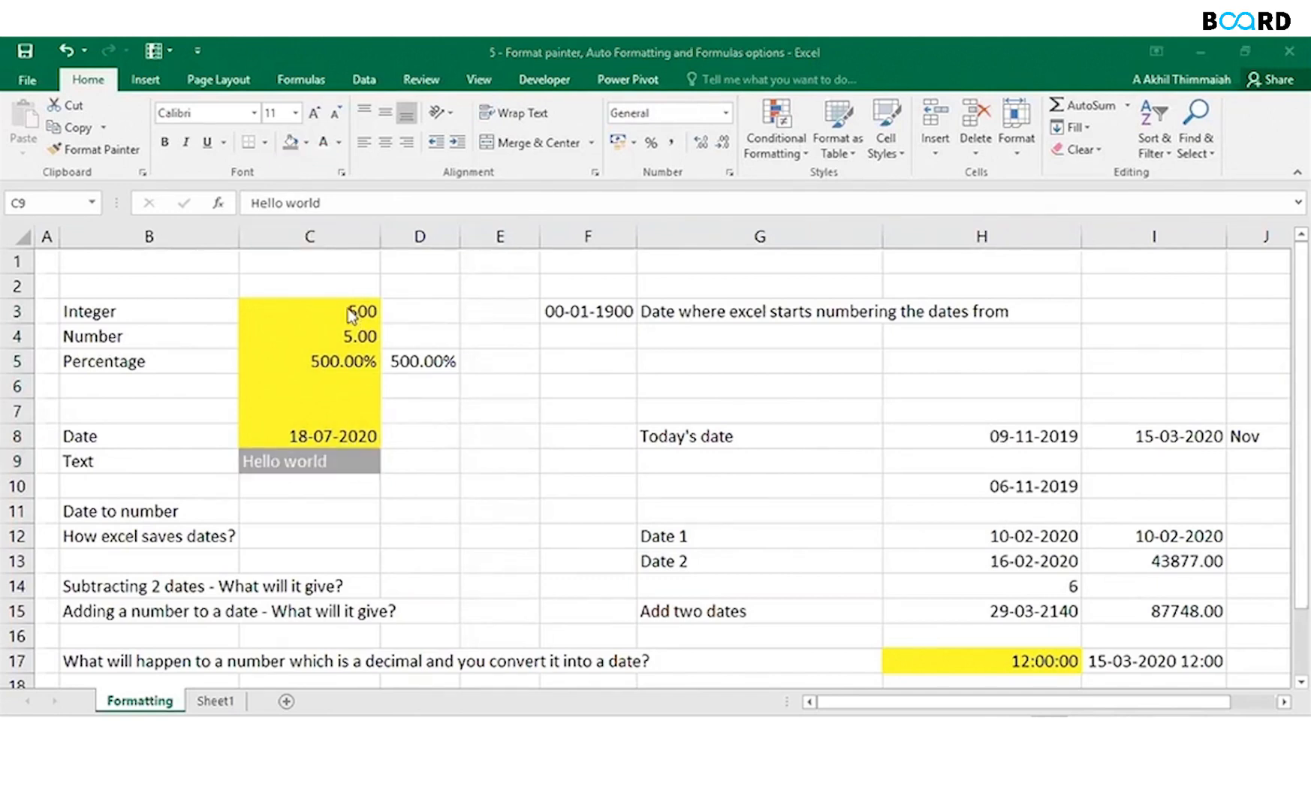
{"action": "left_click", "coordinate": [309, 311]}
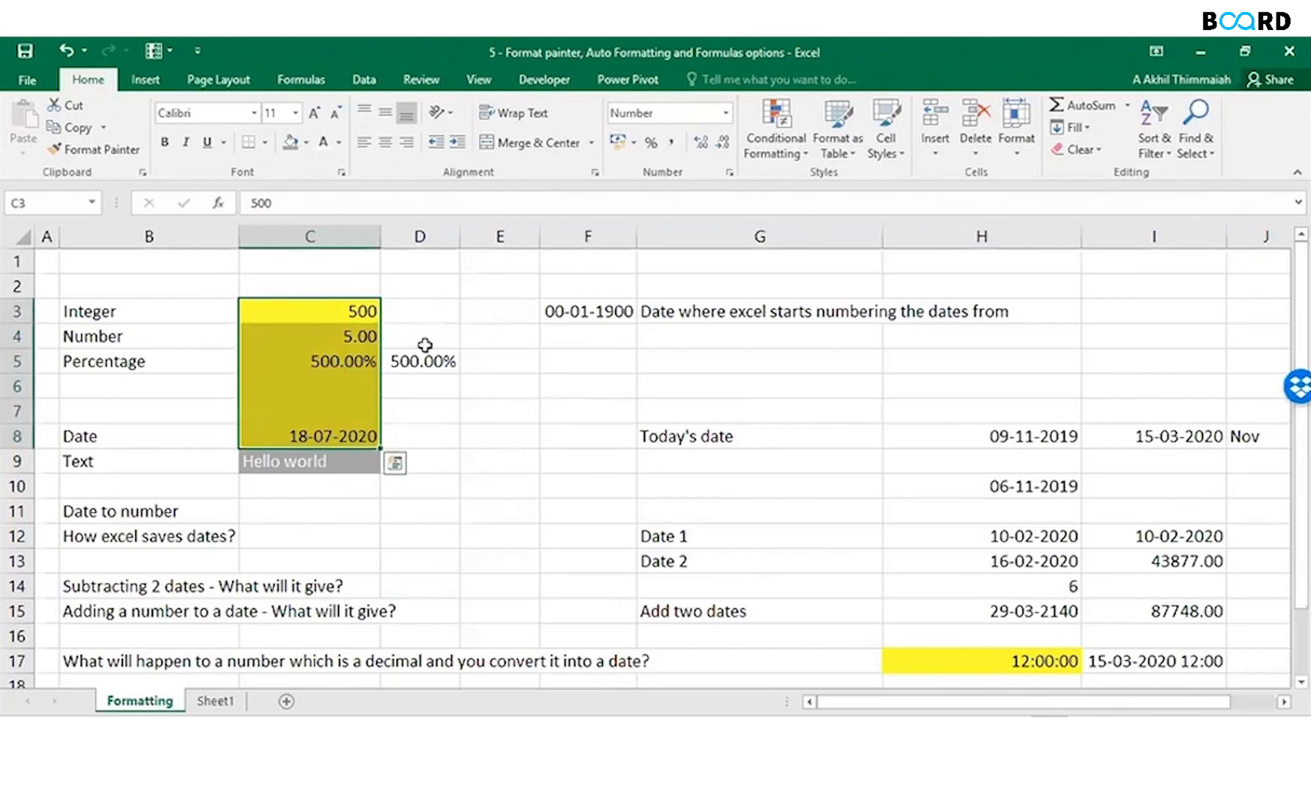
{"action": "mouse_move", "coordinate": [358, 310]}
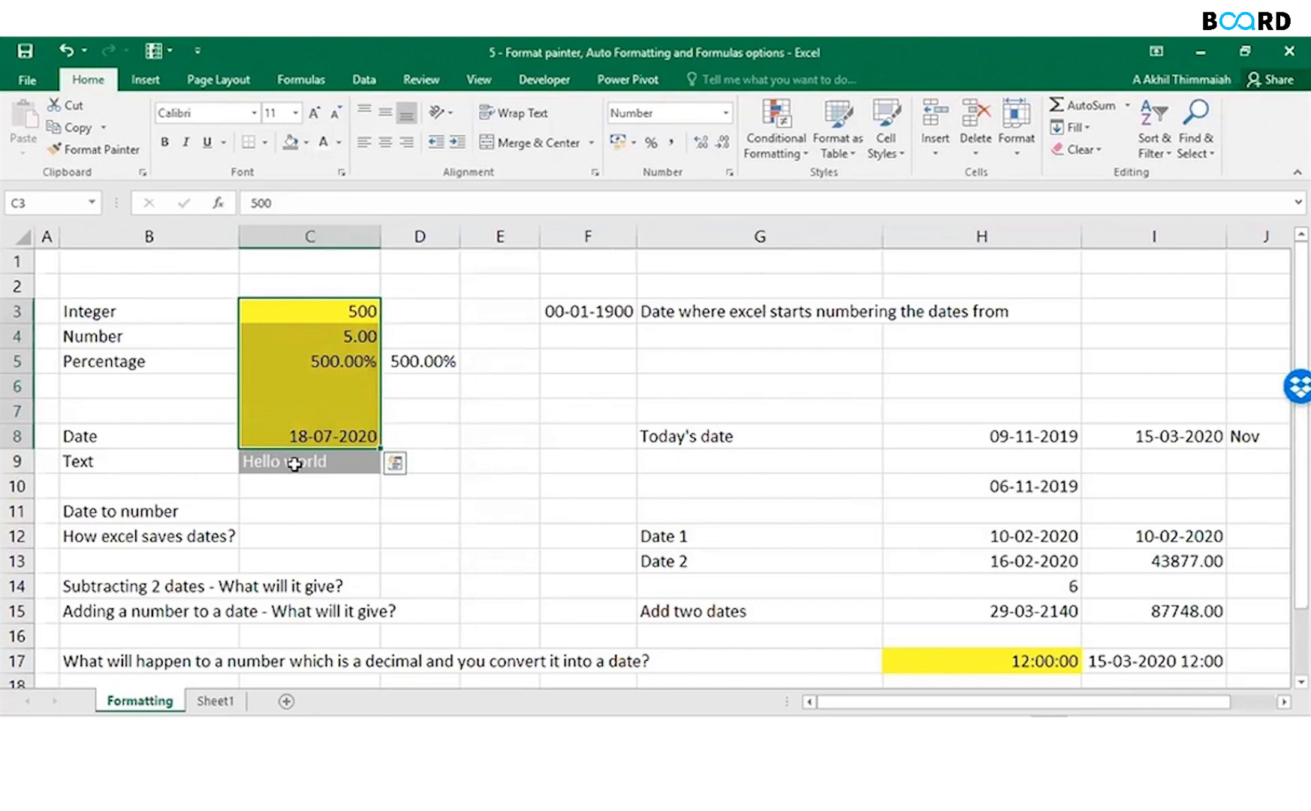
{"action": "left_click", "coordinate": [307, 460]}
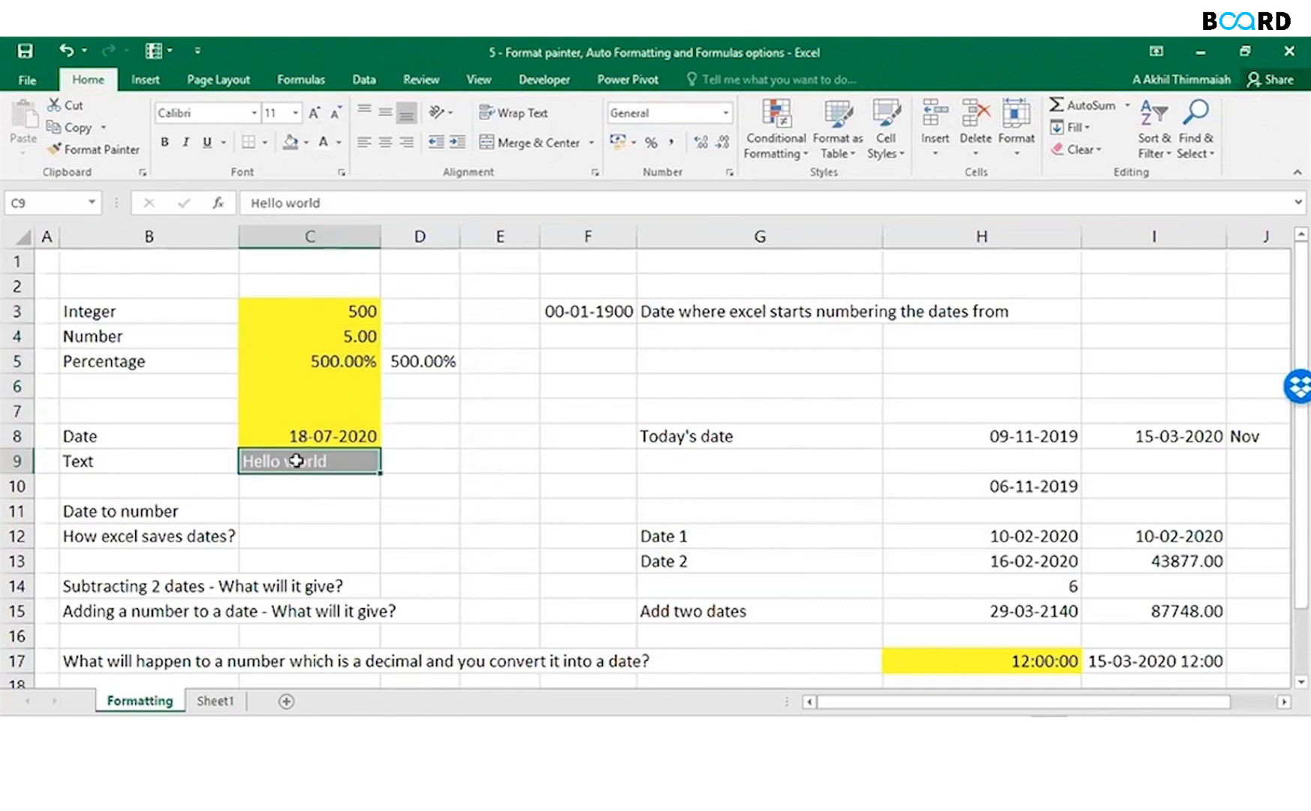
{"action": "left_click", "coordinate": [308, 436]}
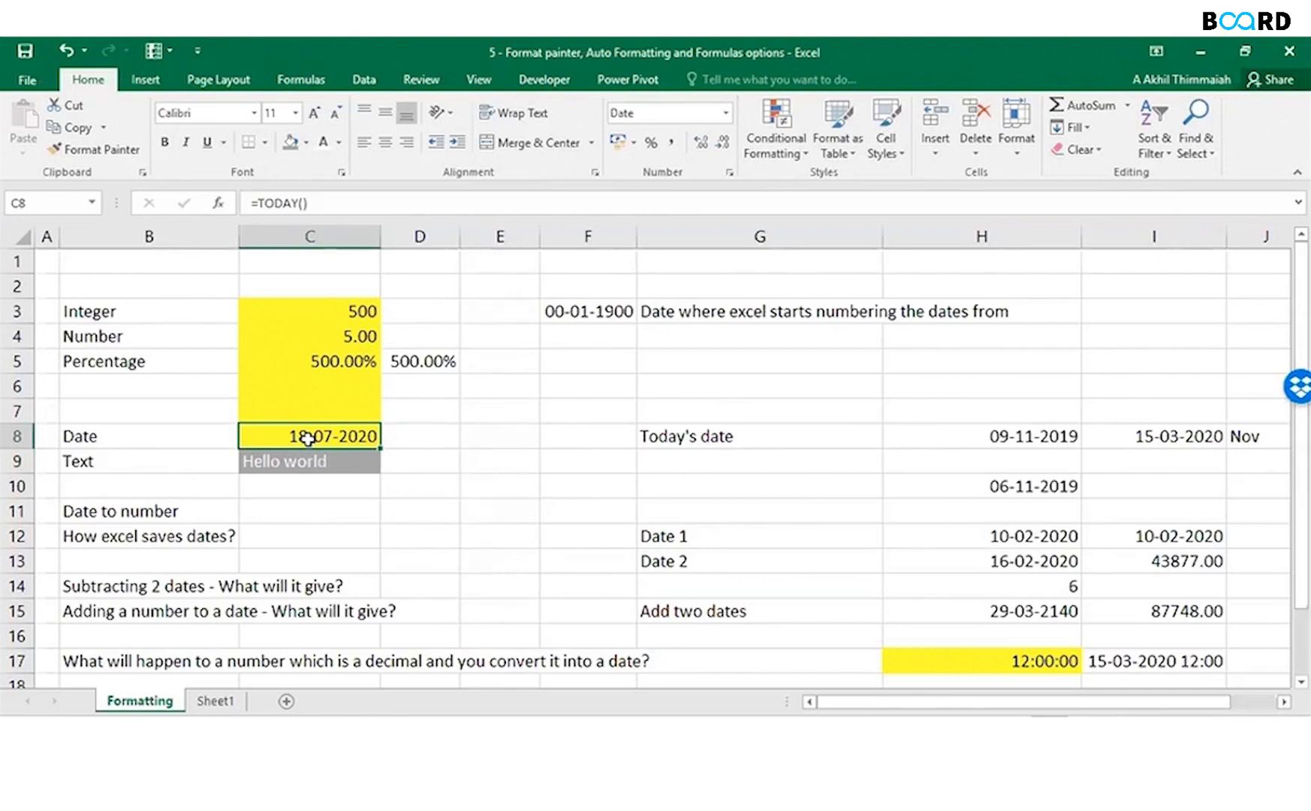
{"action": "mouse_move", "coordinate": [471, 456]}
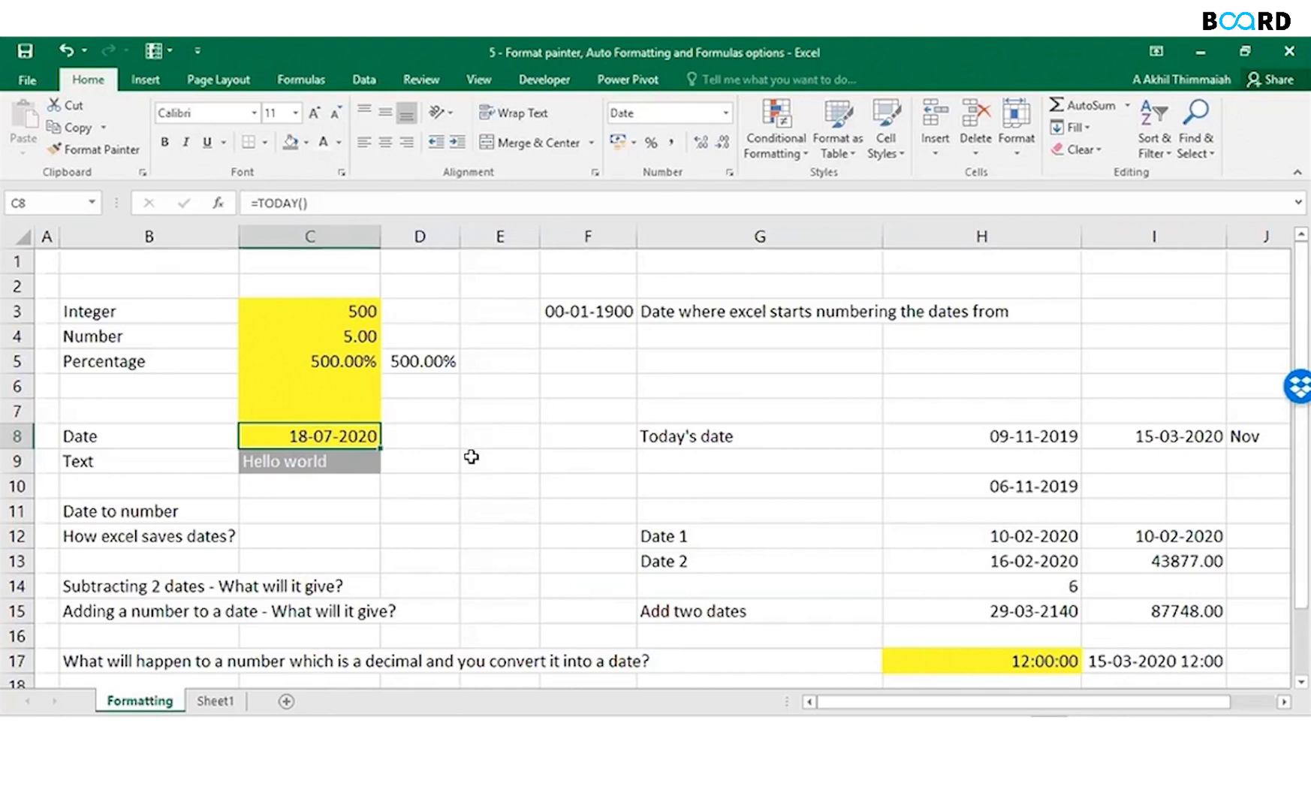
{"action": "mouse_move", "coordinate": [339, 439]}
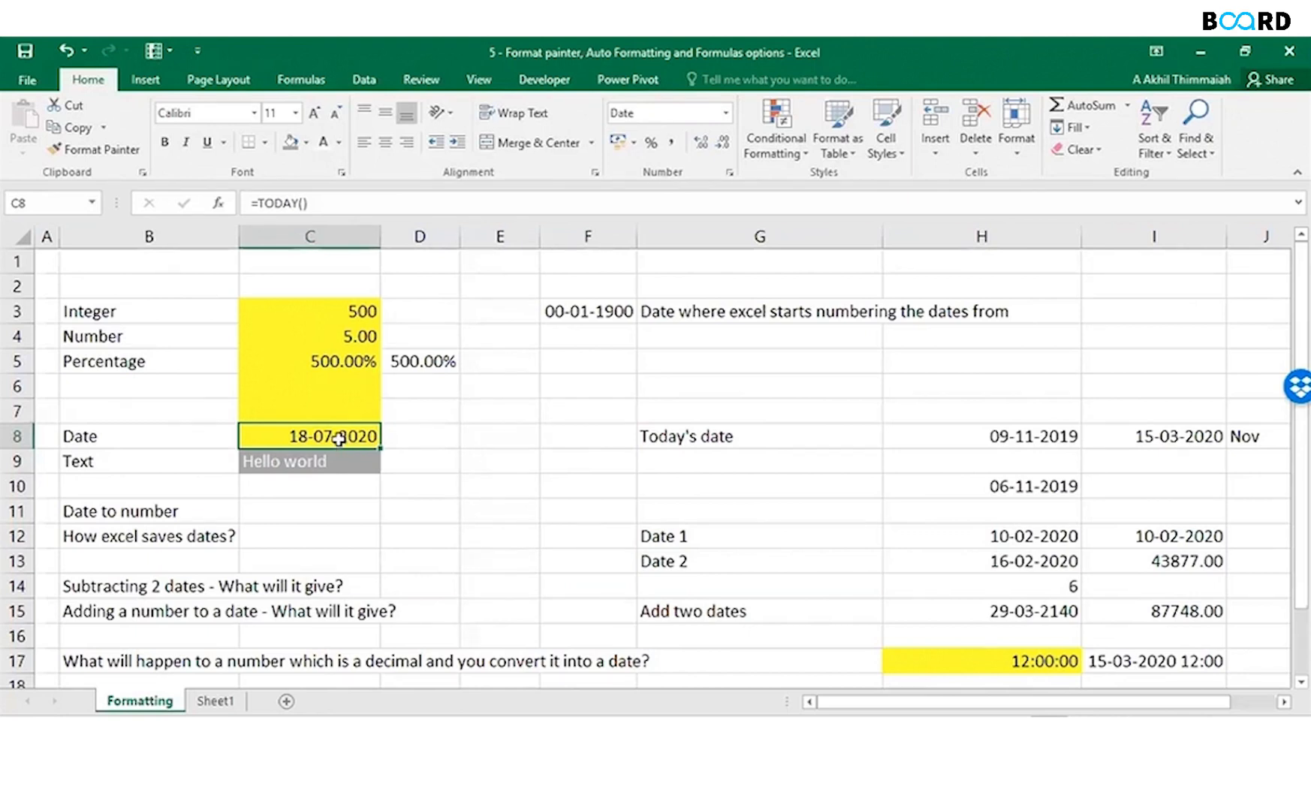
Place a copy of the yellow TODAY() date cell in E8.
{"action": "left_click", "coordinate": [309, 410]}
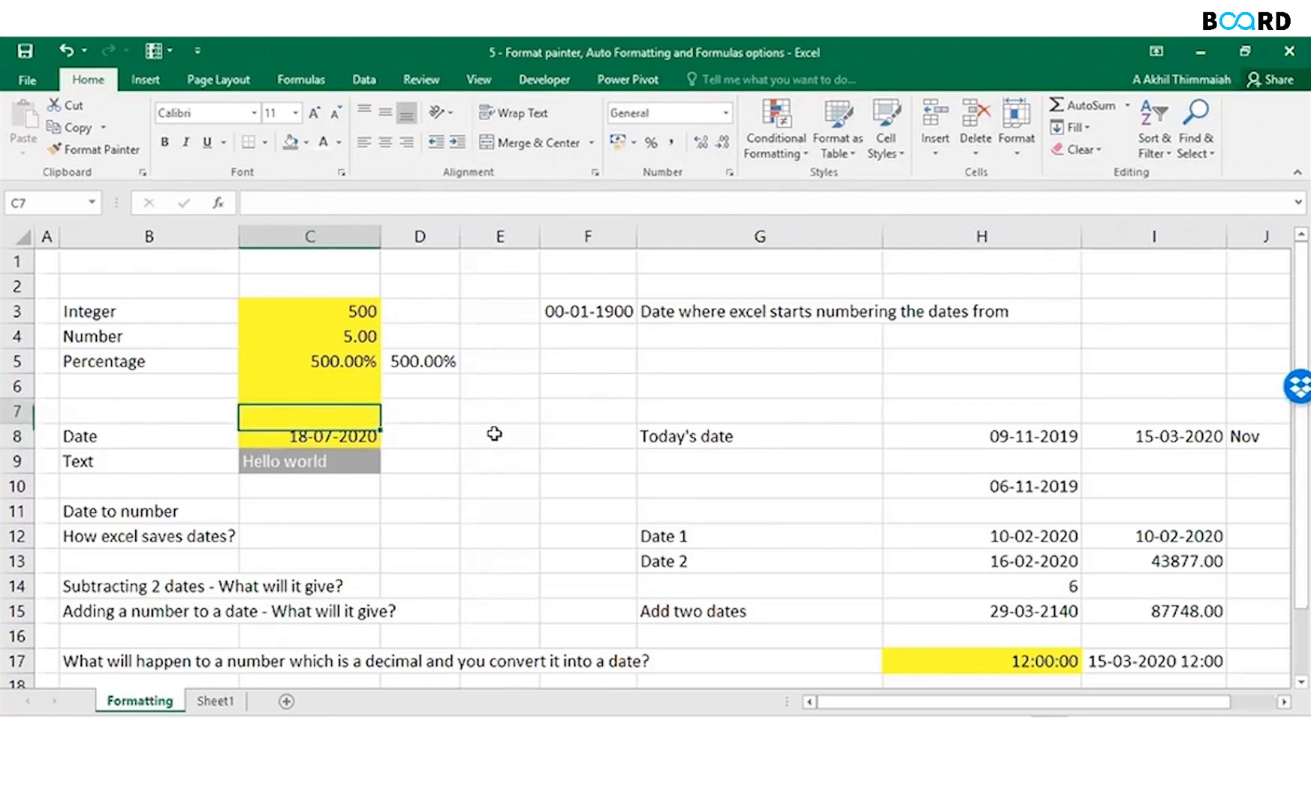
{"action": "left_click", "coordinate": [309, 460]}
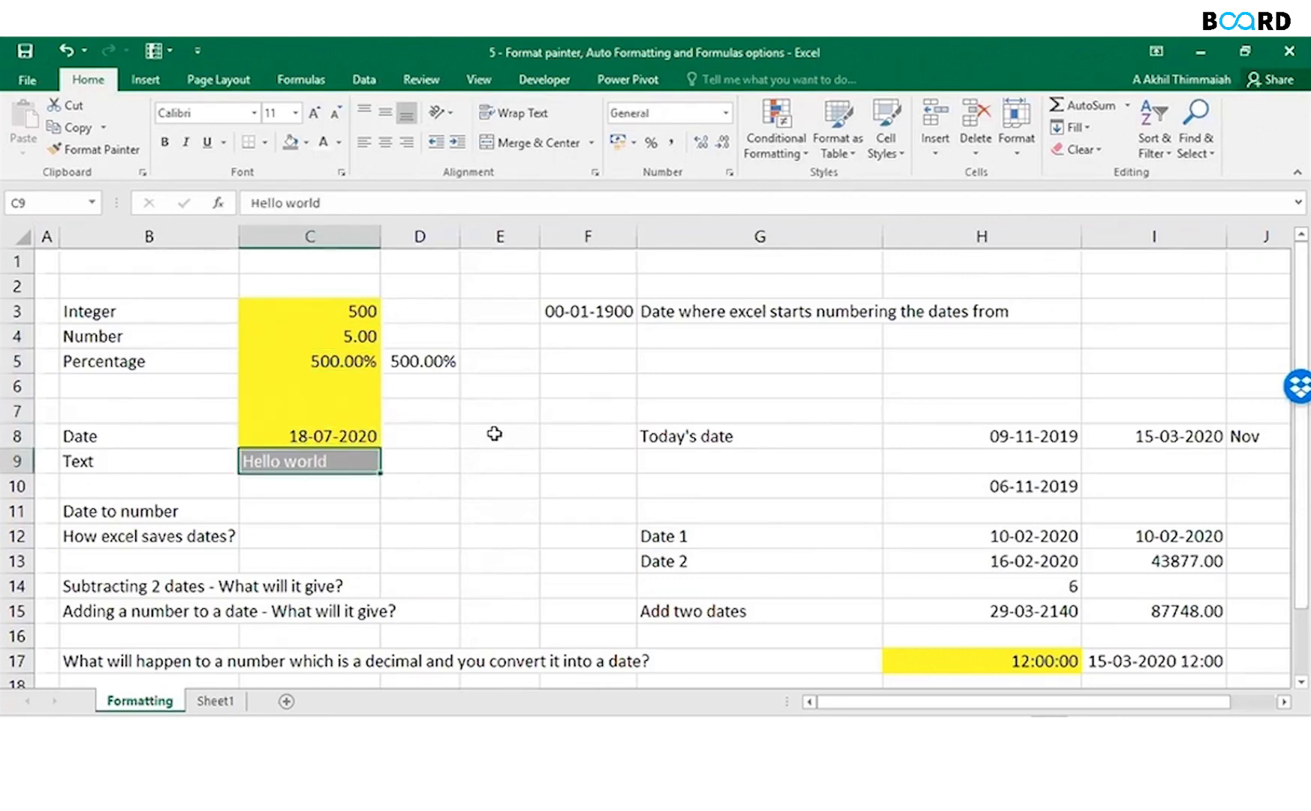
{"action": "left_click", "coordinate": [499, 434]}
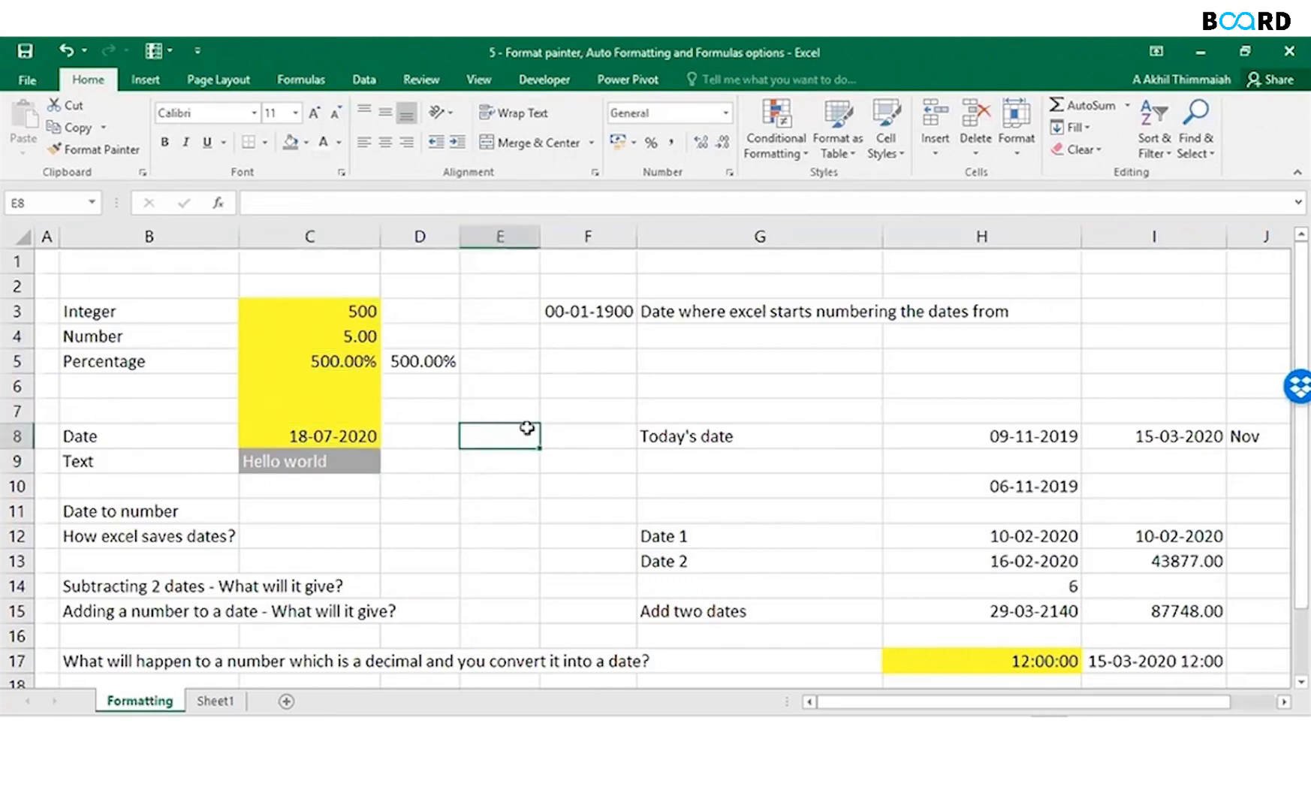
{"action": "left_click", "coordinate": [714, 112]}
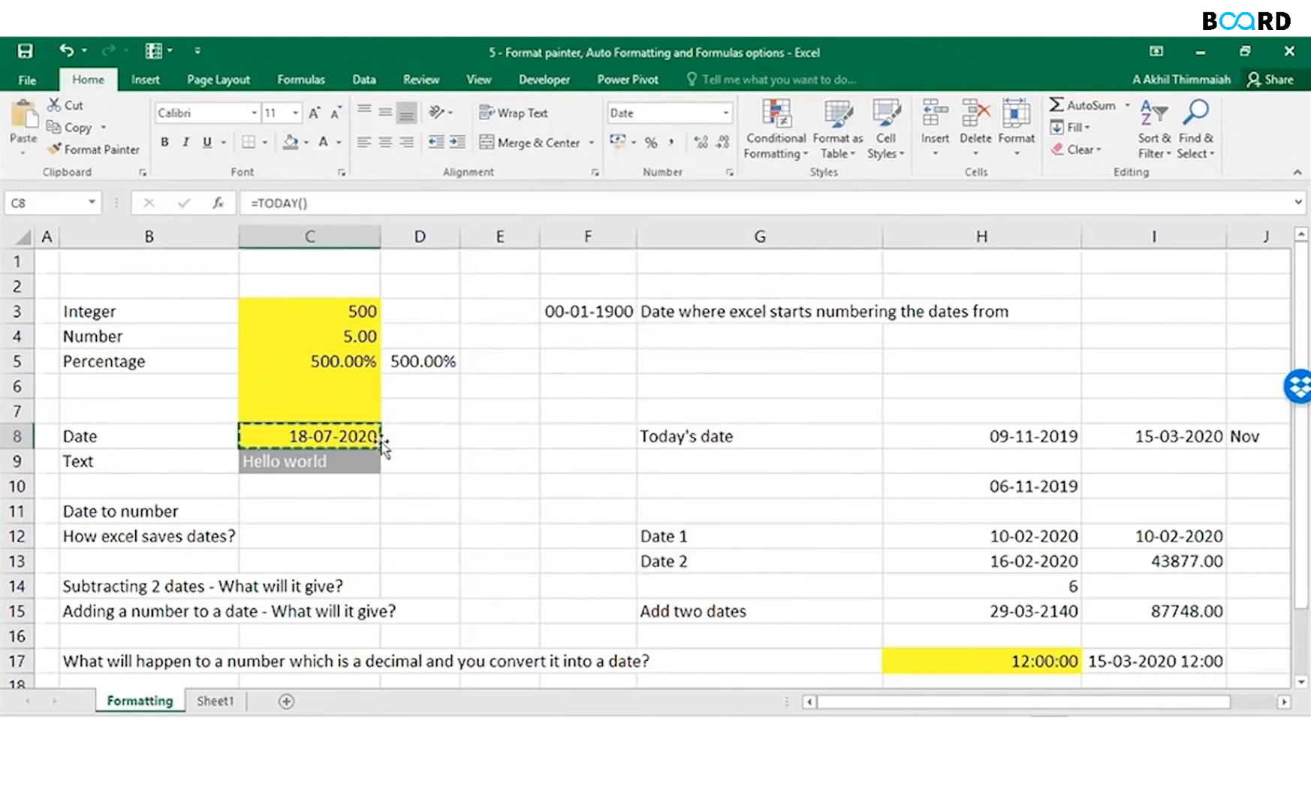
{"action": "left_click", "coordinate": [499, 436]}
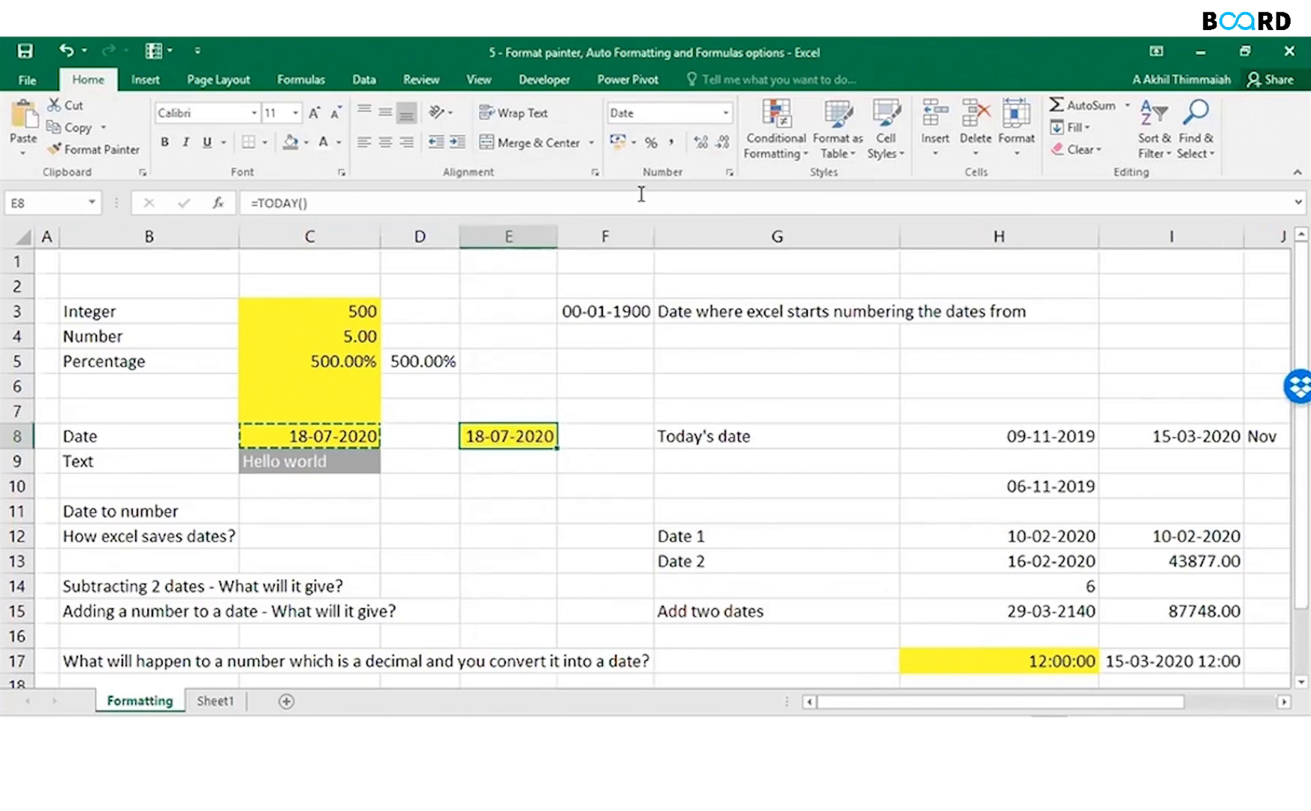
Switch E8 to Number format to show serial 44030, comparing it with C8.
{"action": "left_click", "coordinate": [723, 112]}
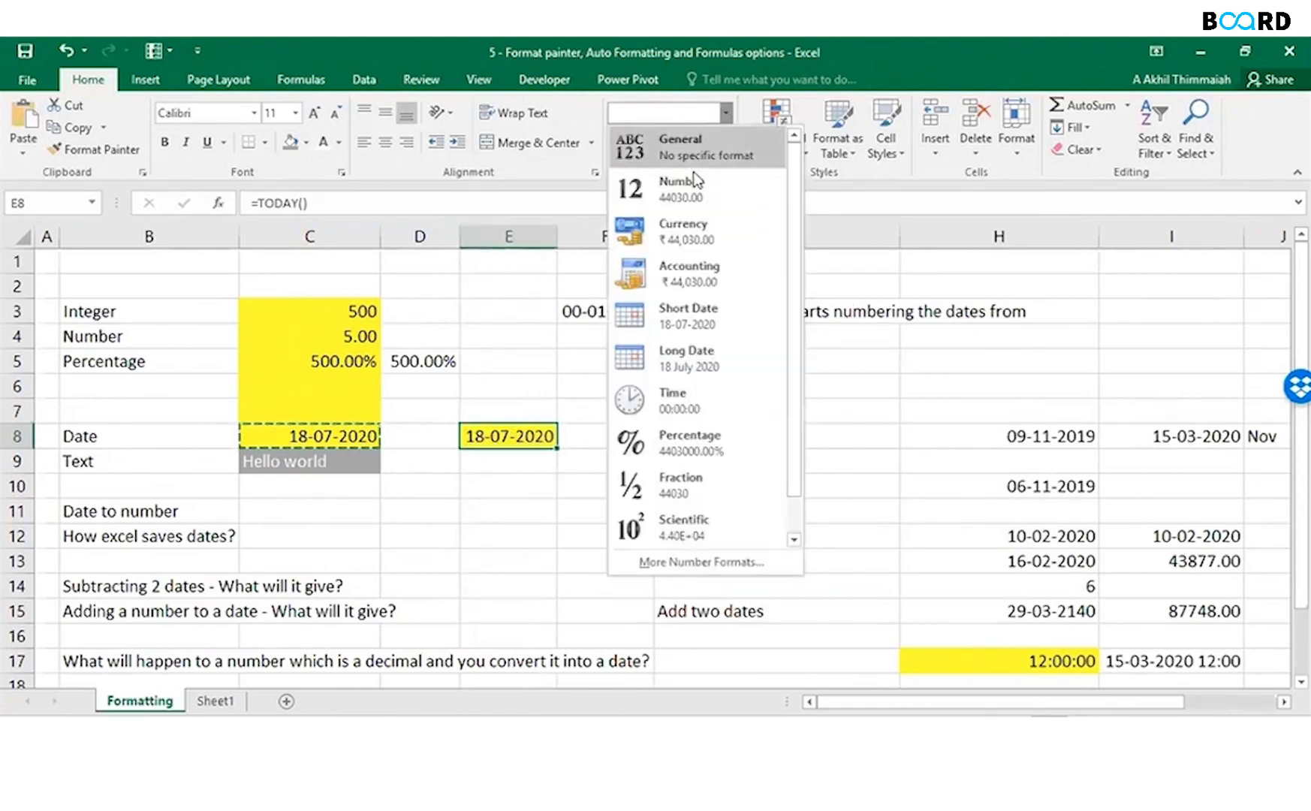
{"action": "left_click", "coordinate": [677, 191]}
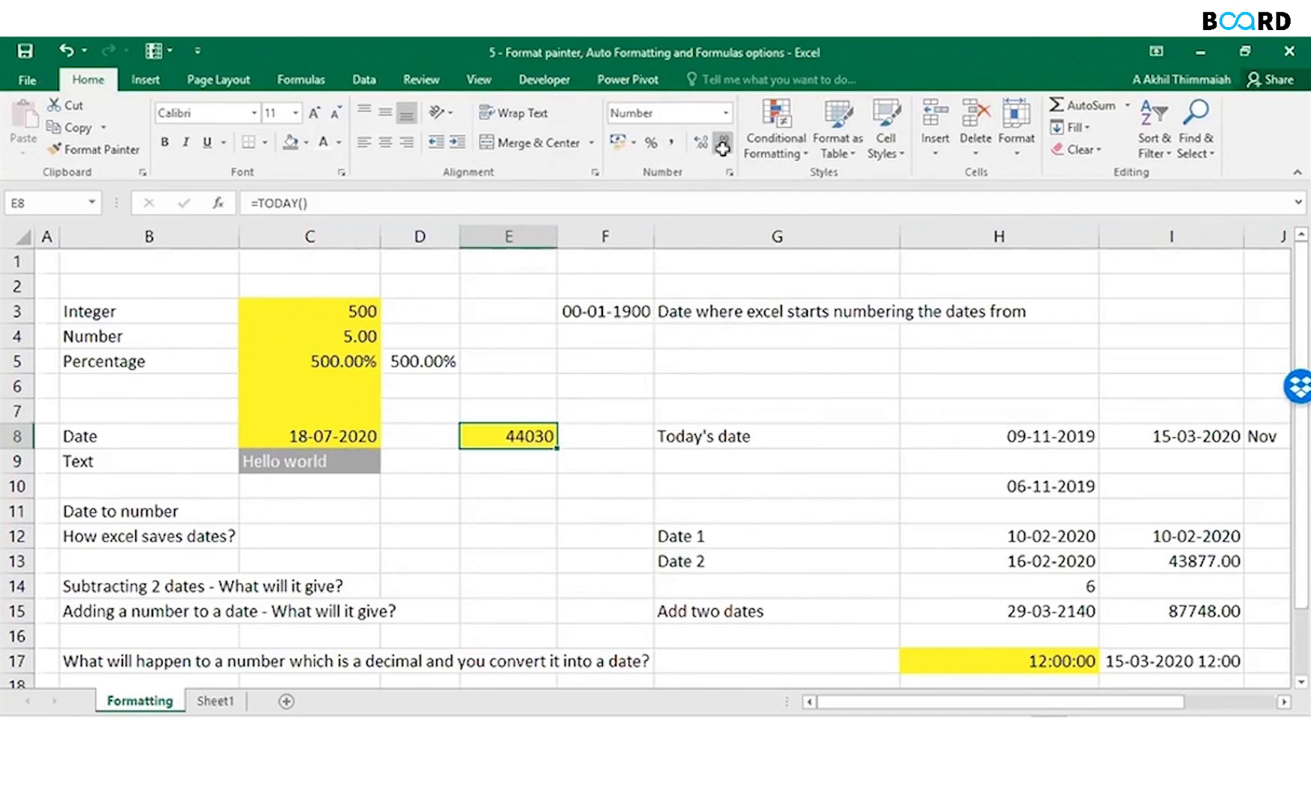
{"action": "mouse_move", "coordinate": [521, 533]}
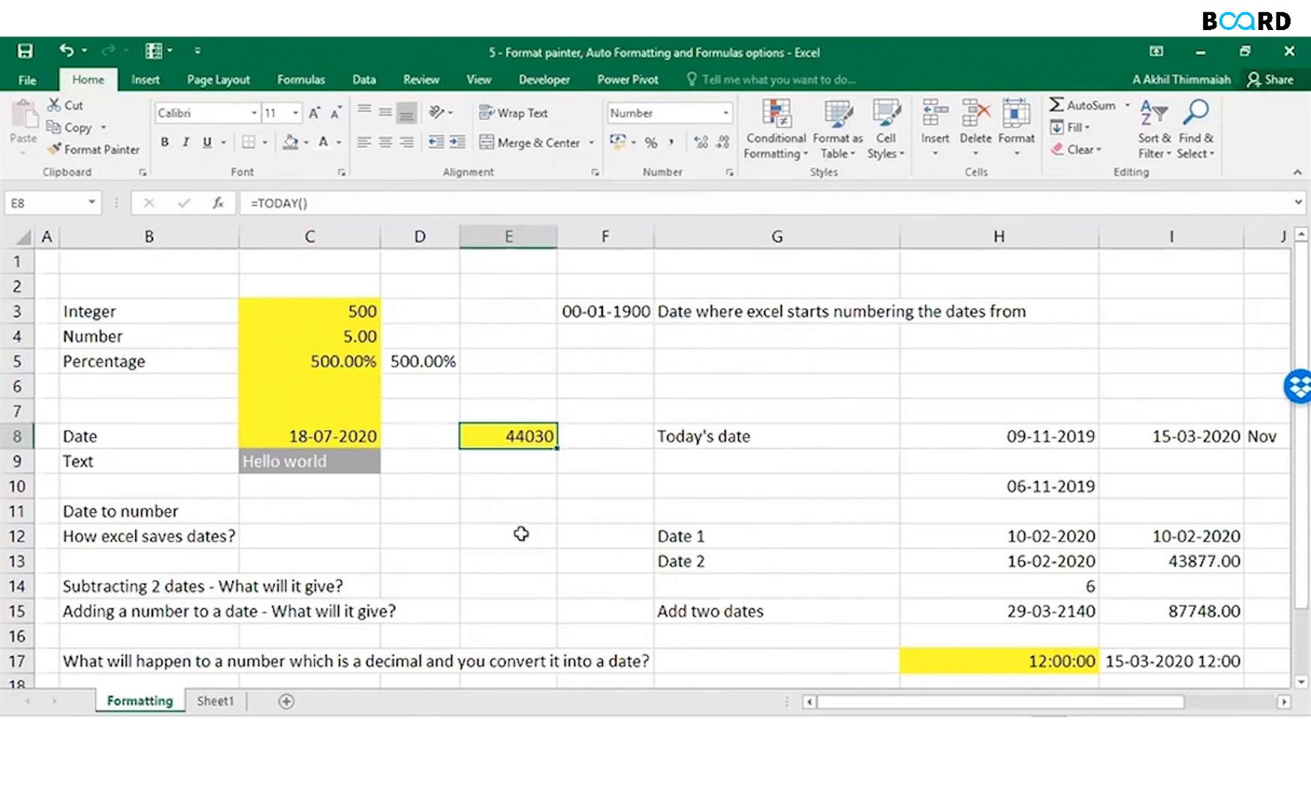
{"action": "left_click", "coordinate": [308, 436]}
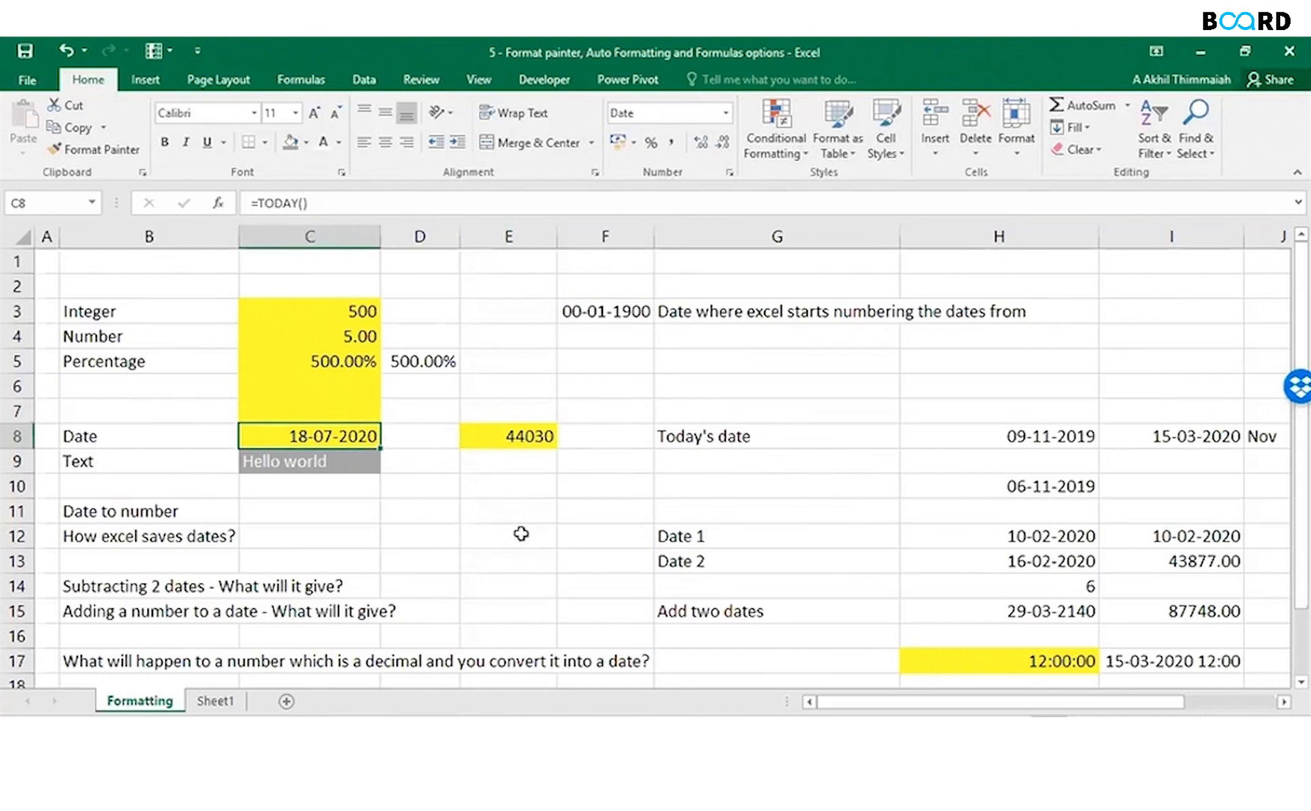
{"action": "left_click", "coordinate": [507, 436]}
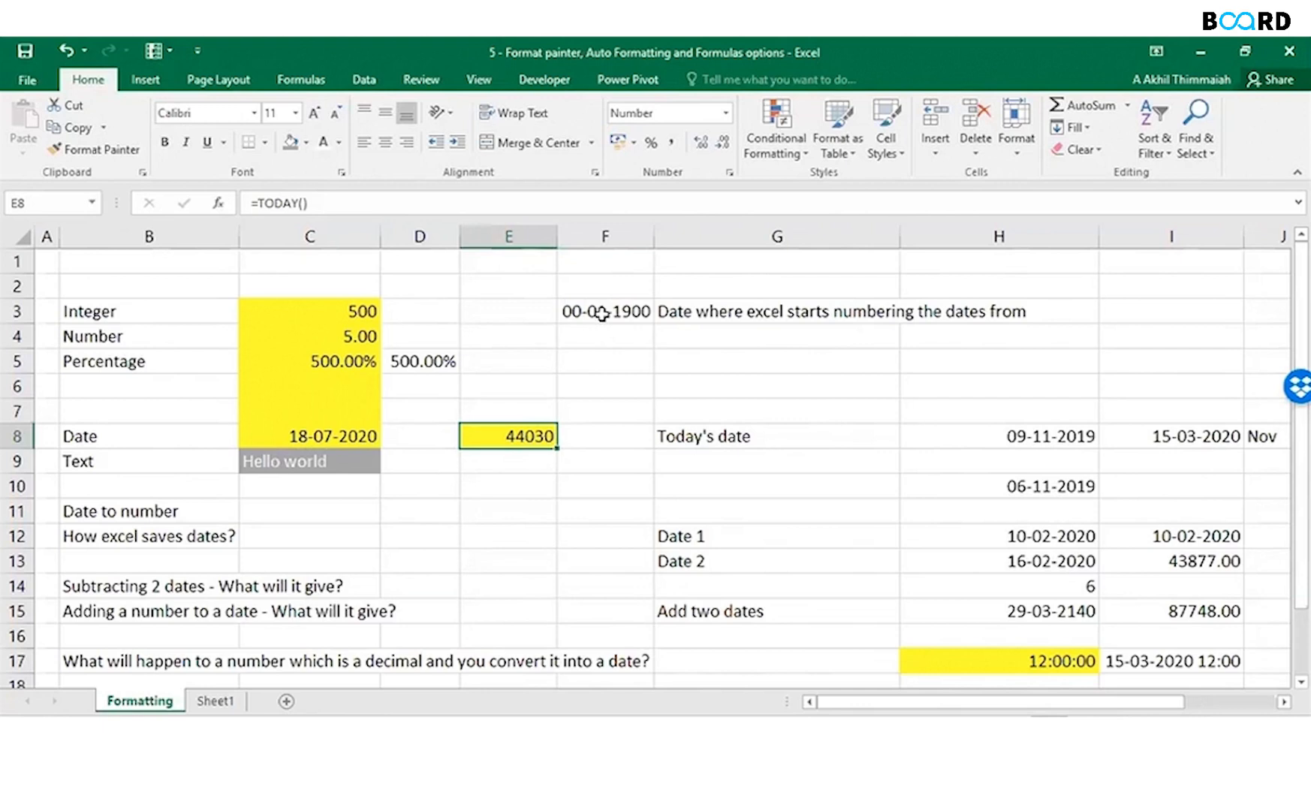
{"action": "left_click", "coordinate": [604, 311]}
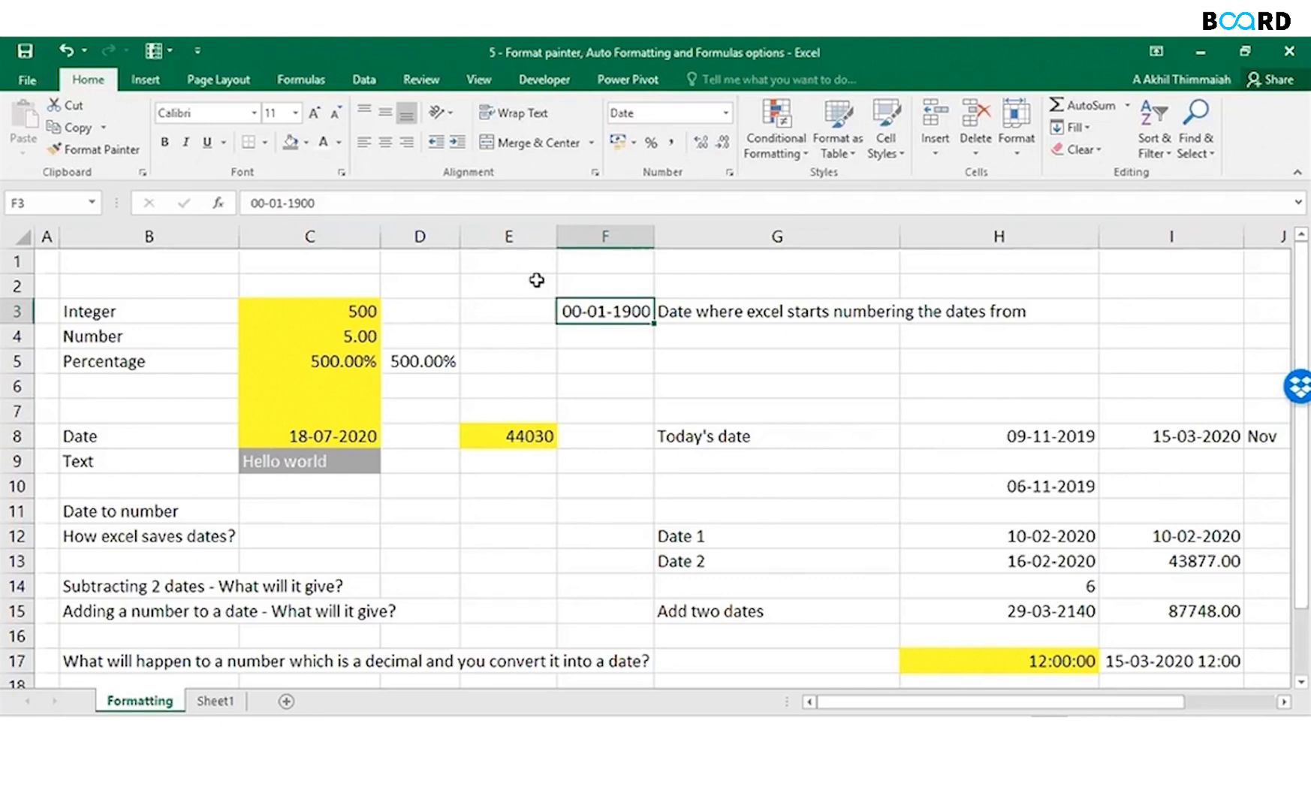
{"action": "mouse_move", "coordinate": [521, 433]}
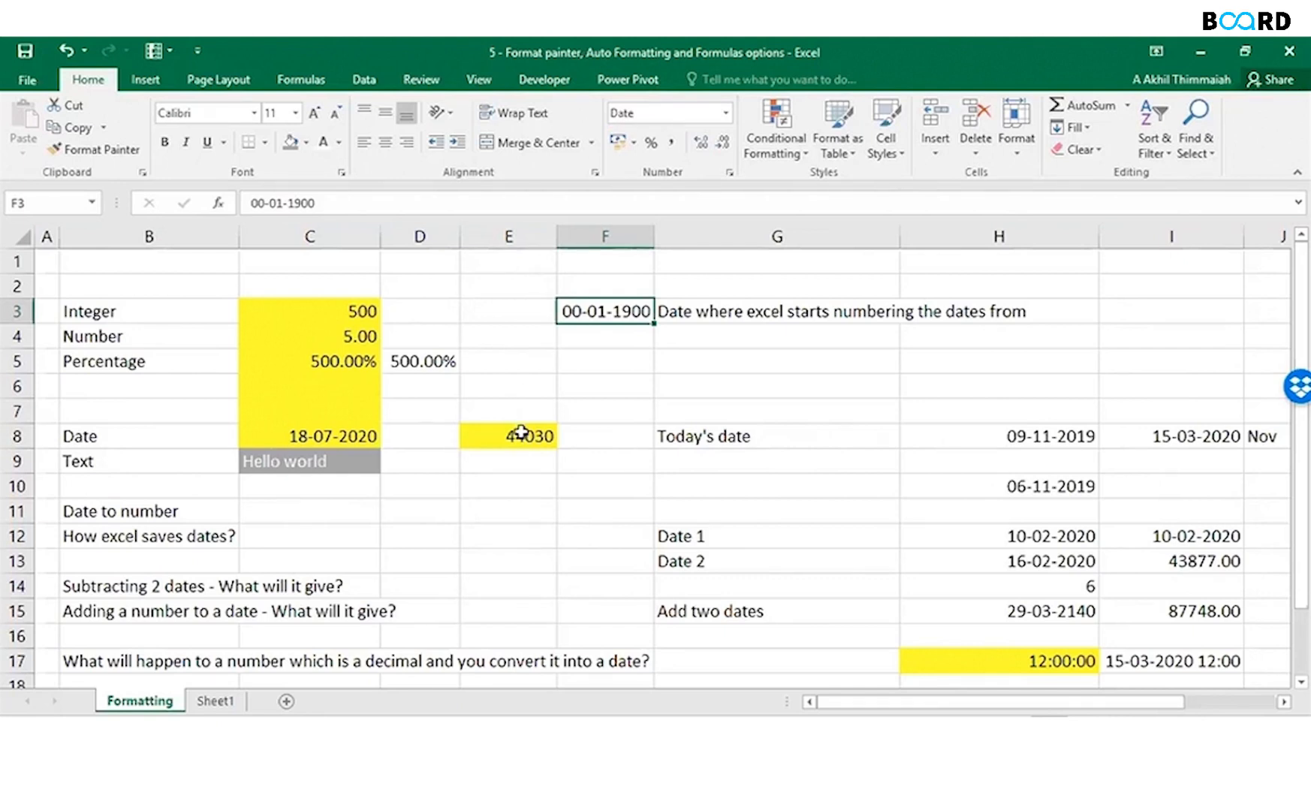
{"action": "left_click", "coordinate": [506, 435]}
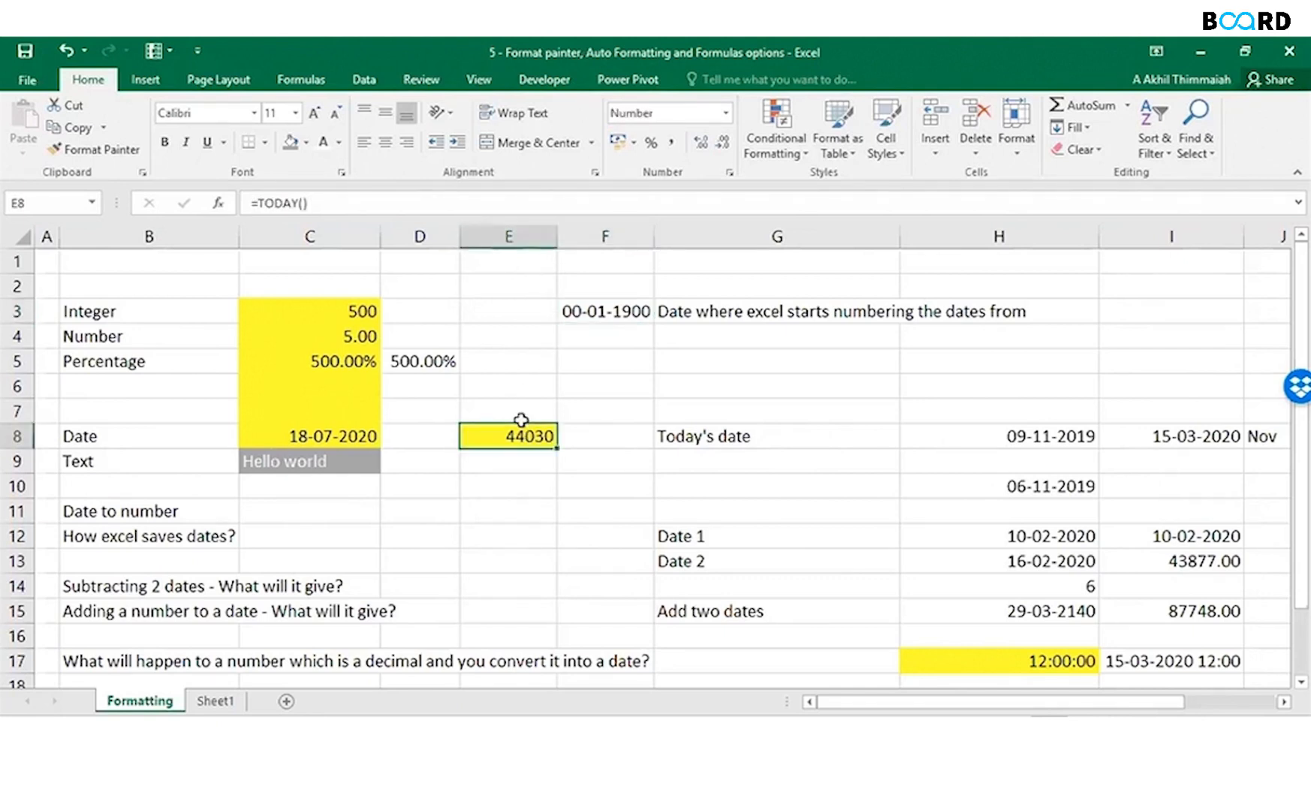
{"action": "mouse_move", "coordinate": [627, 309]}
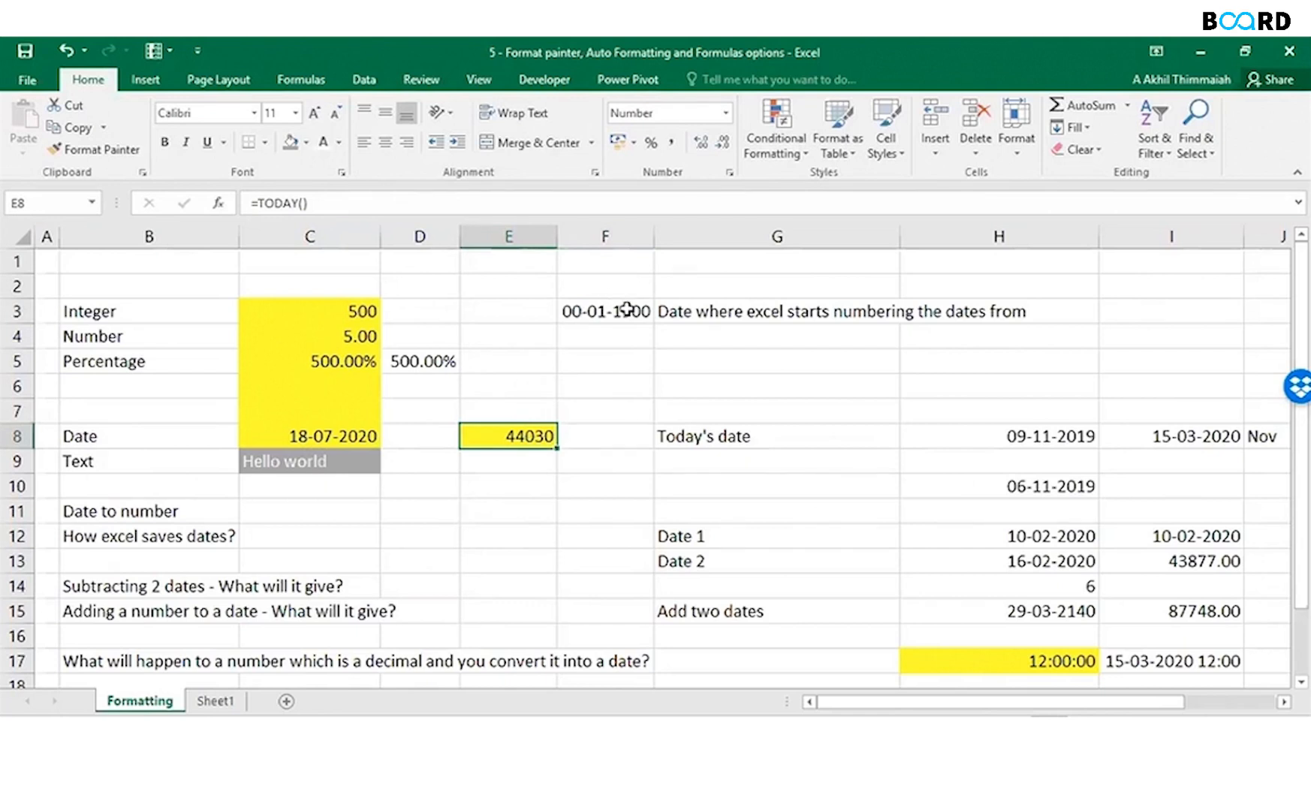
{"action": "left_click", "coordinate": [307, 435]}
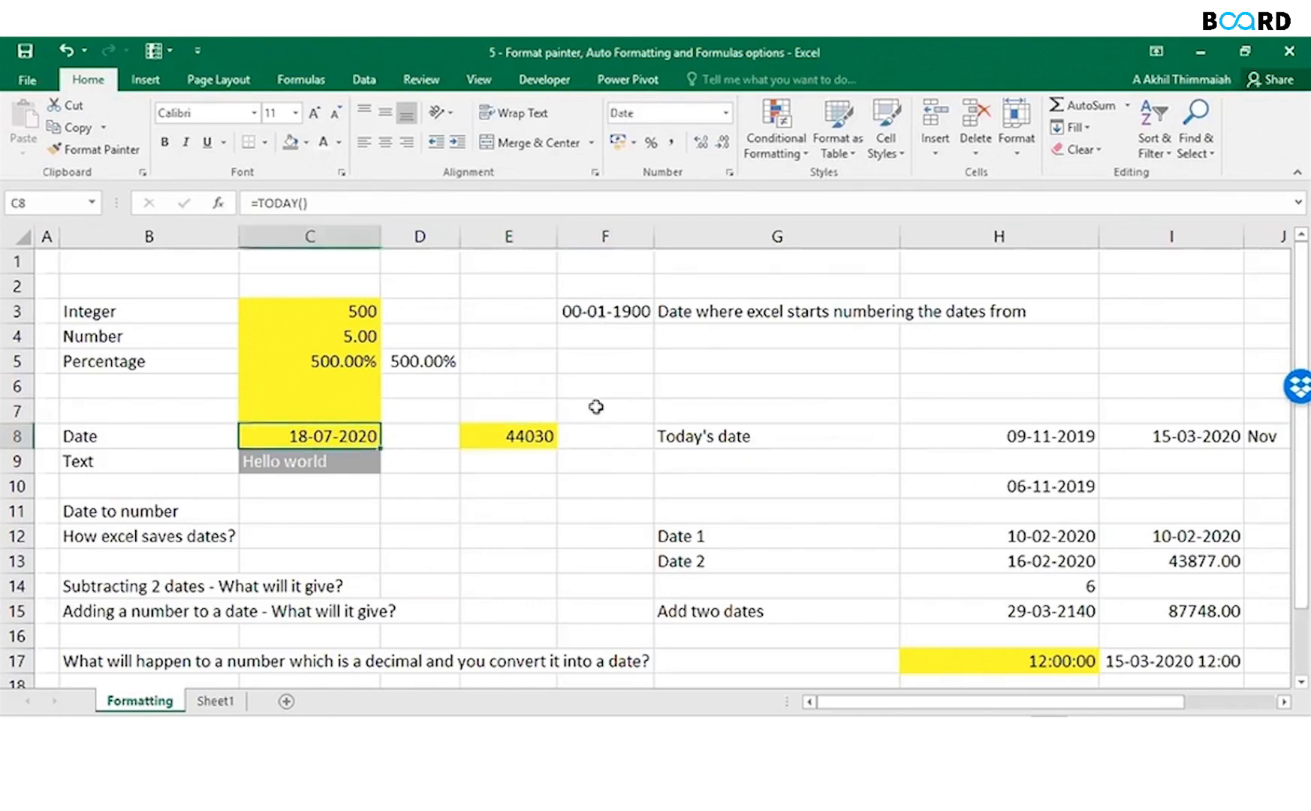
{"action": "left_click", "coordinate": [418, 436]}
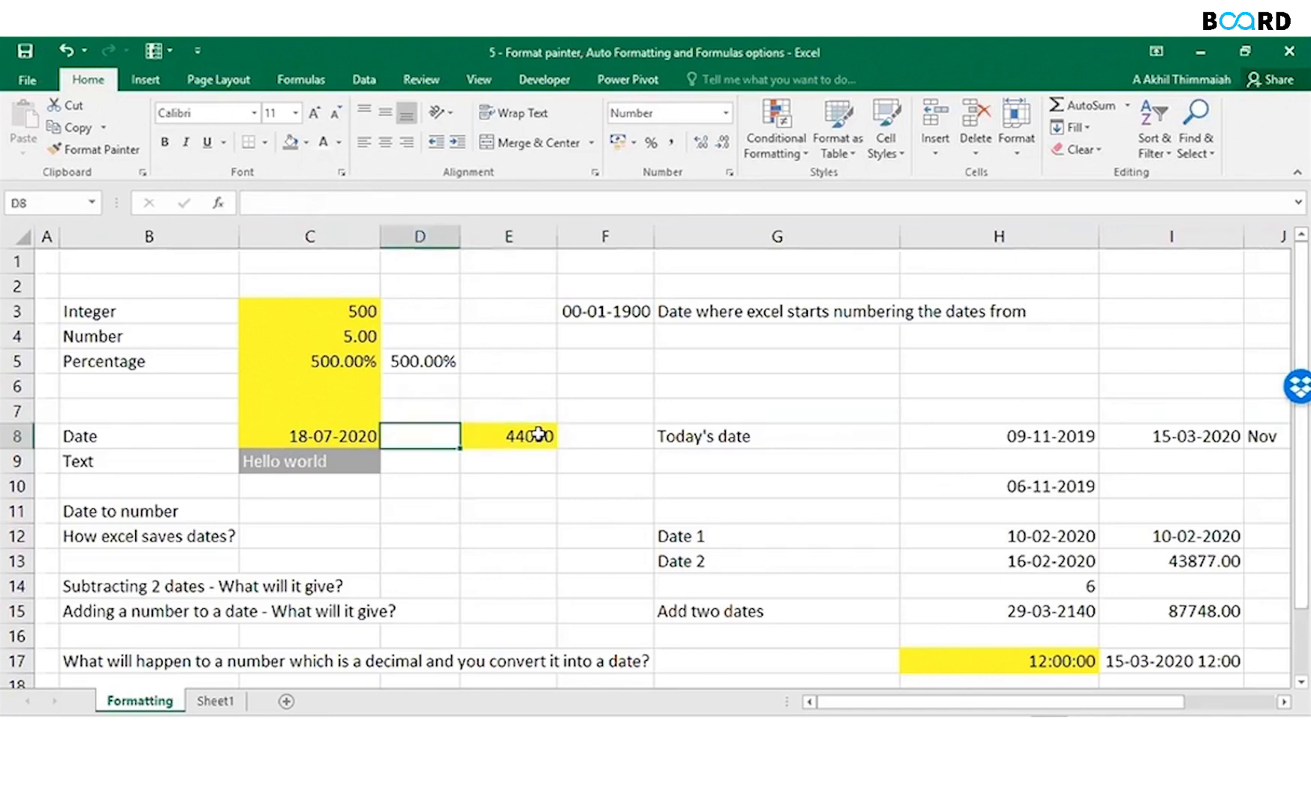
{"action": "left_click", "coordinate": [309, 435]}
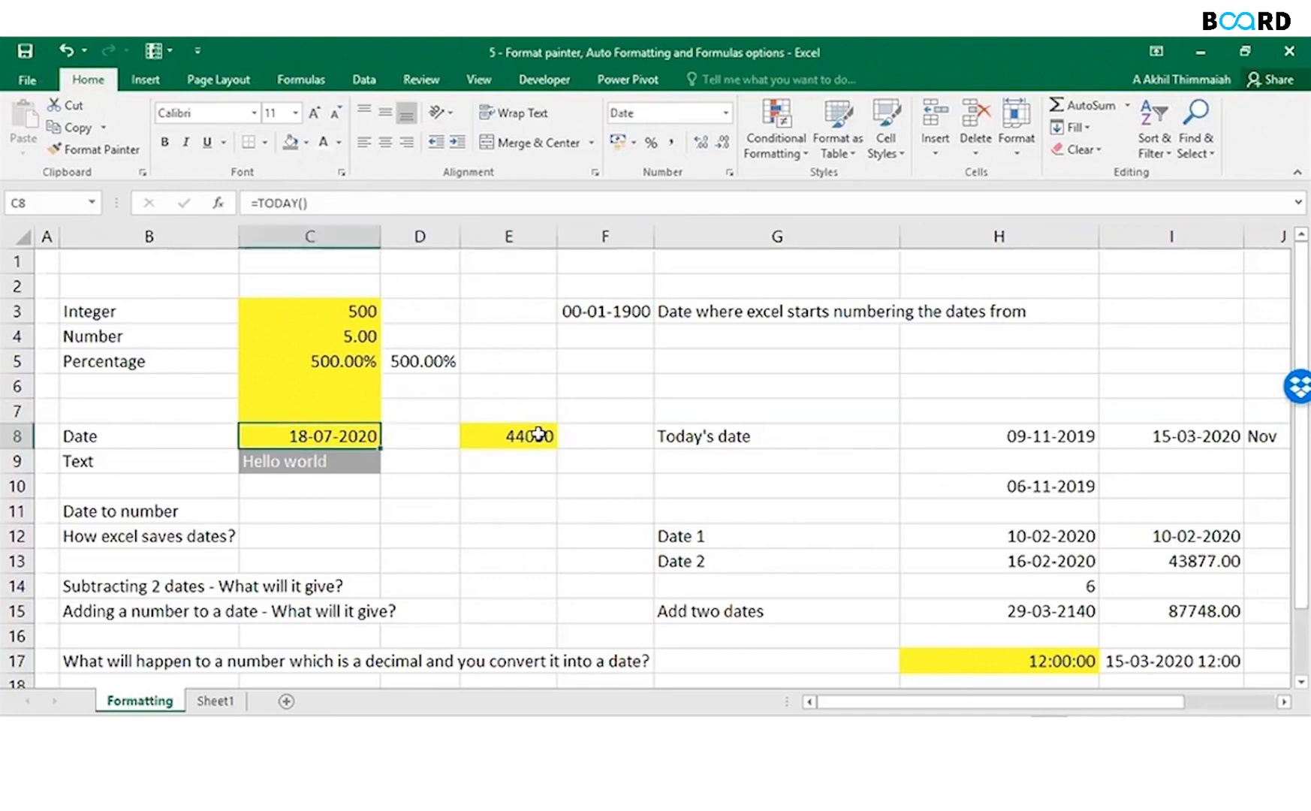
{"action": "left_click", "coordinate": [507, 435]}
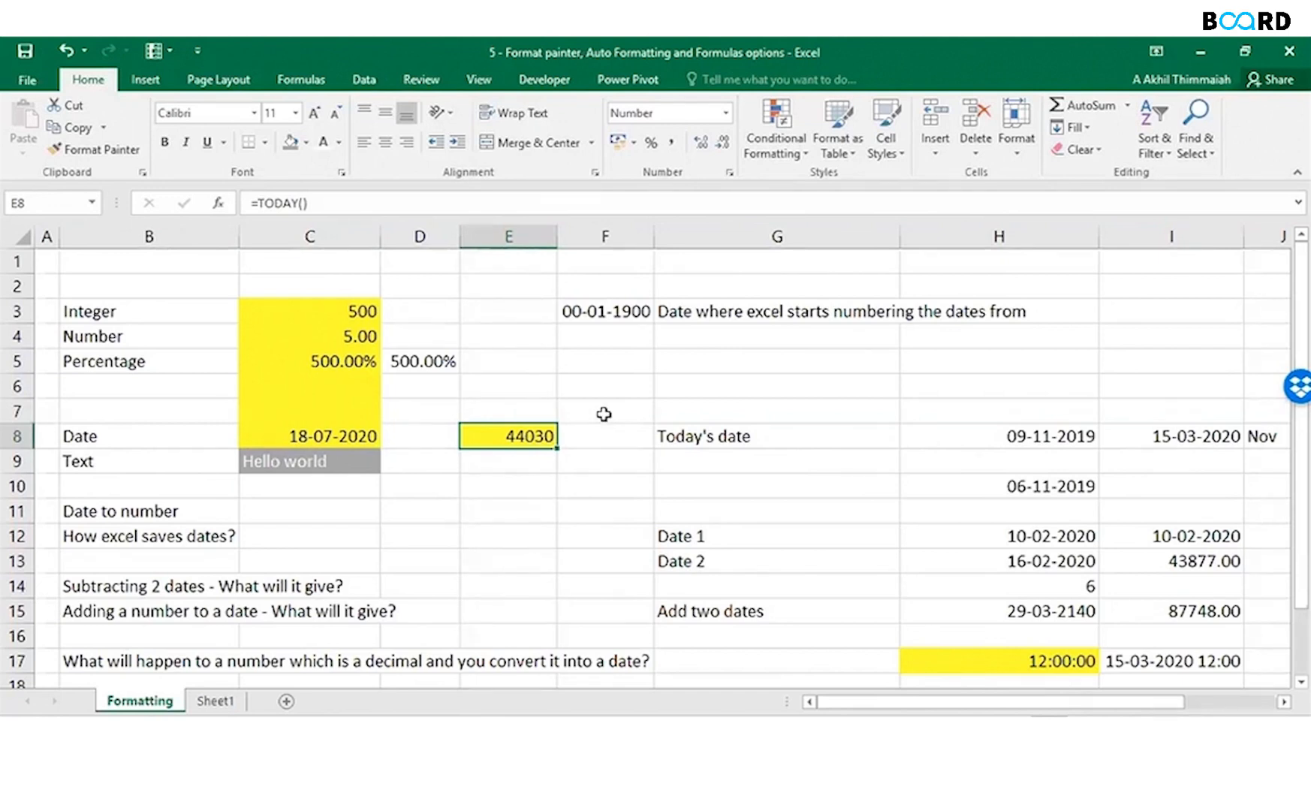
{"action": "left_click", "coordinate": [603, 510]}
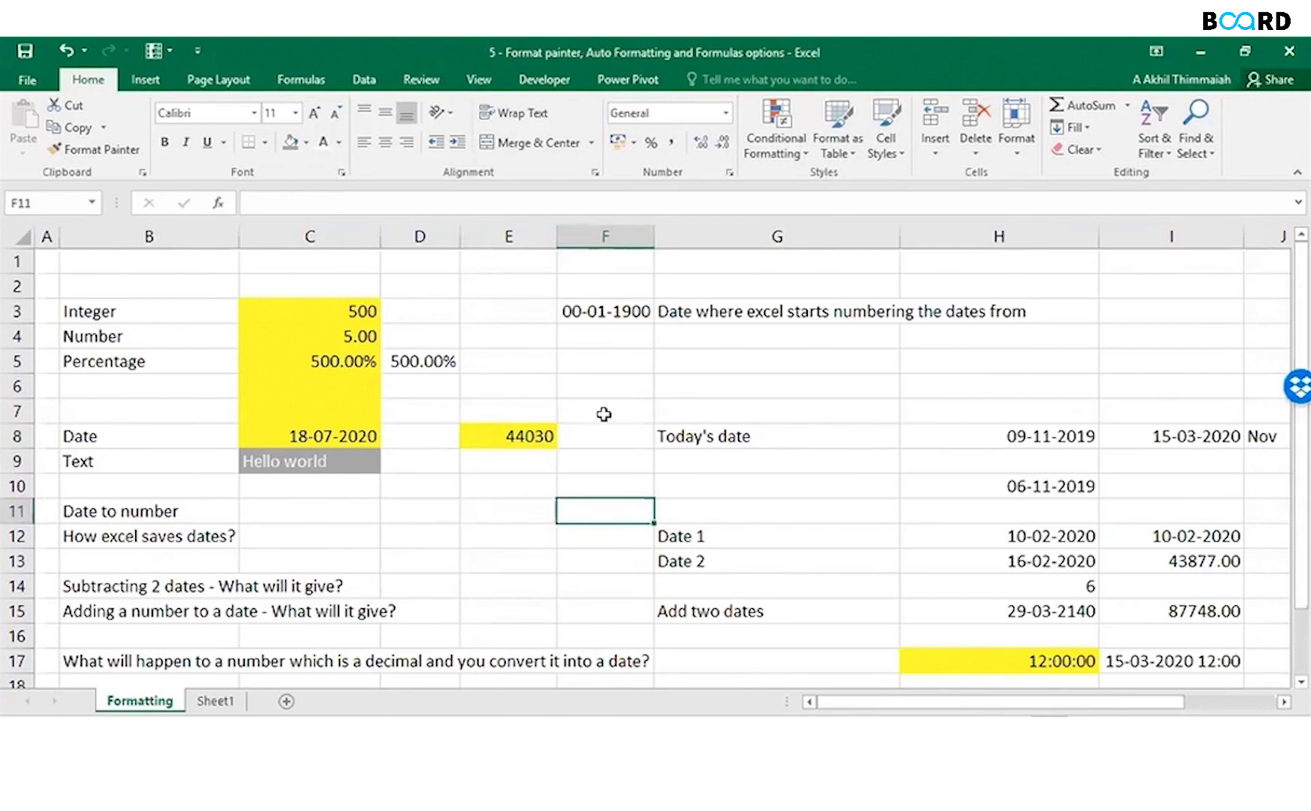
{"action": "left_click", "coordinate": [508, 322]}
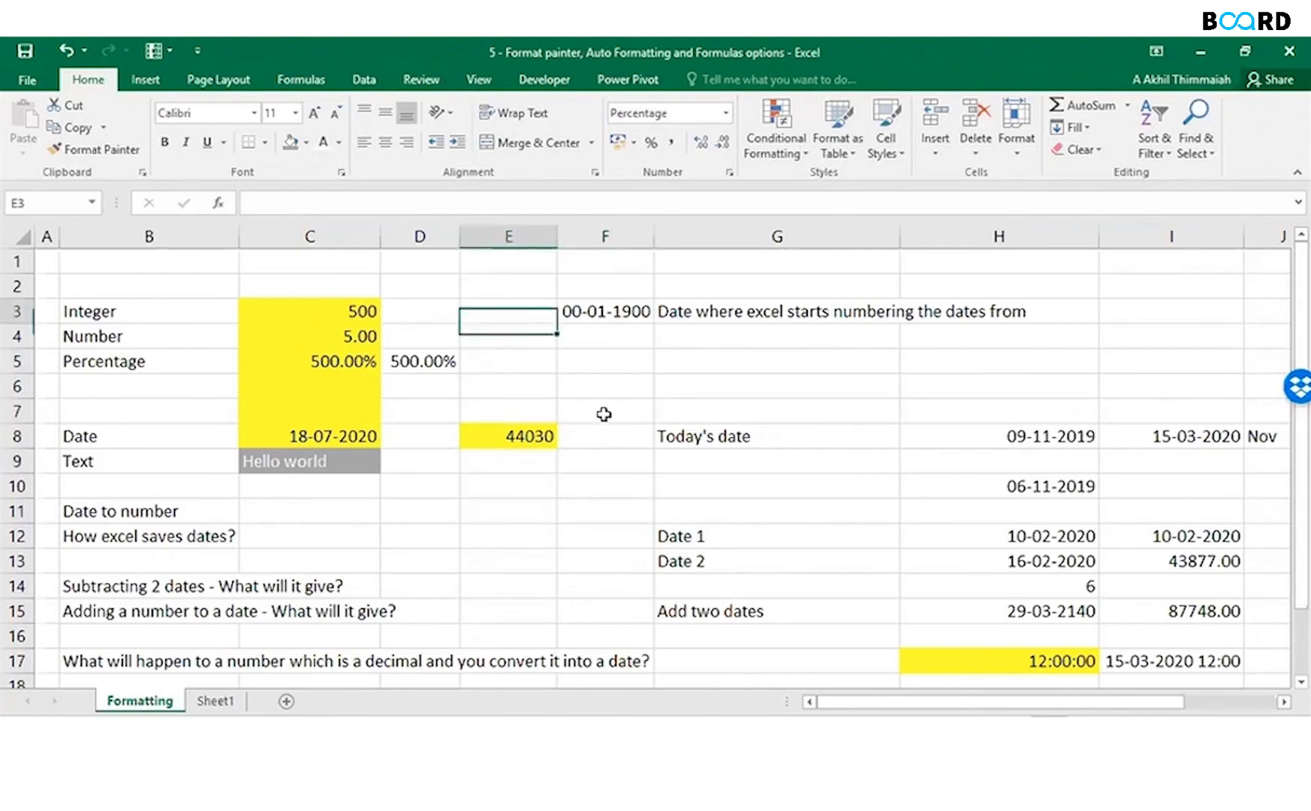
{"action": "left_click", "coordinate": [604, 310]}
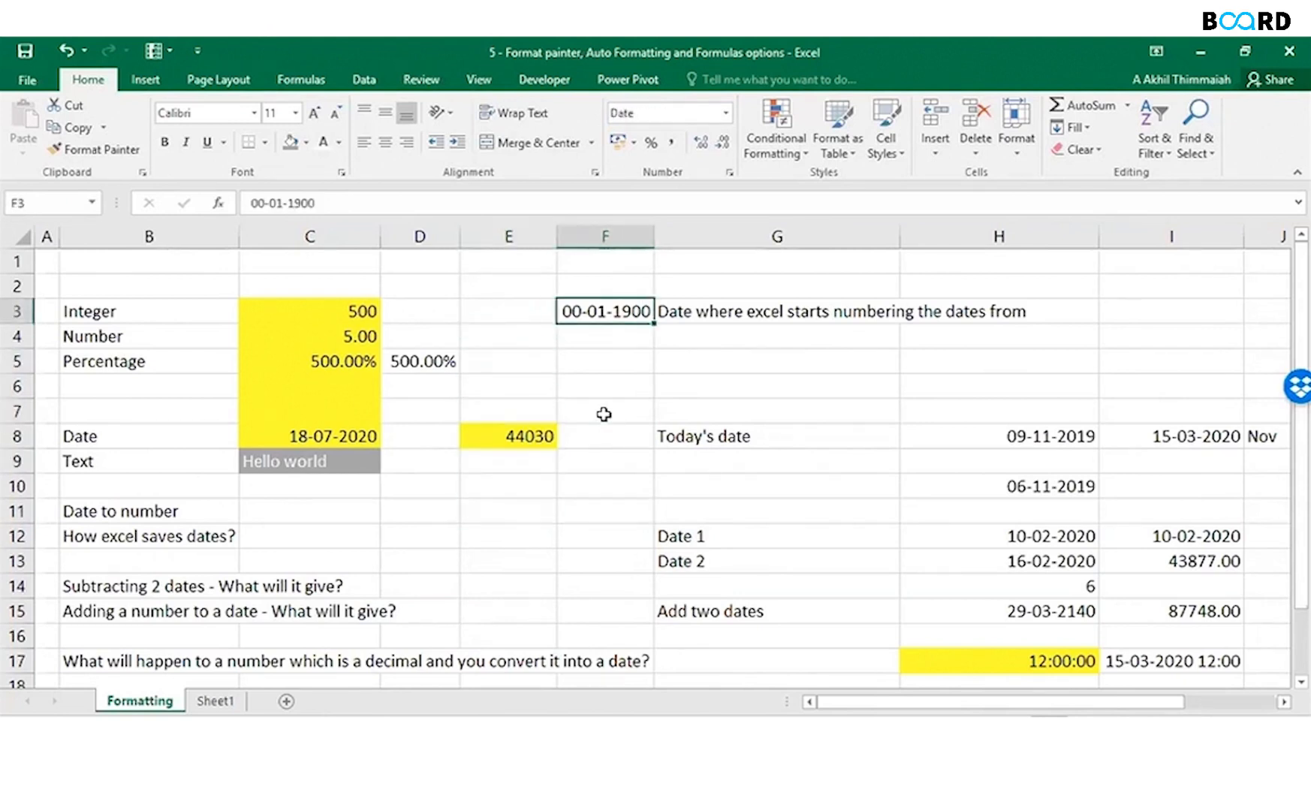
Enter the pre-1900 test date 01-02-1889 in F4.
{"action": "left_click", "coordinate": [603, 335]}
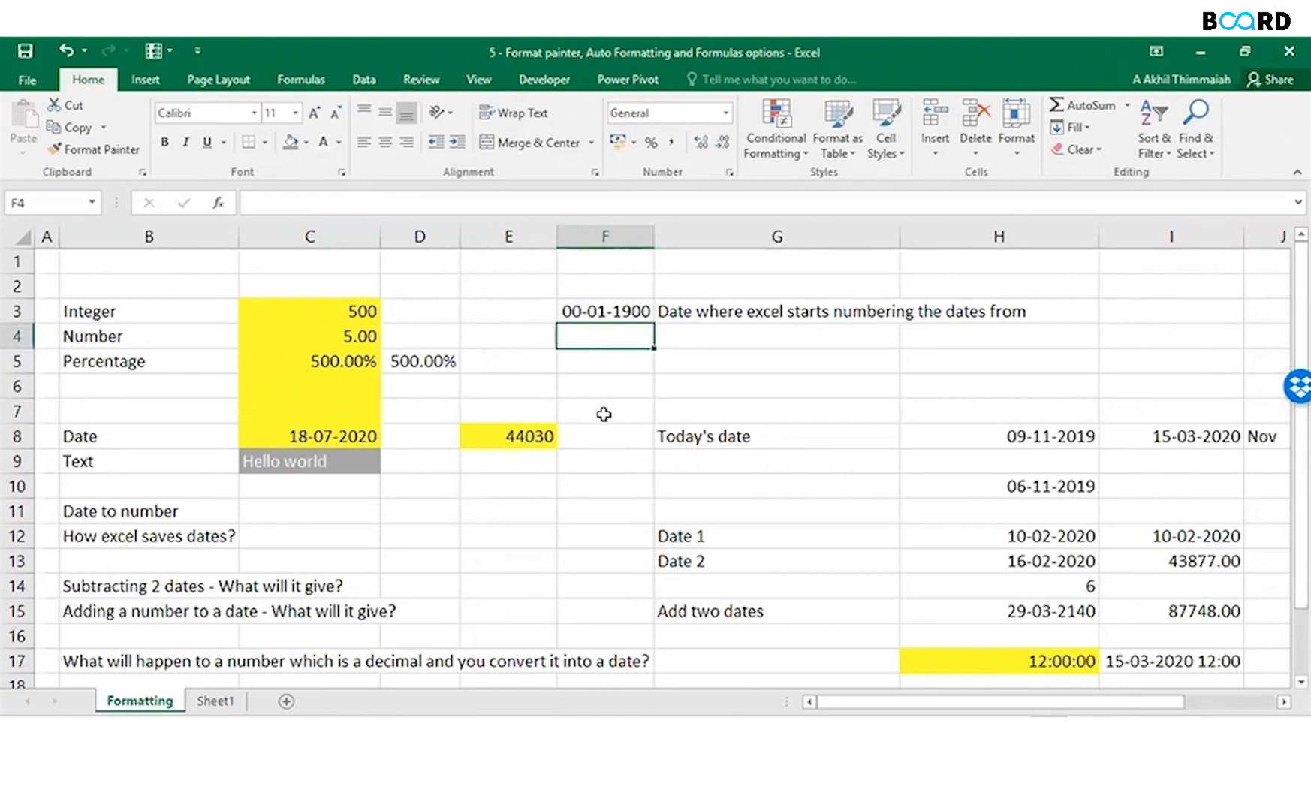
{"action": "type", "text": "01-"}
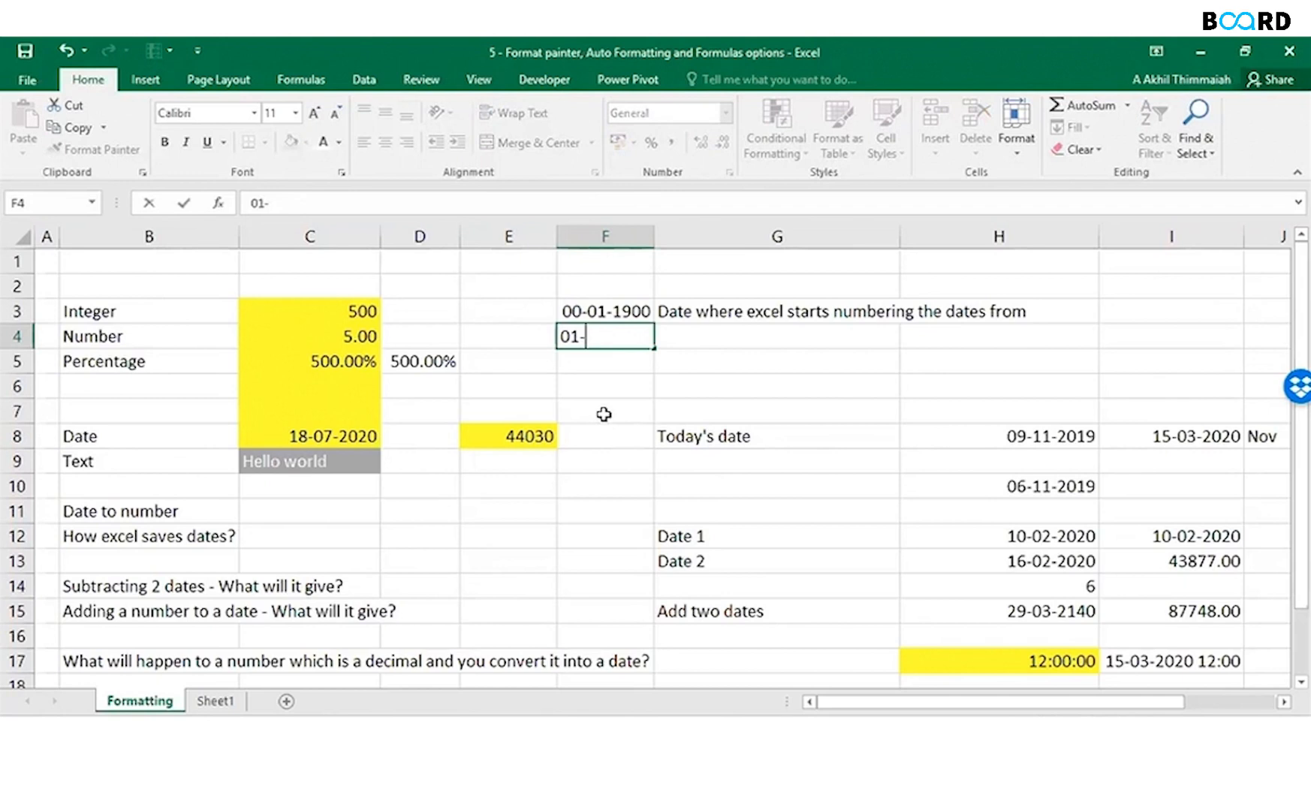
{"action": "type", "text": "02-1"}
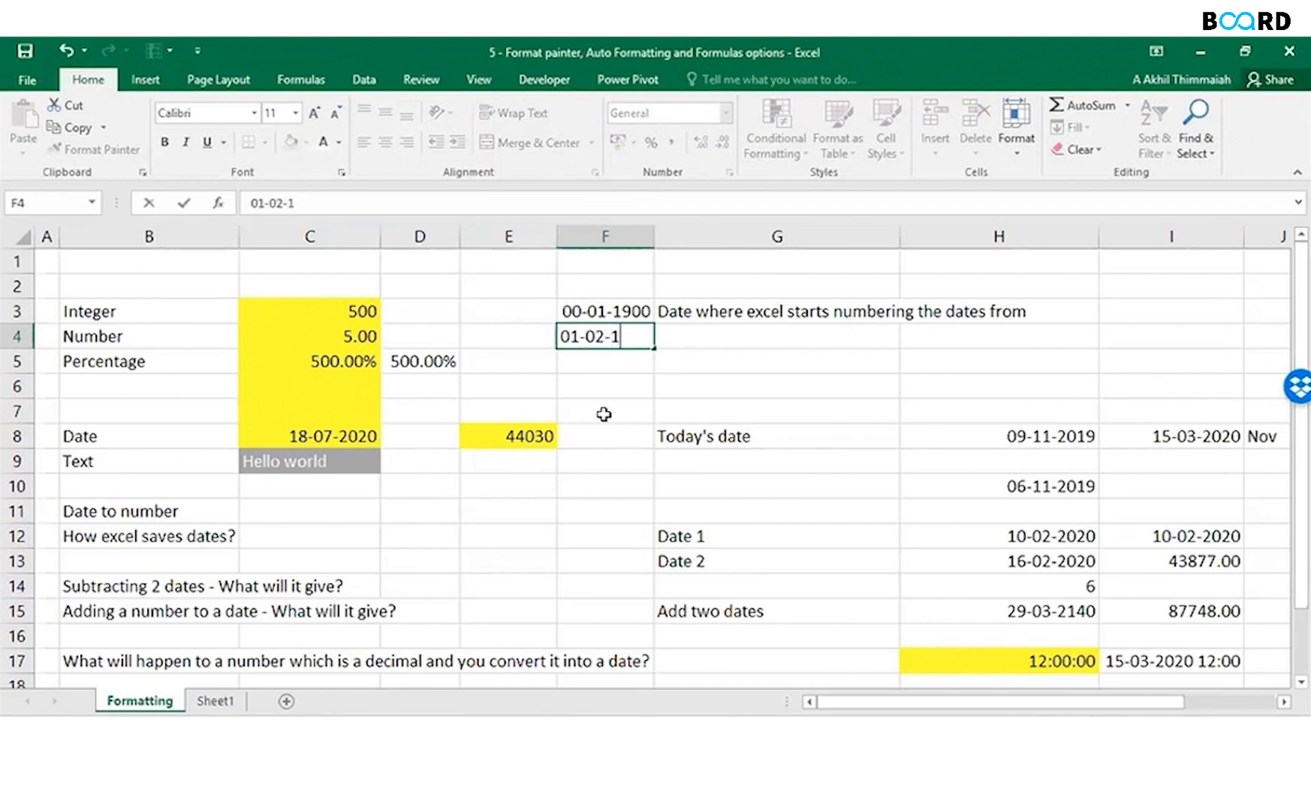
{"action": "type", "text": "889"}
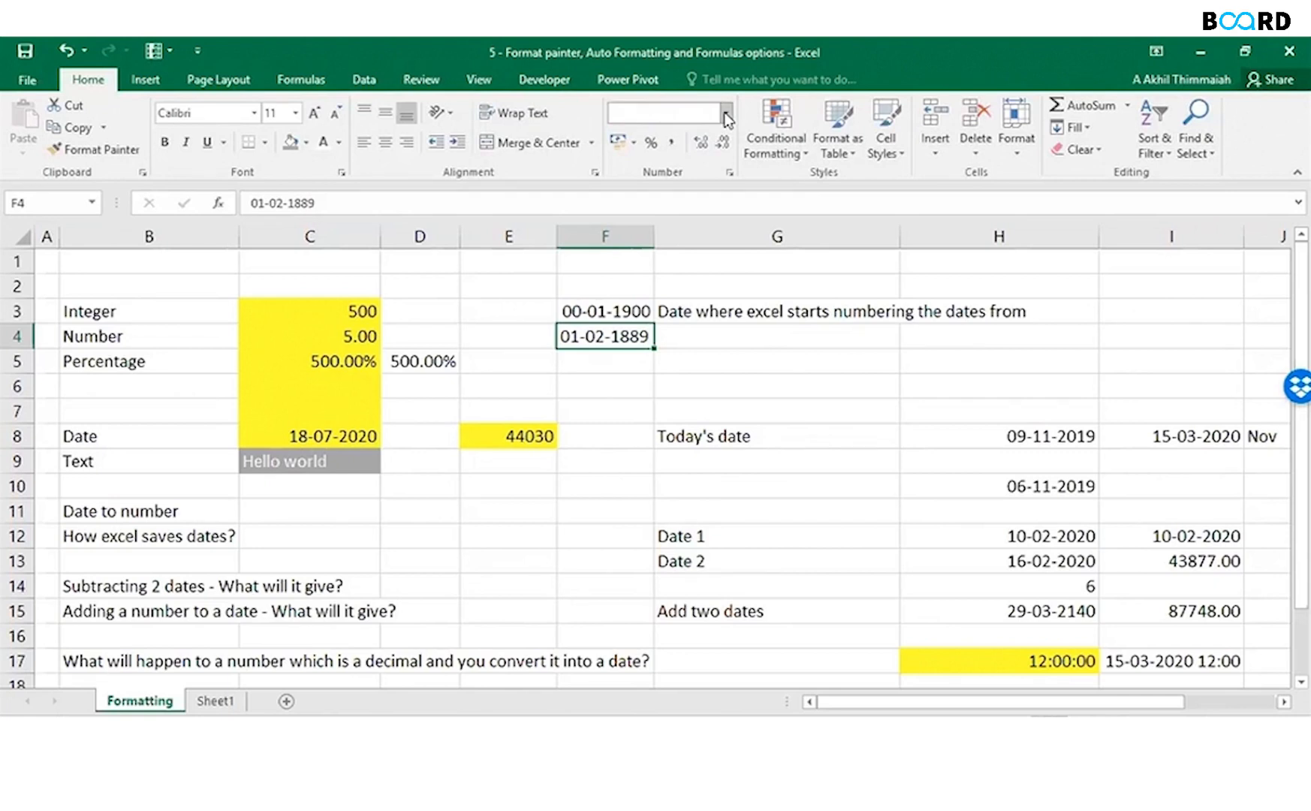
Try date and Number formats on the 1889 entries in F4 and G4, then delete them.
{"action": "left_click", "coordinate": [724, 117]}
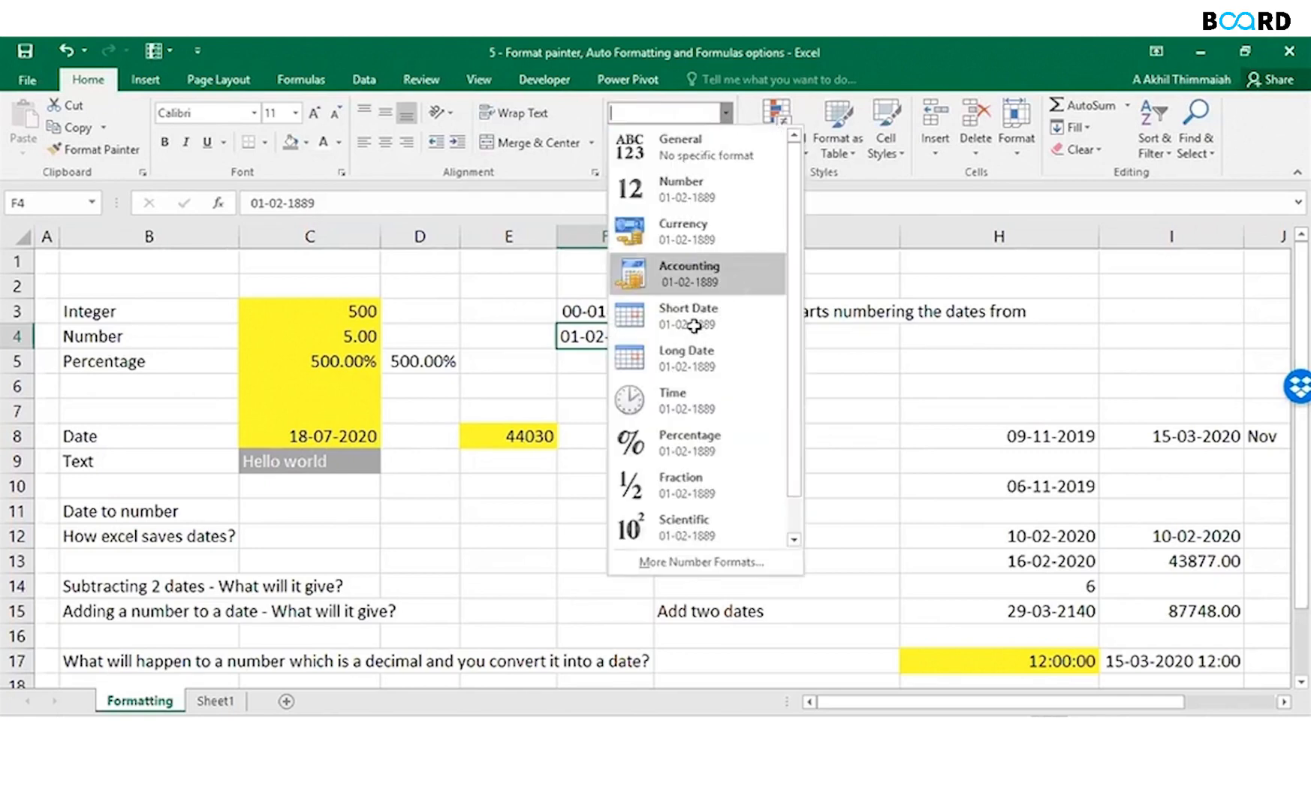
{"action": "left_click", "coordinate": [688, 308]}
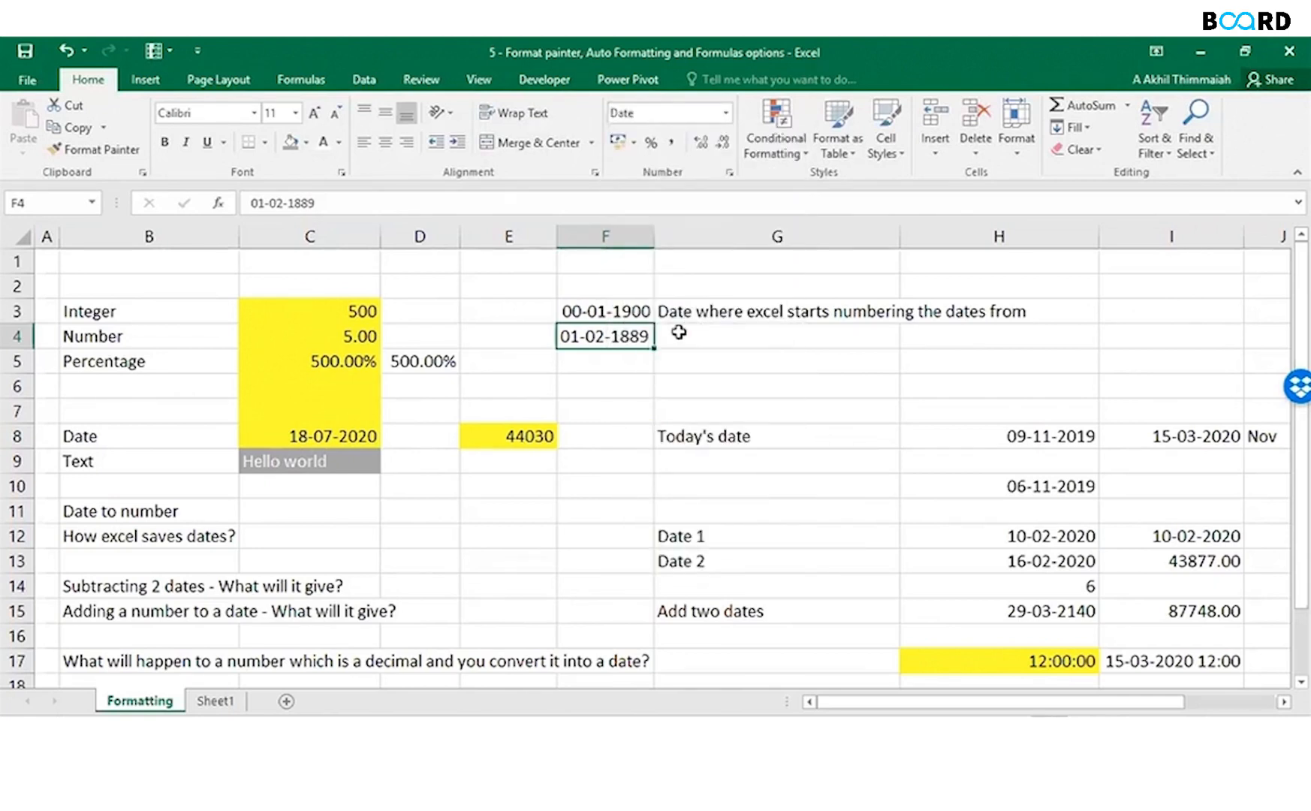
{"action": "left_click", "coordinate": [775, 335]}
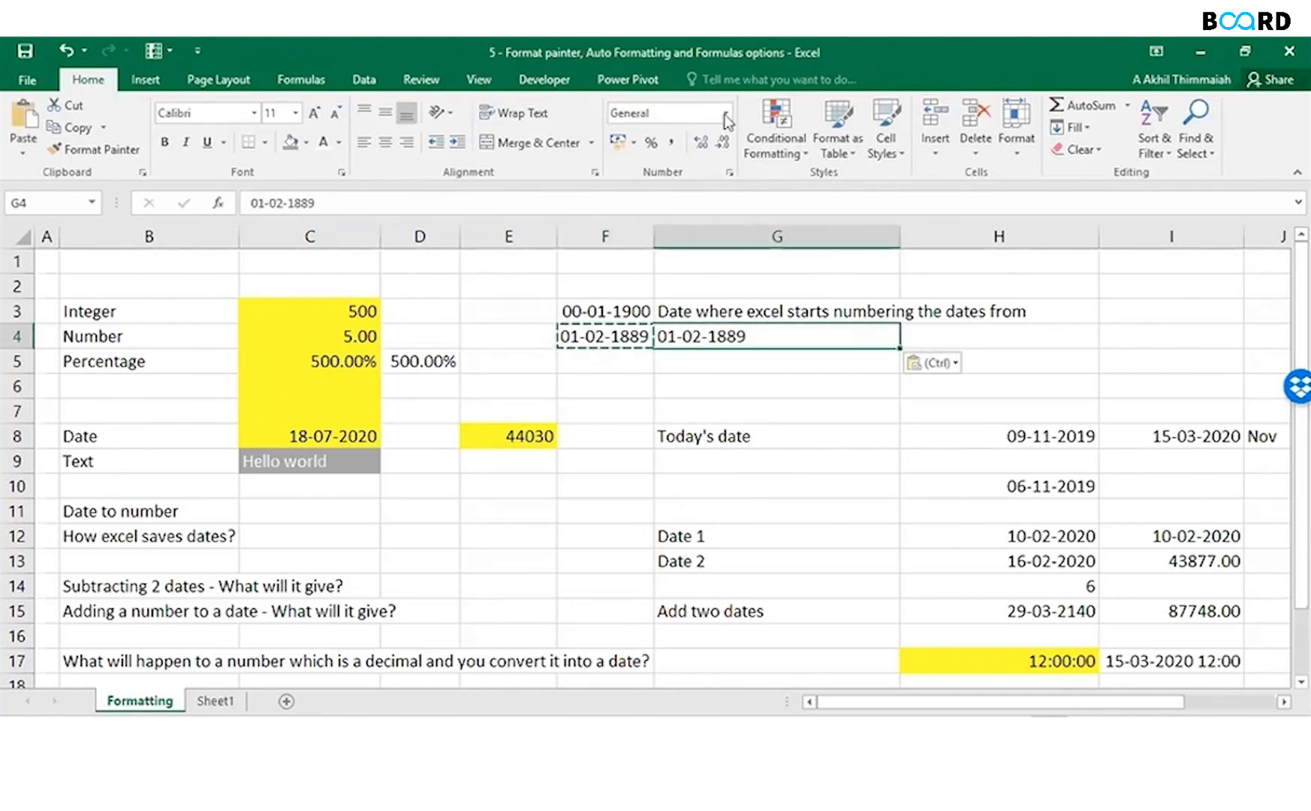
{"action": "left_click", "coordinate": [723, 112]}
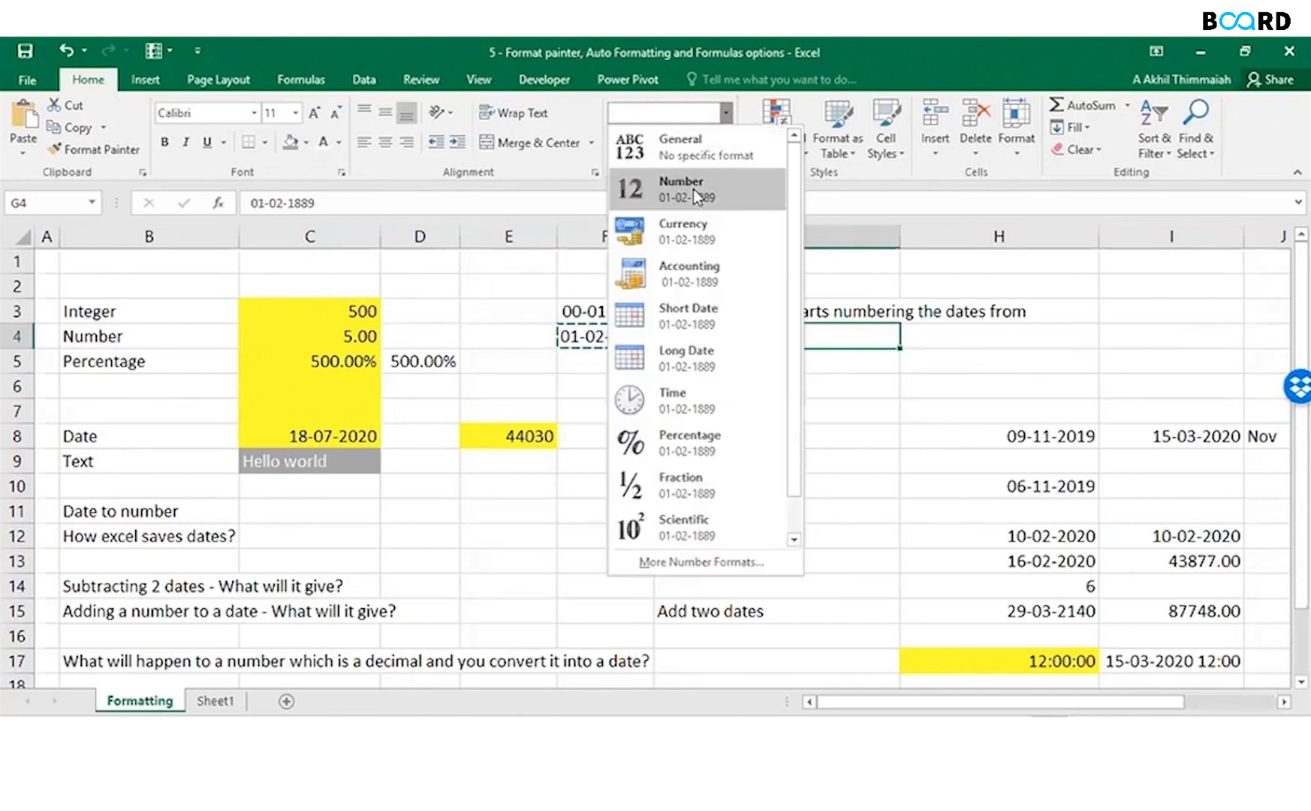
{"action": "left_click", "coordinate": [680, 188]}
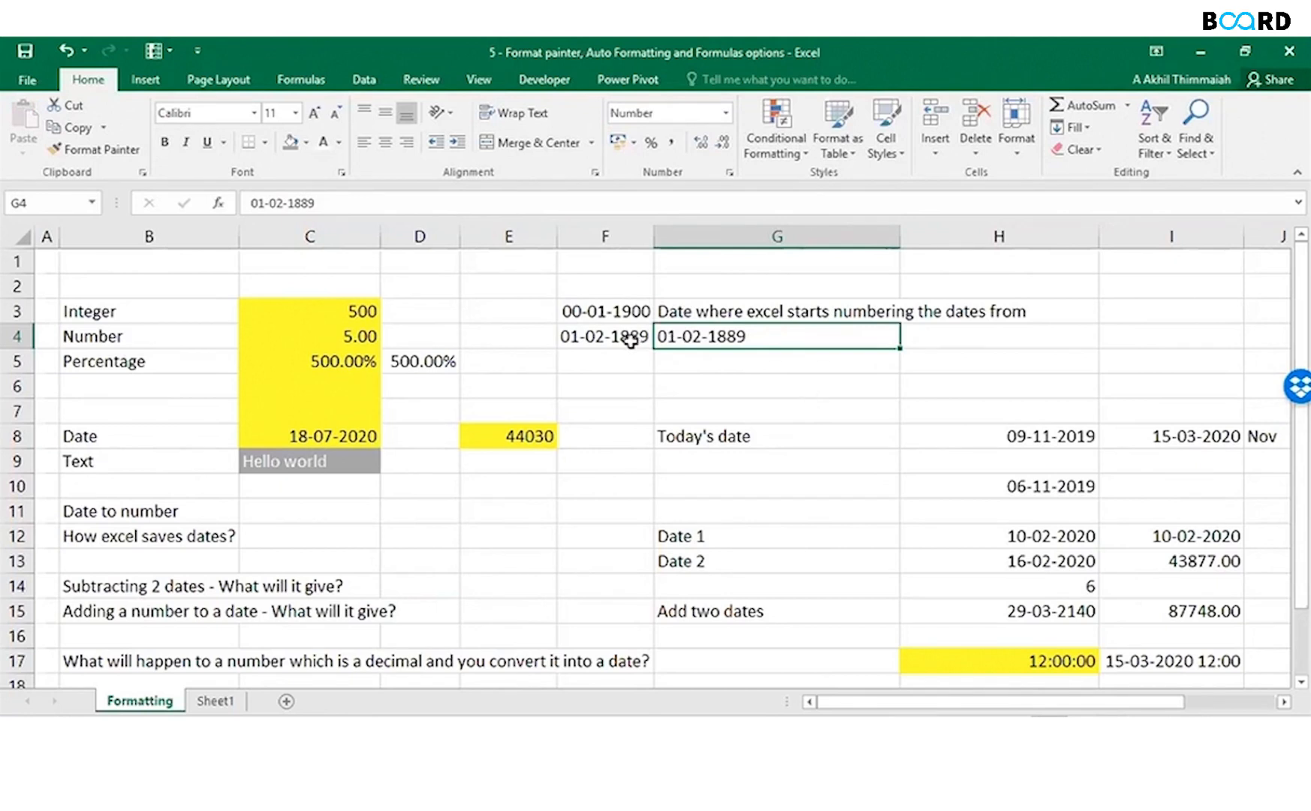
{"action": "left_click", "coordinate": [605, 336]}
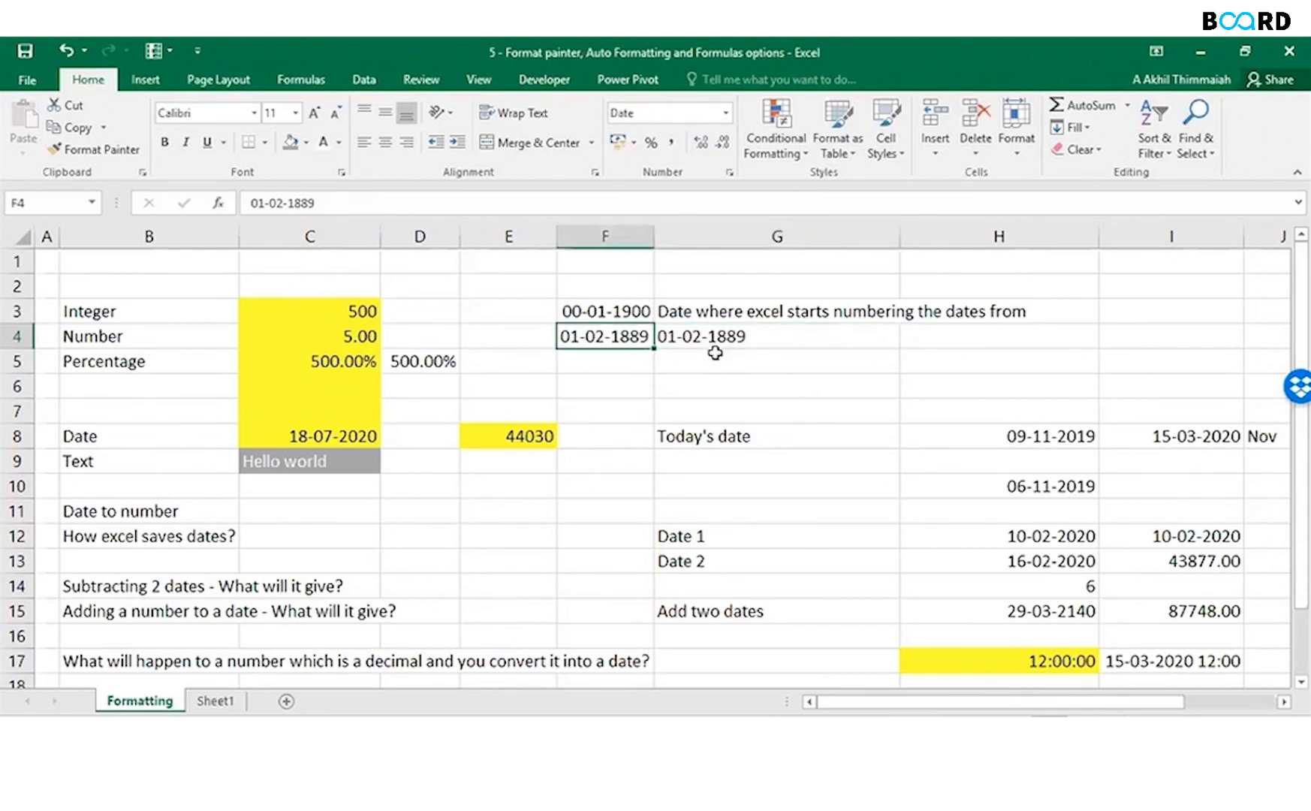
{"action": "left_click", "coordinate": [774, 435]}
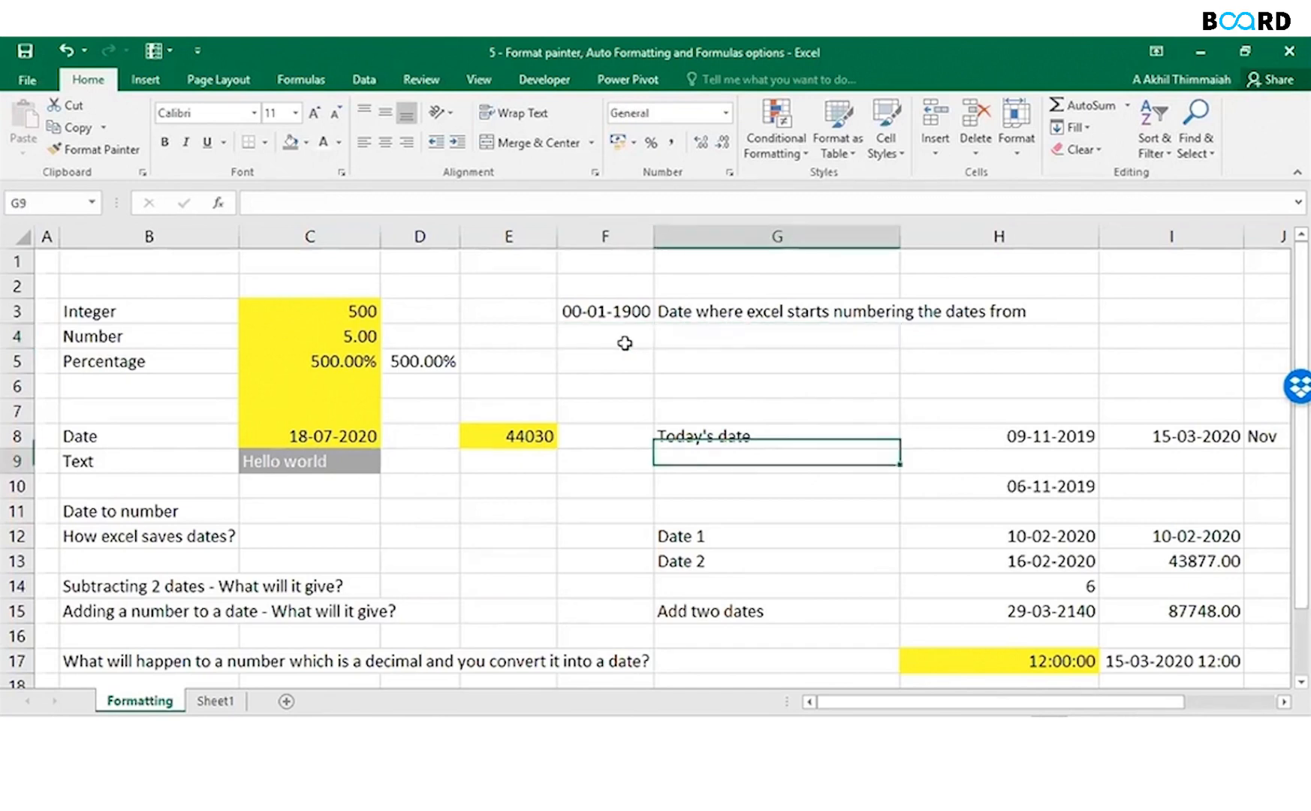
Inspect the Add two dates label, I12's formula, and the Date 1 and Date 2 values.
{"action": "left_click", "coordinate": [775, 611]}
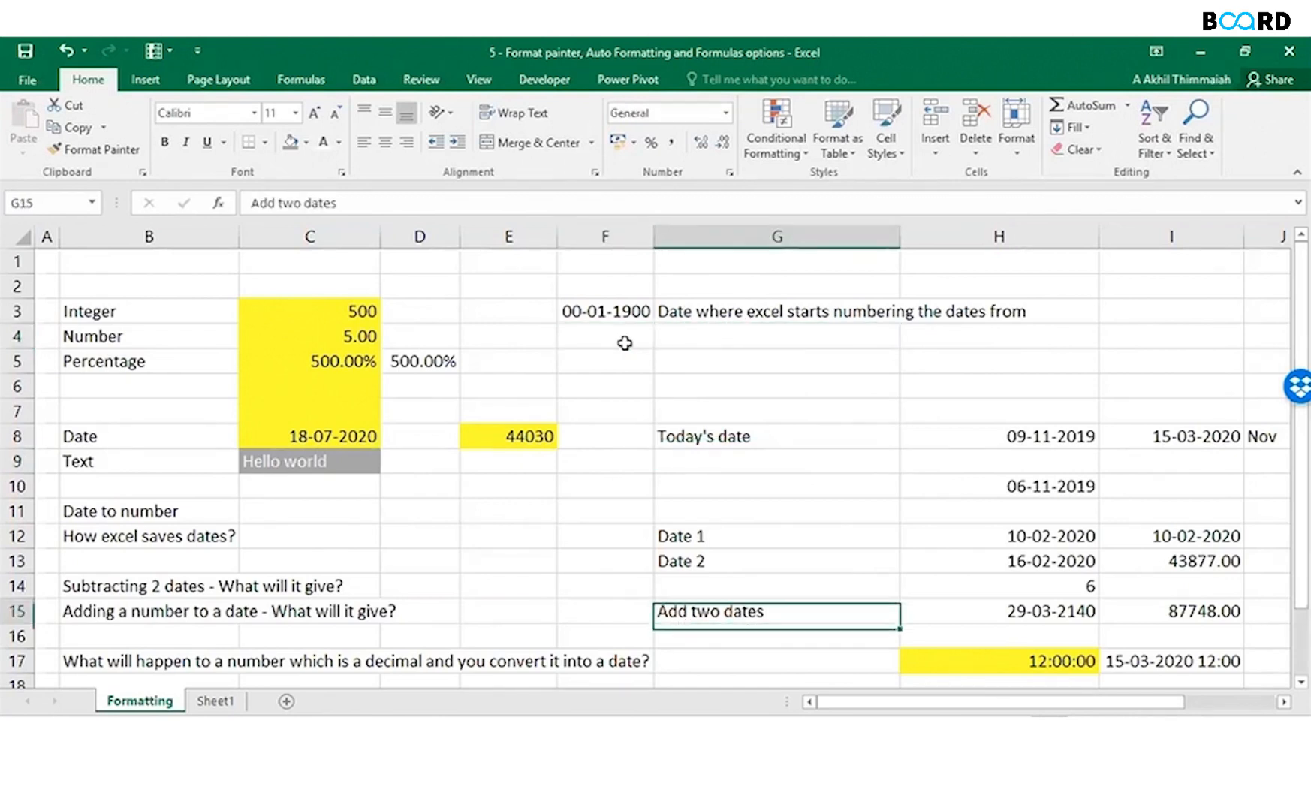
{"action": "left_click", "coordinate": [1170, 535]}
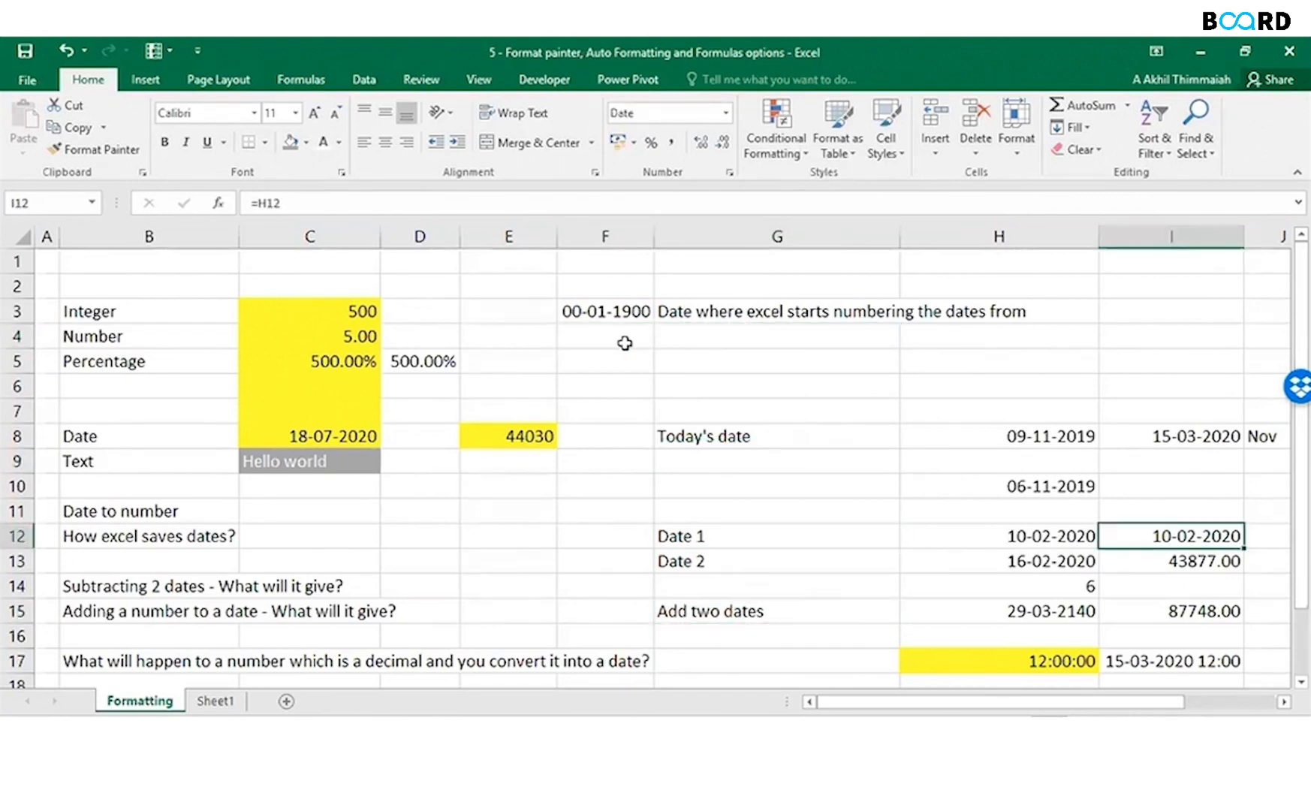
{"action": "left_click", "coordinate": [997, 536]}
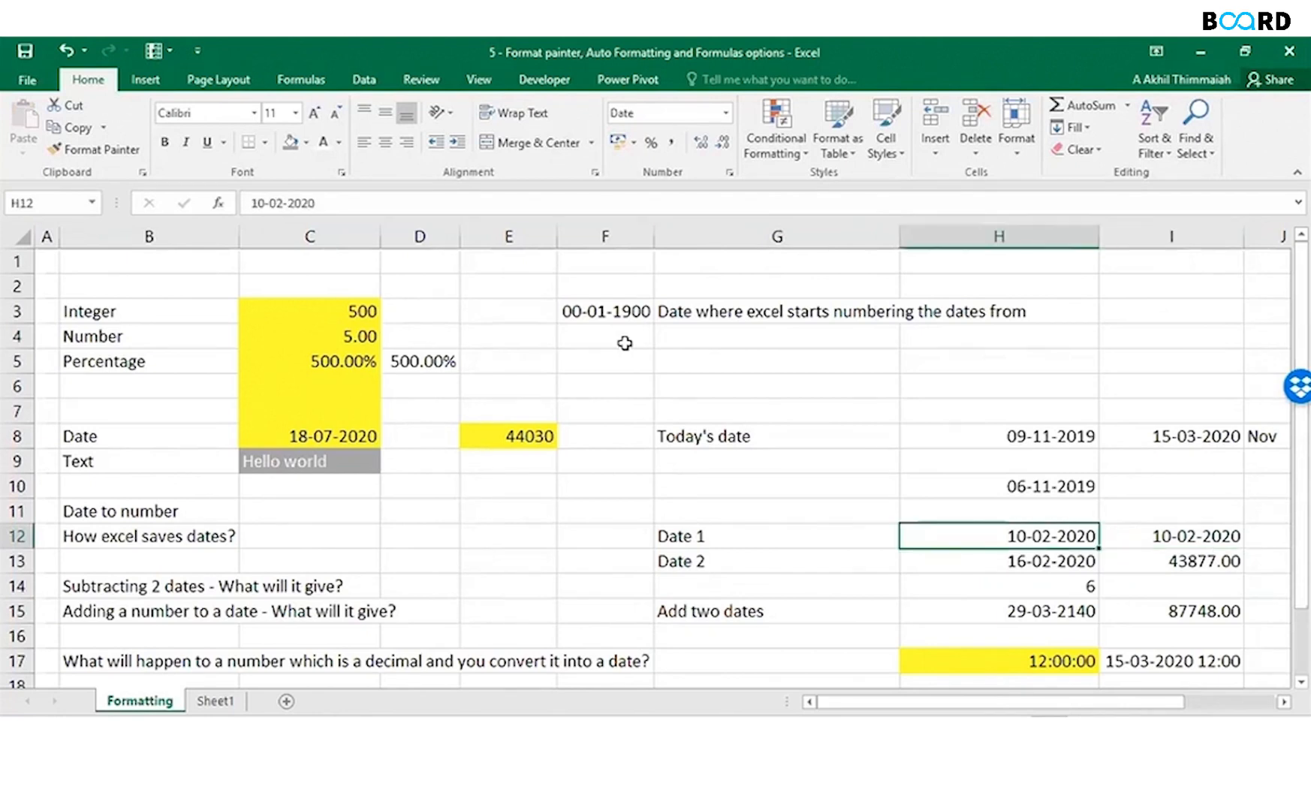
{"action": "left_click", "coordinate": [997, 560]}
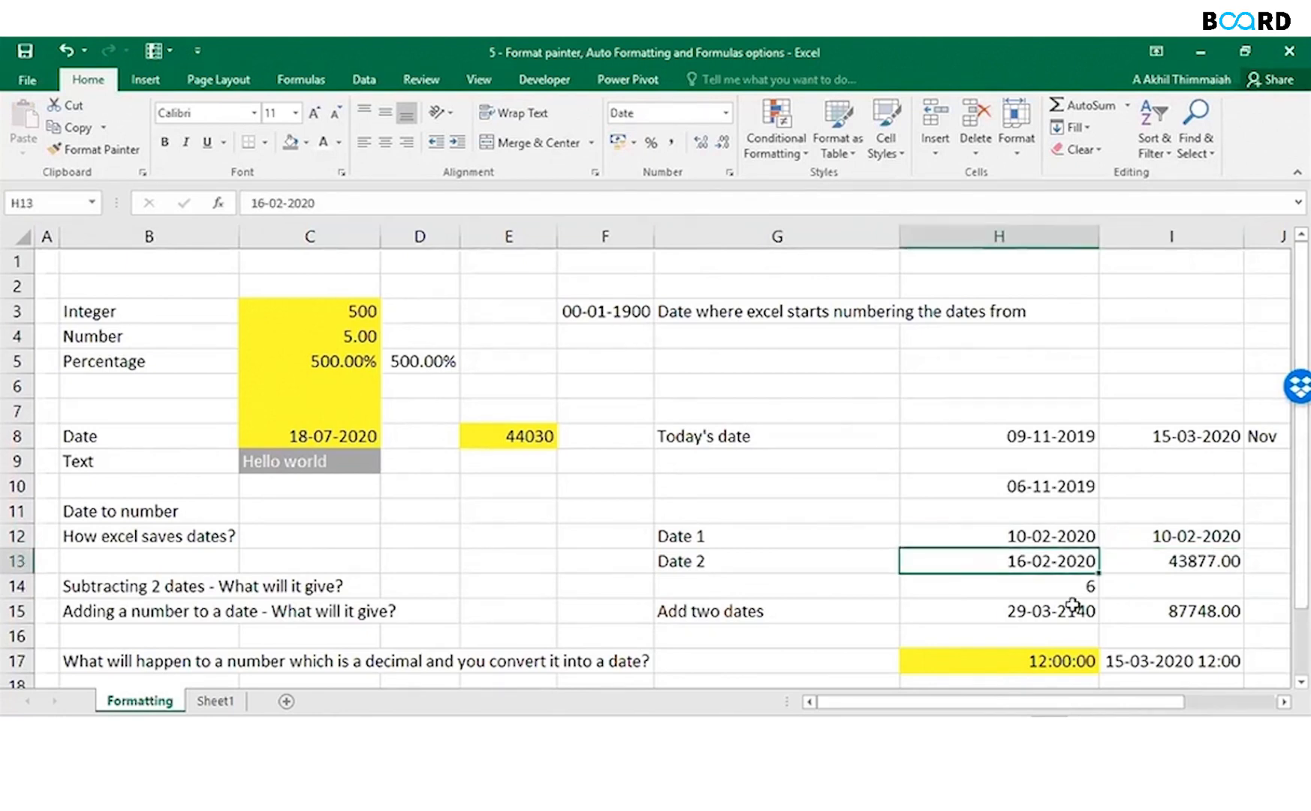
Enter =H13-H12 in H14, giving a 6-day difference.
{"action": "left_click", "coordinate": [994, 584]}
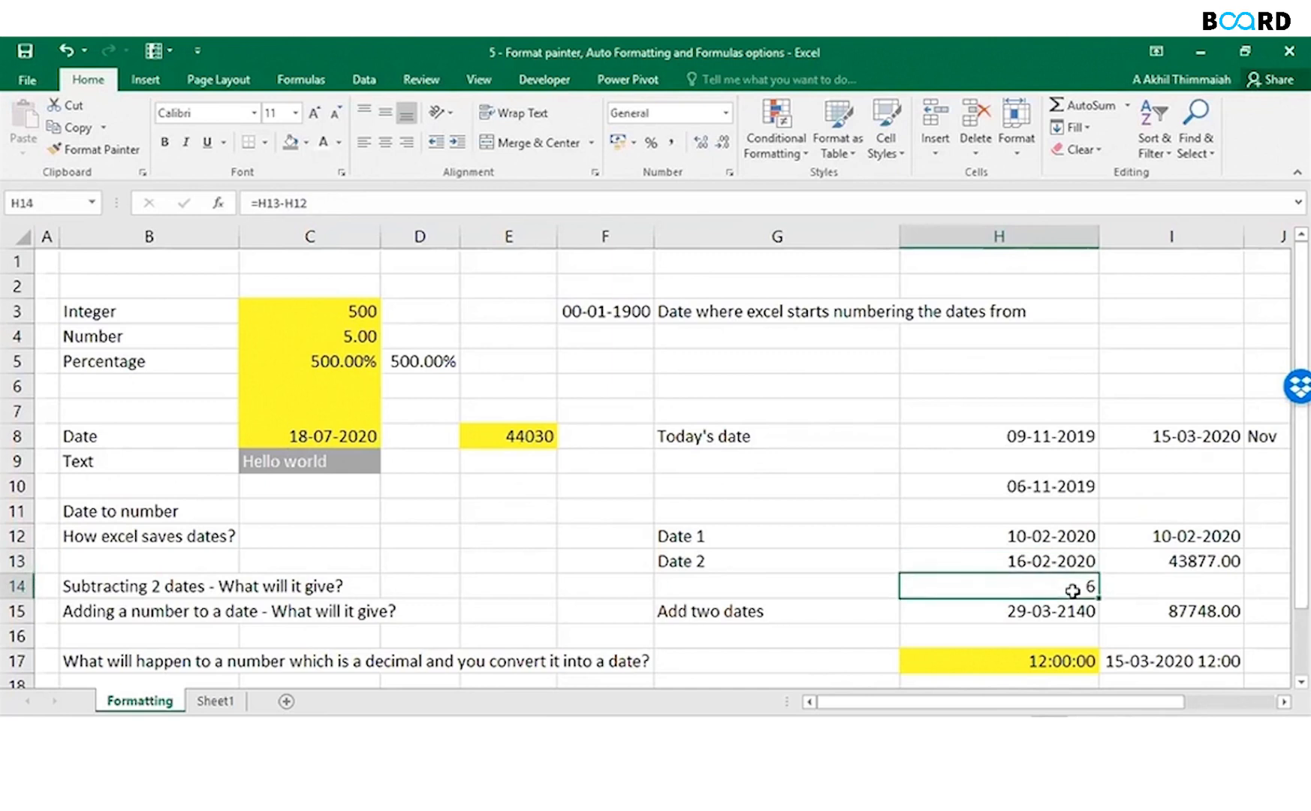
{"action": "type", "text": "="}
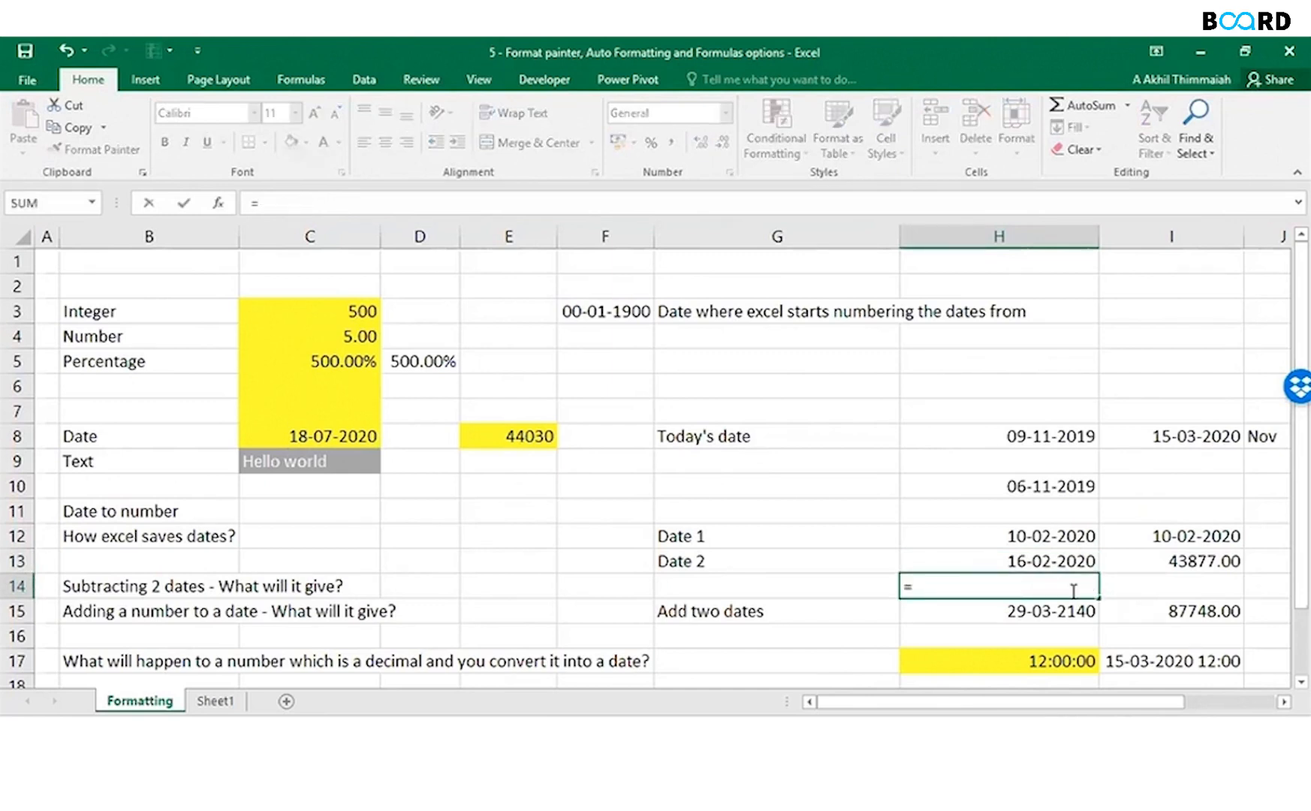
{"action": "type", "text": "H13-H12"}
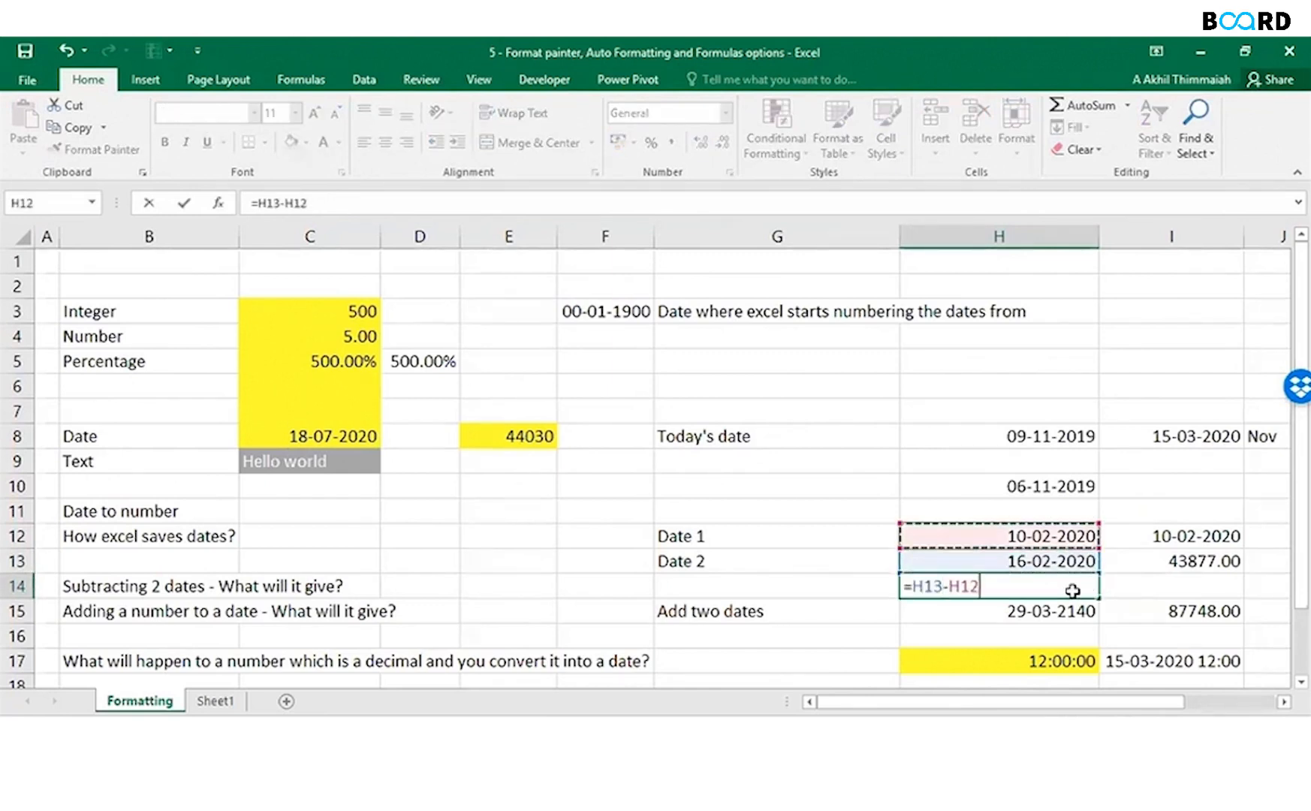
{"action": "key", "text": "Return"}
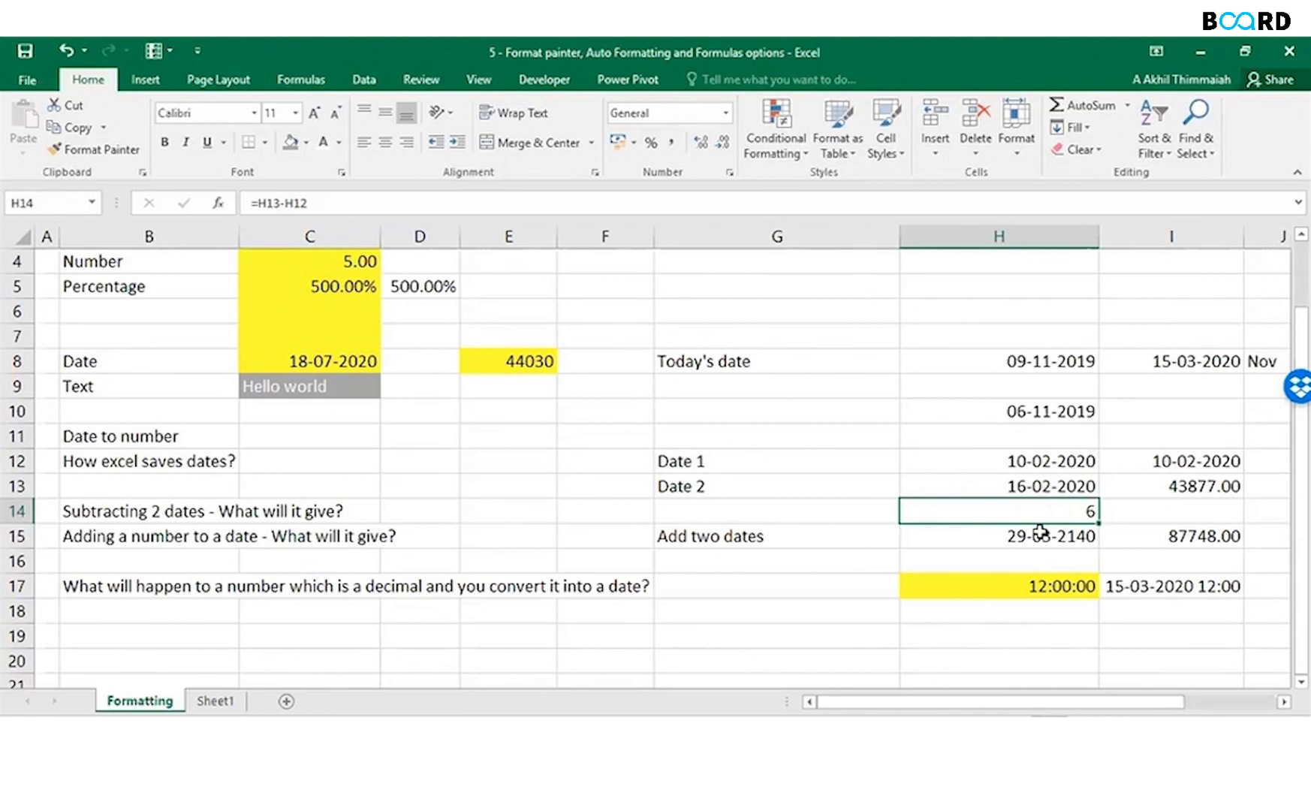
{"action": "left_click", "coordinate": [998, 536]}
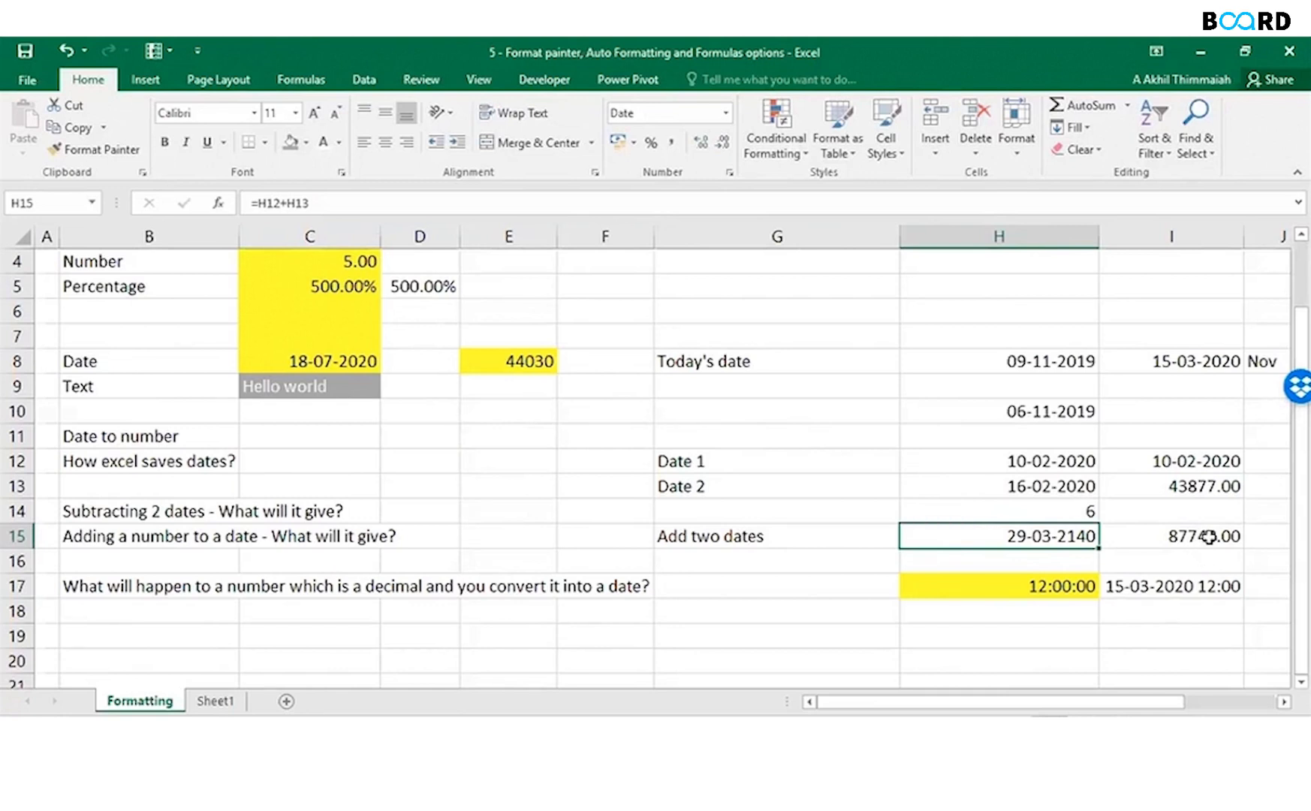
{"action": "left_click", "coordinate": [996, 586]}
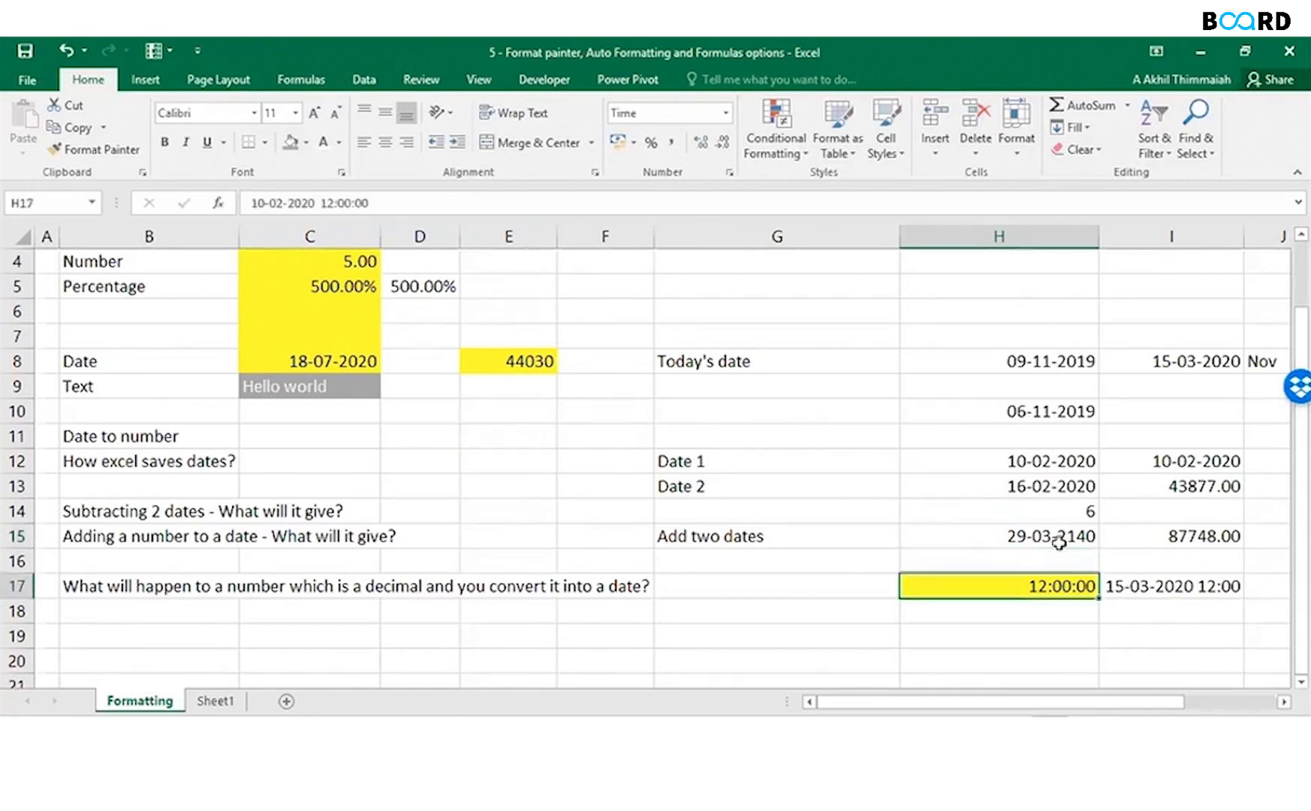
{"action": "left_click", "coordinate": [999, 536]}
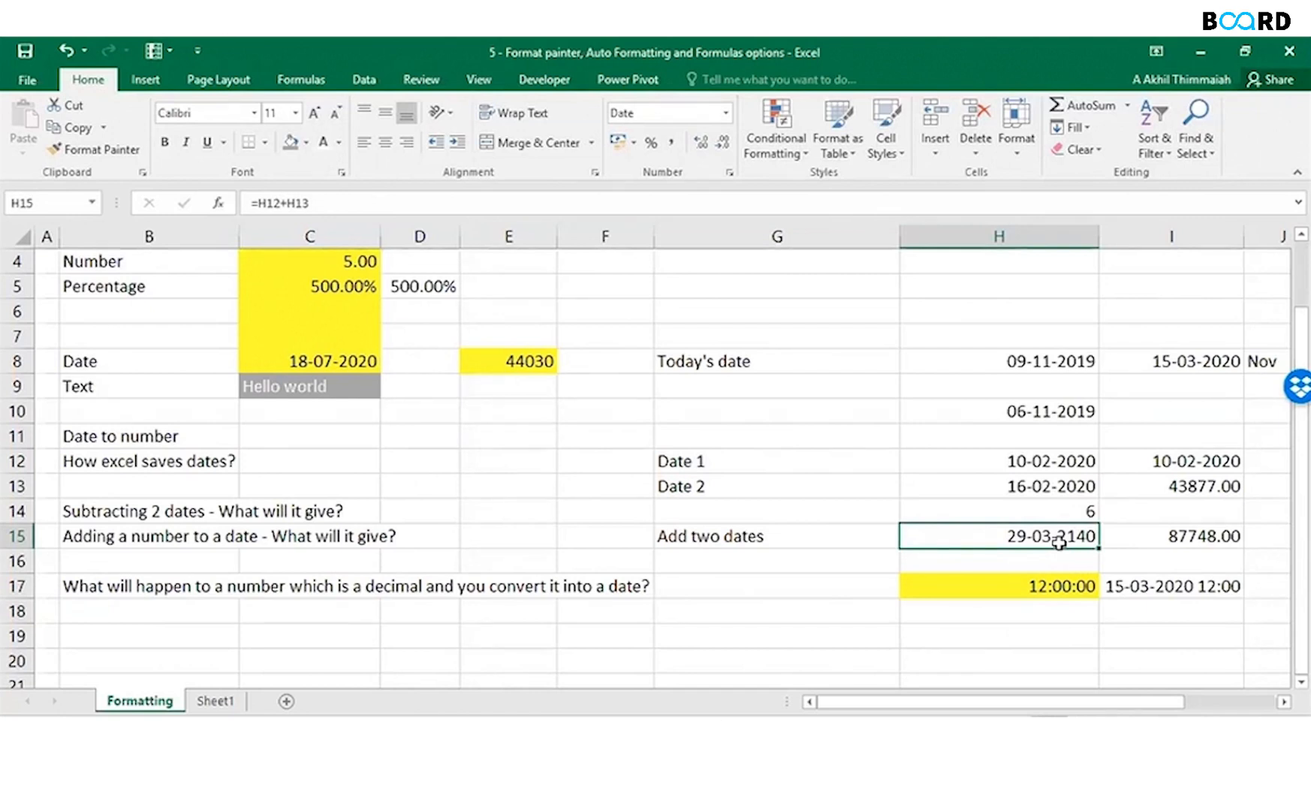
{"action": "left_click", "coordinate": [997, 585]}
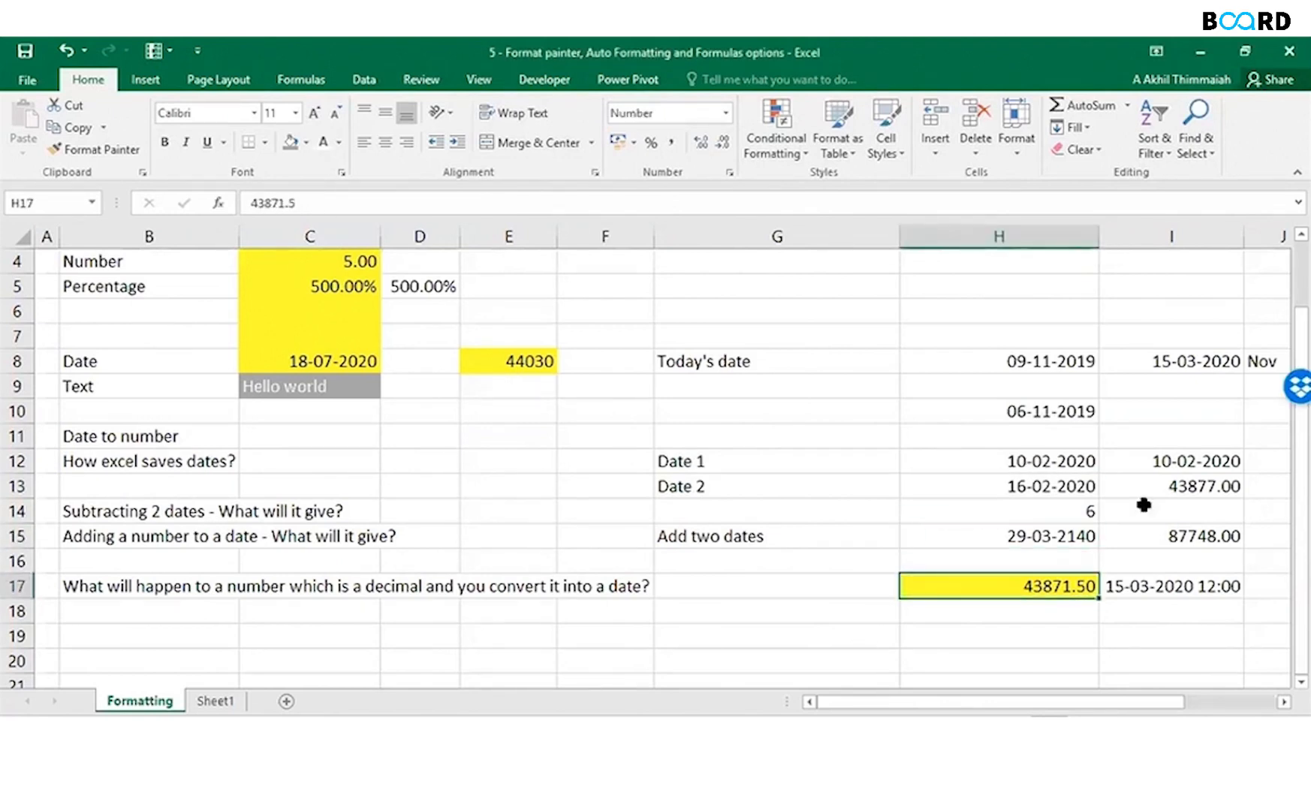
{"action": "mouse_move", "coordinate": [1055, 591]}
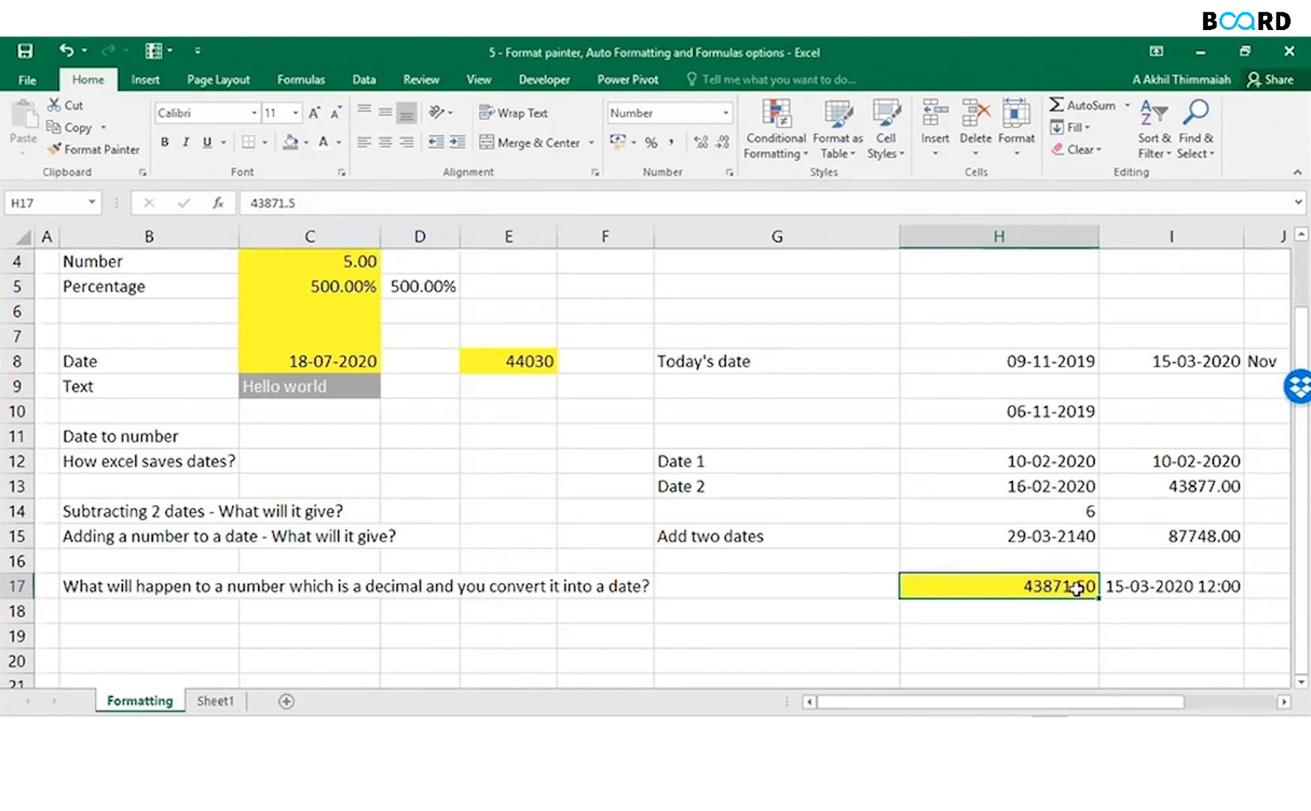
Switch H17 between Short Date and Number, ending with 43871.57 shown as 10-02-2020.
{"action": "left_click", "coordinate": [725, 113]}
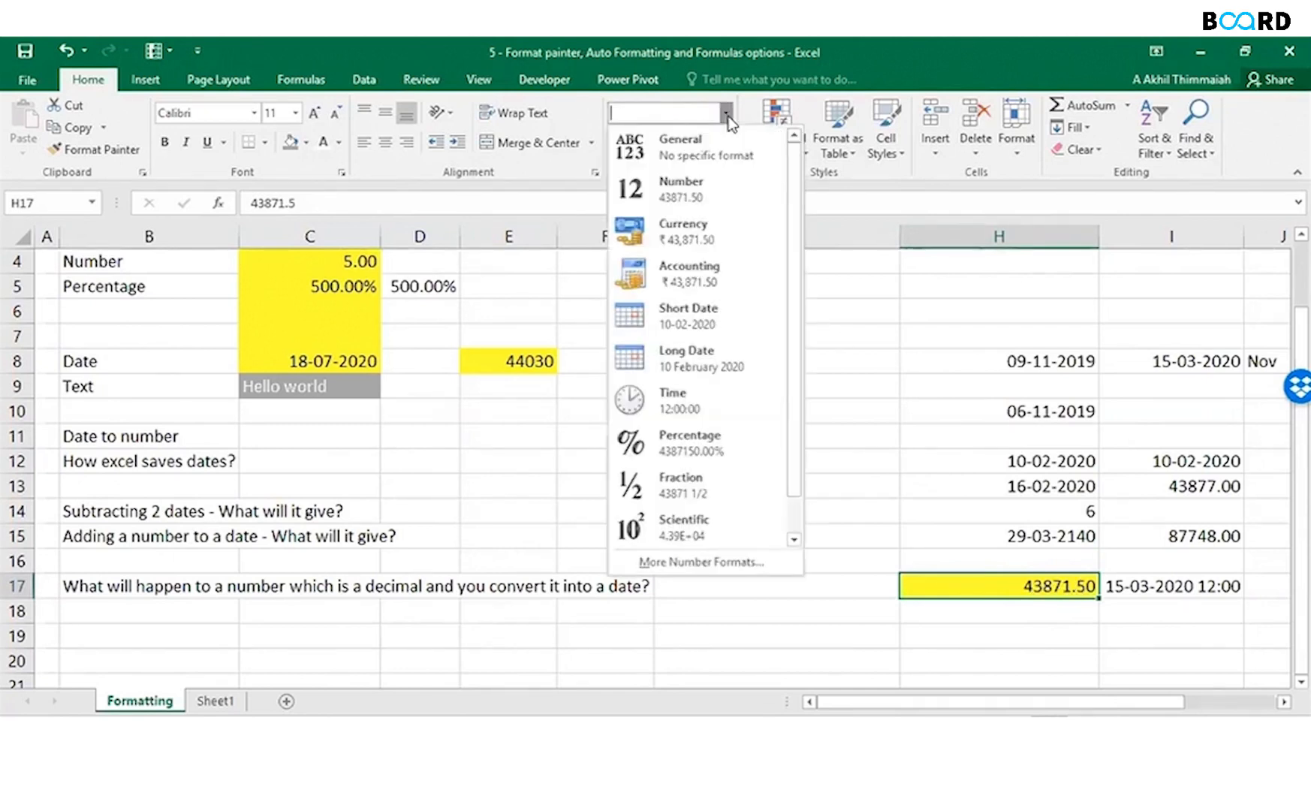
{"action": "mouse_move", "coordinate": [690, 315]}
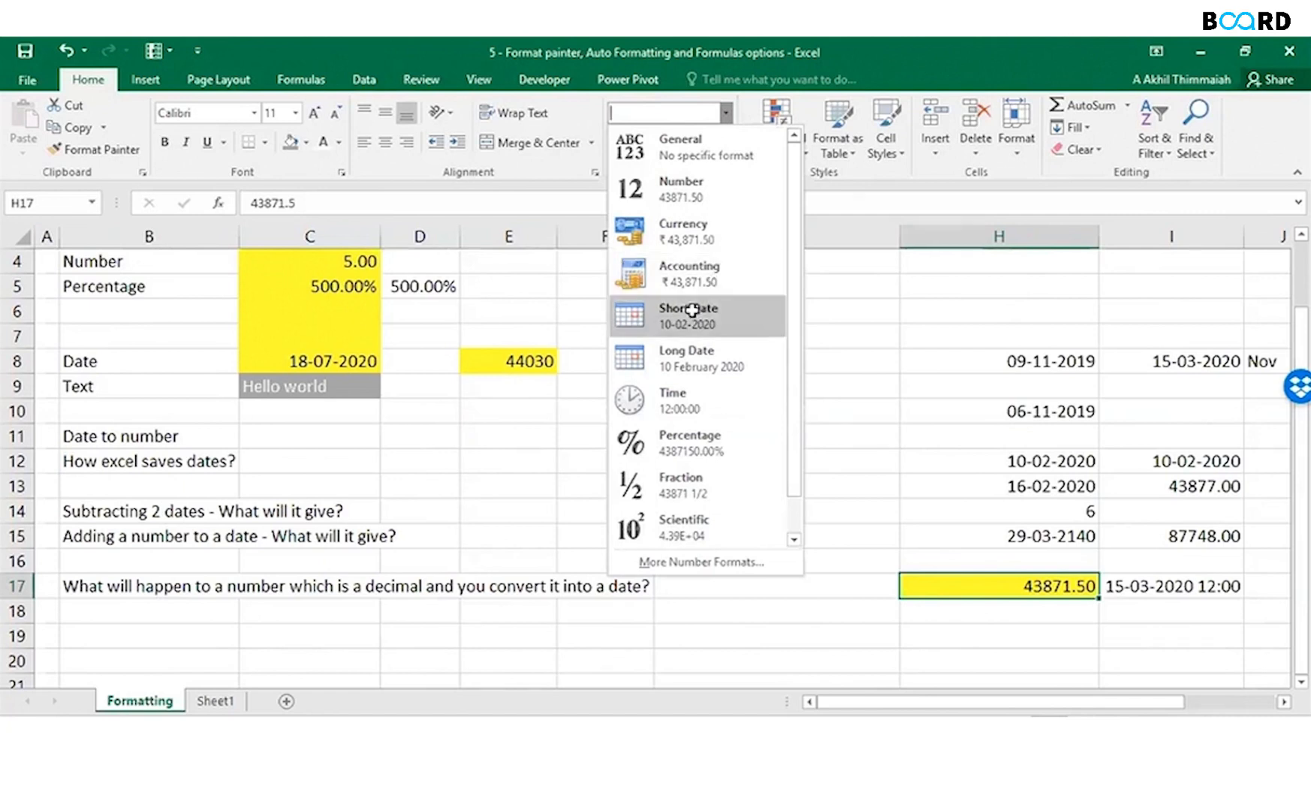
{"action": "left_click", "coordinate": [687, 315]}
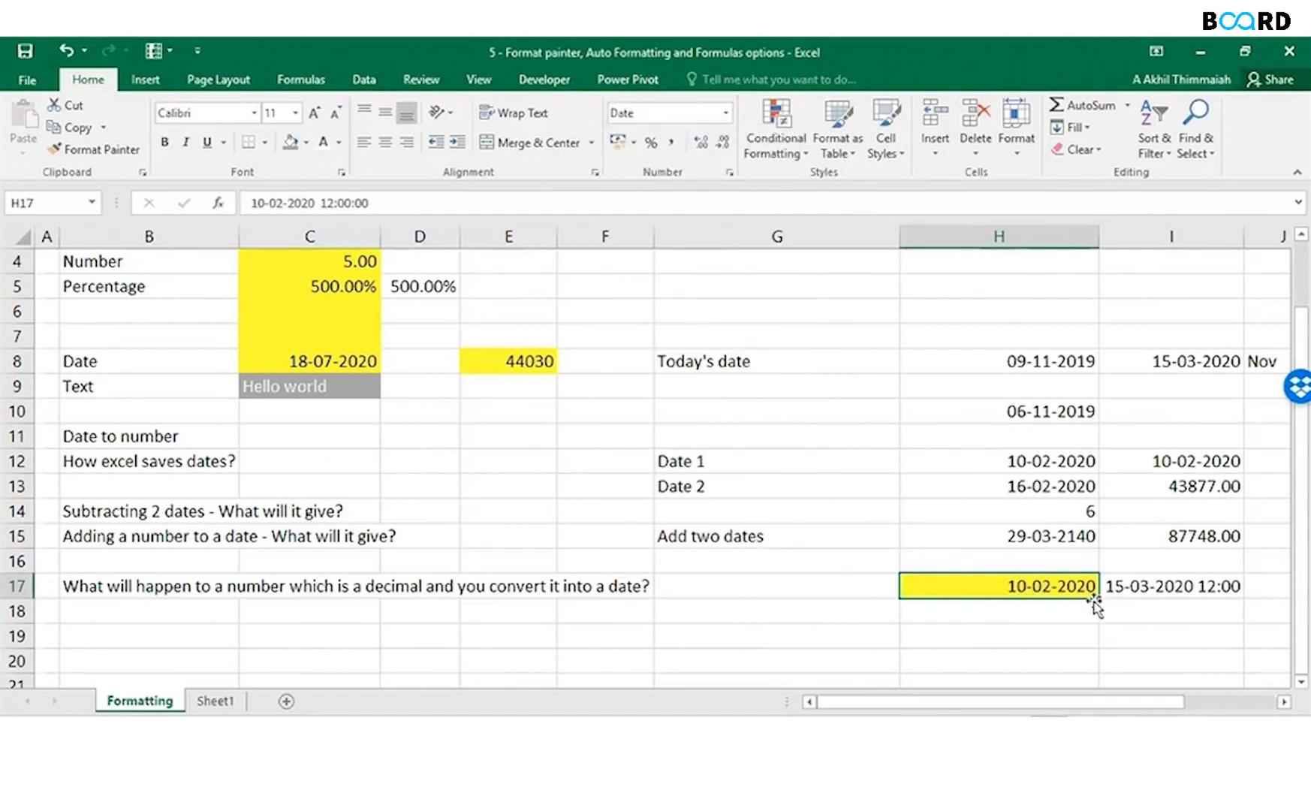
{"action": "mouse_move", "coordinate": [1083, 603]}
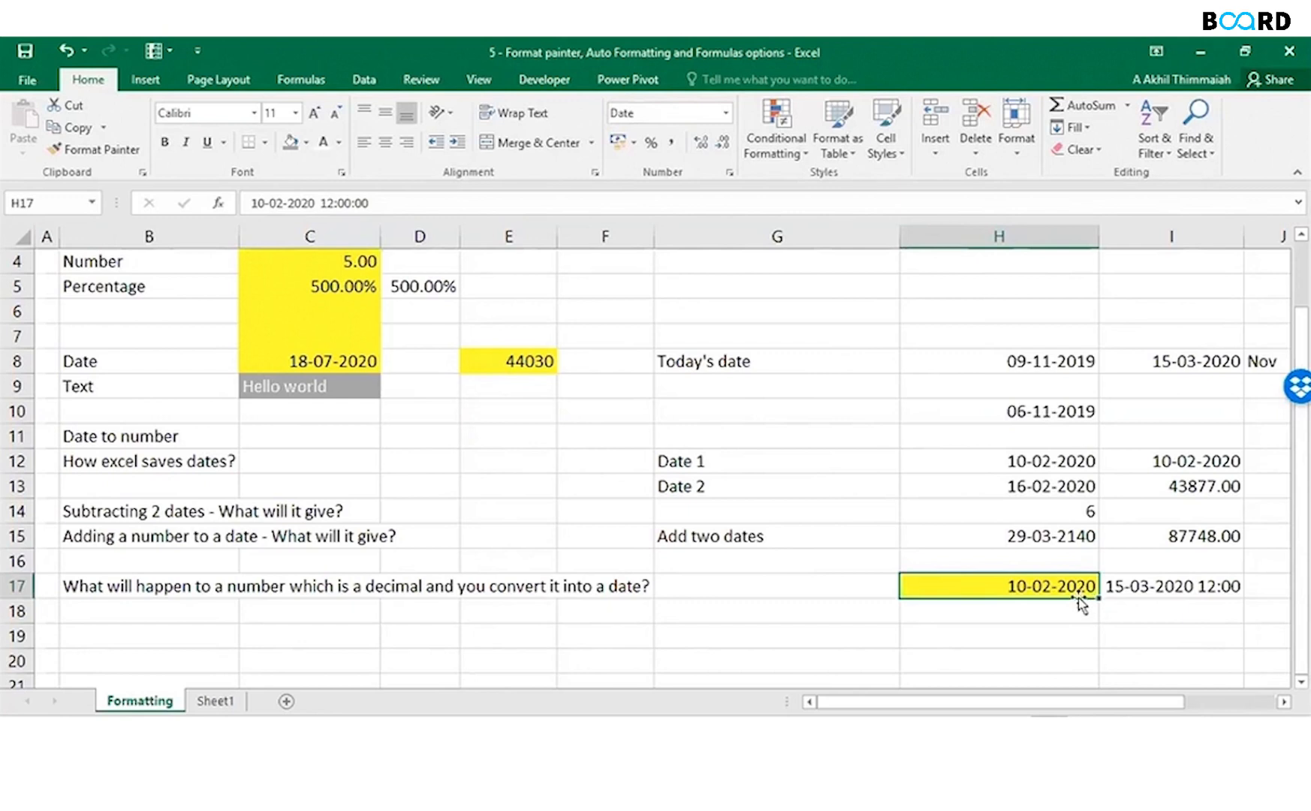
{"action": "mouse_move", "coordinate": [324, 209]}
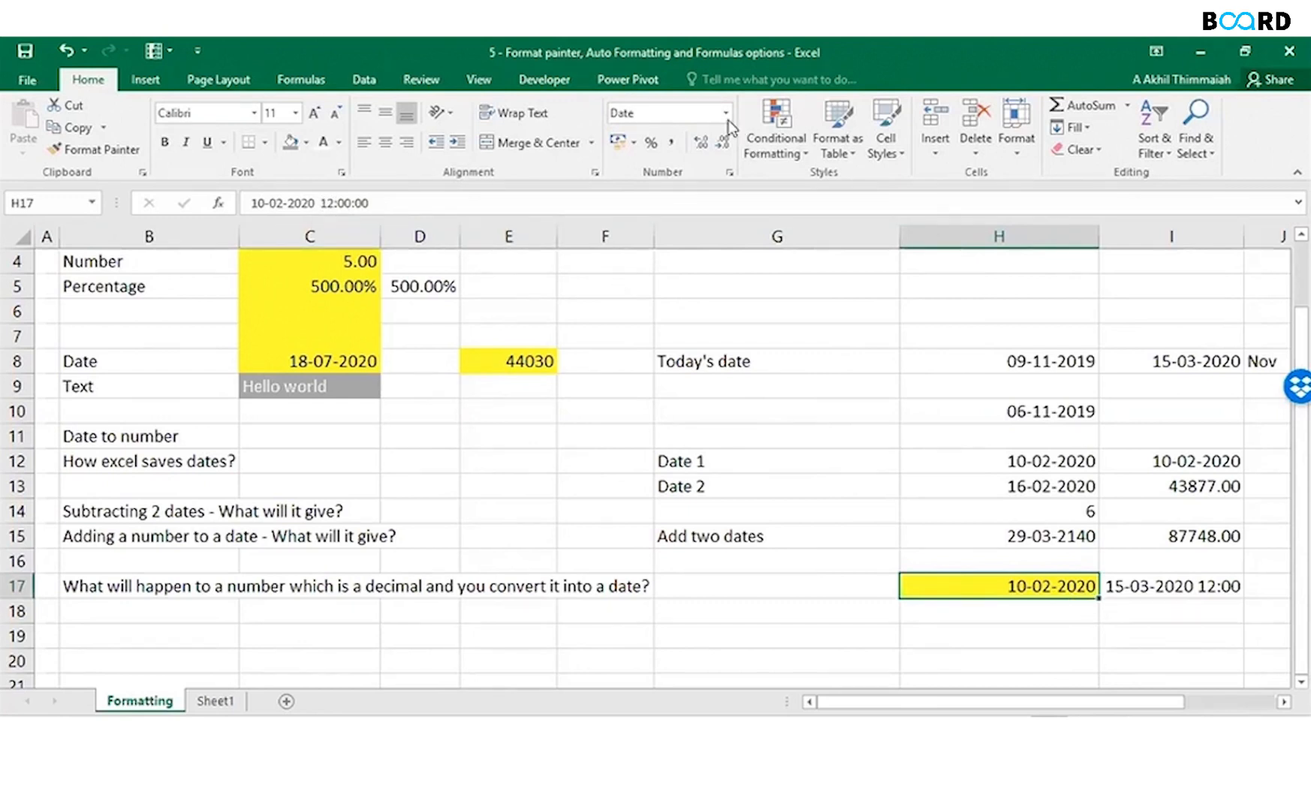
{"action": "left_click", "coordinate": [724, 112]}
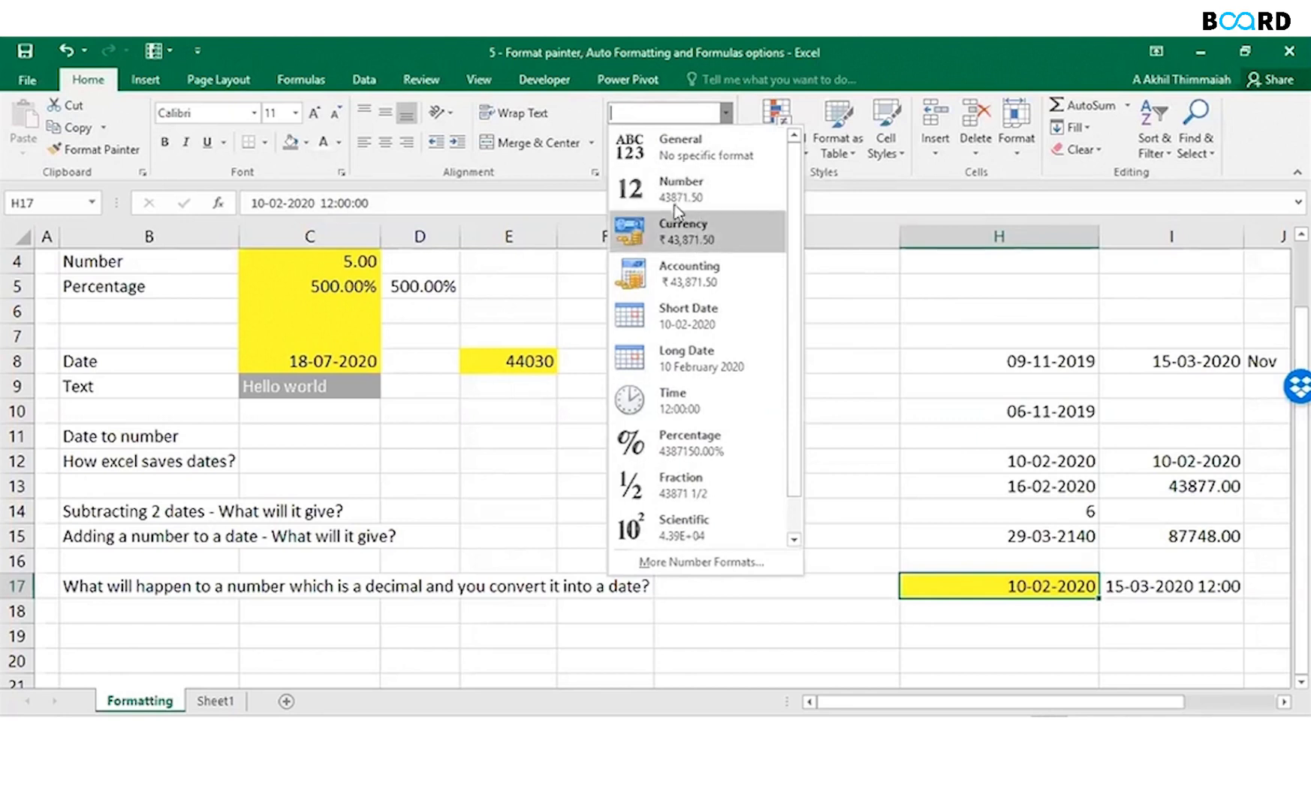
{"action": "left_click", "coordinate": [680, 190]}
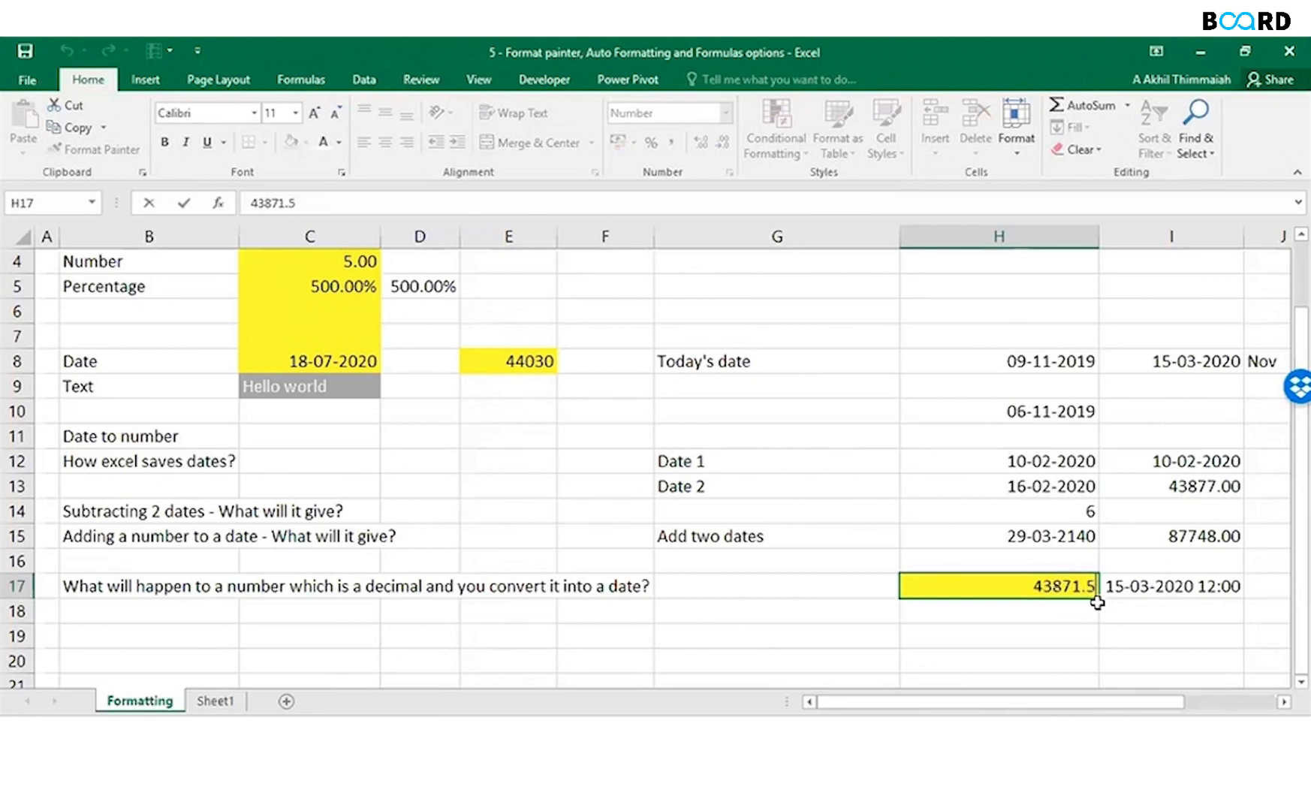
{"action": "left_click", "coordinate": [723, 113]}
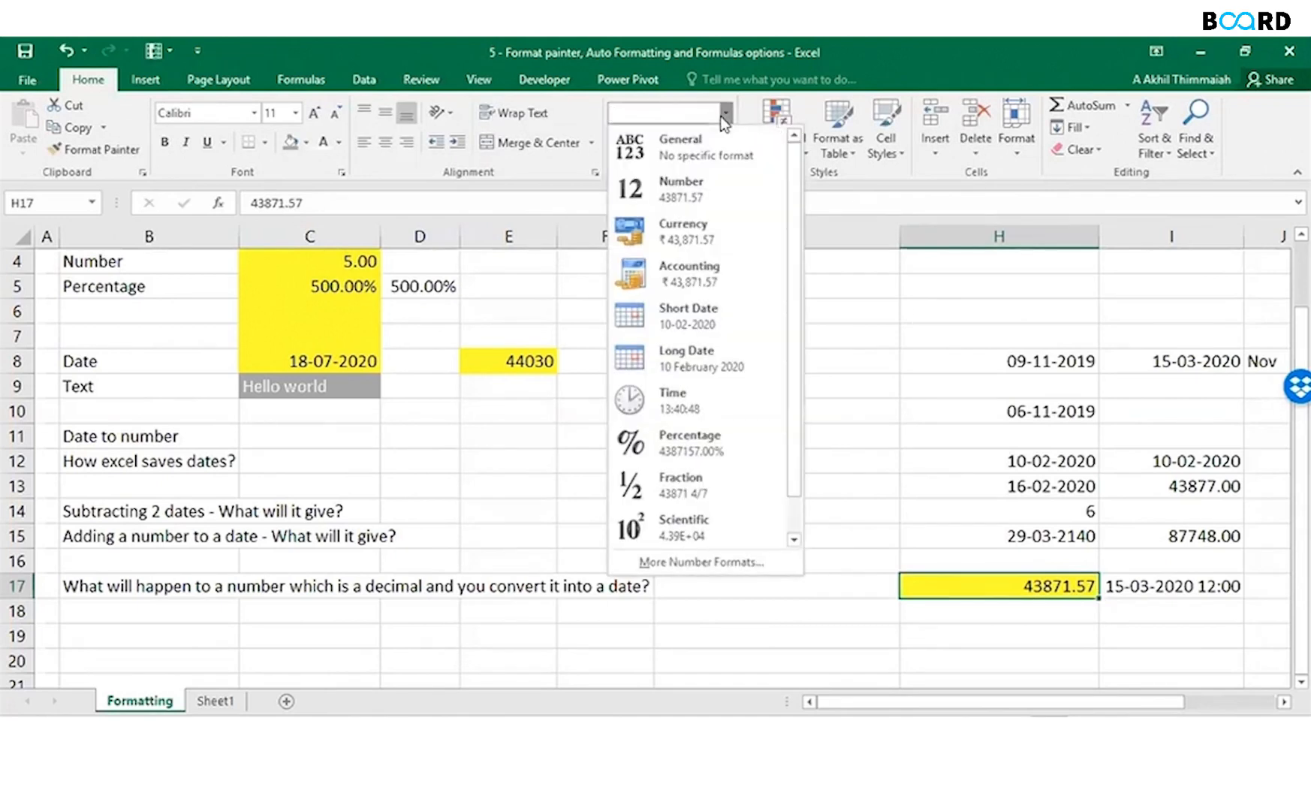
{"action": "left_click", "coordinate": [687, 316]}
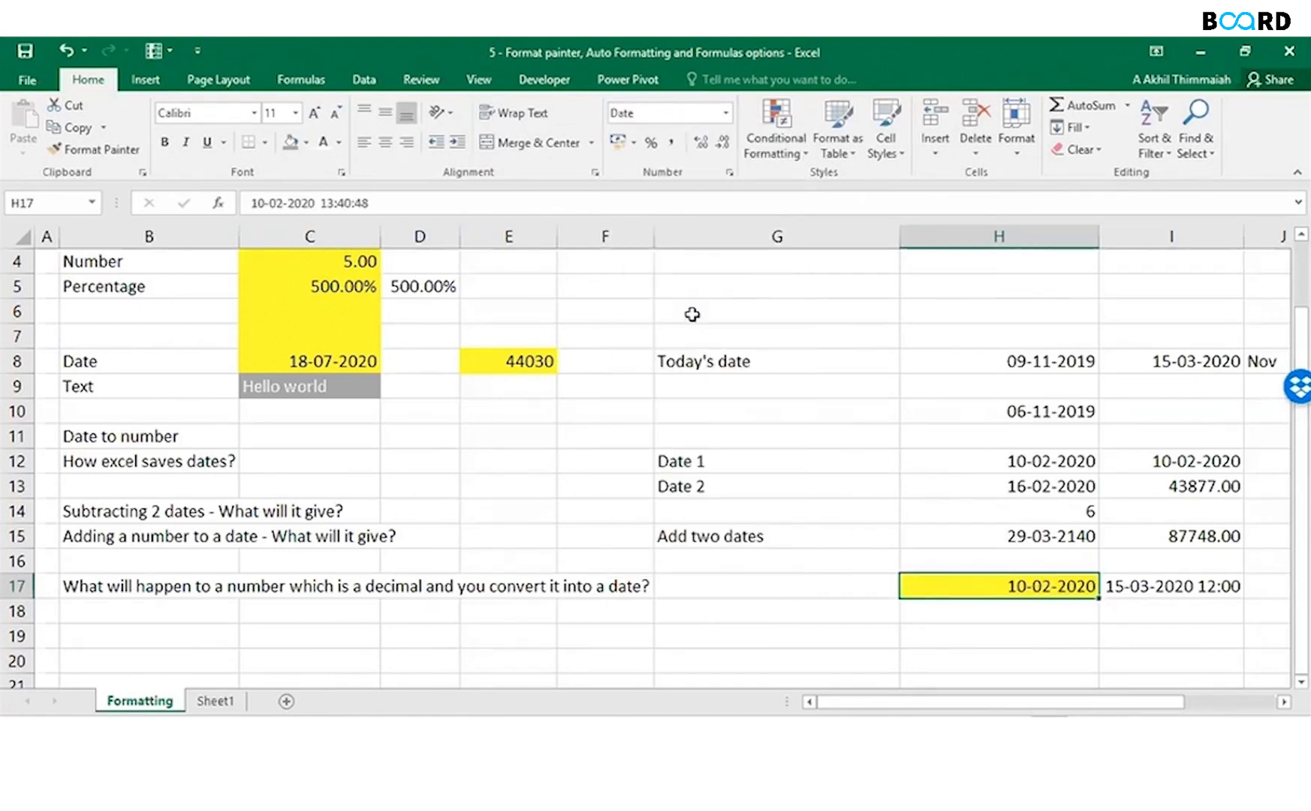